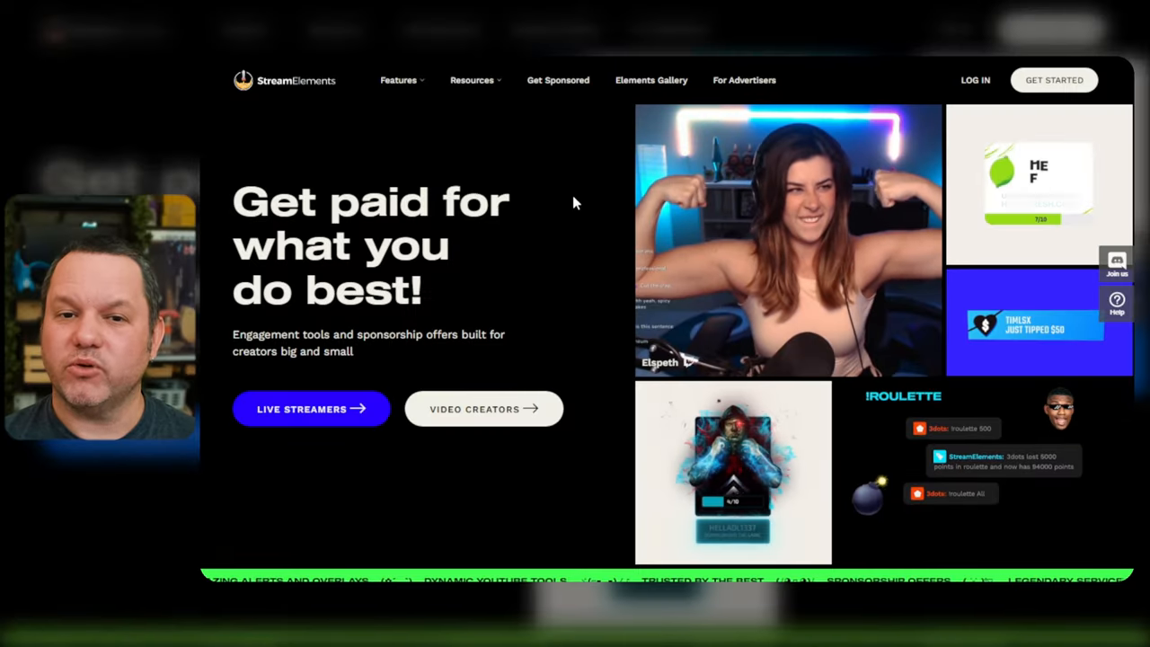
{"action": "mouse_move", "coordinate": [560, 198]}
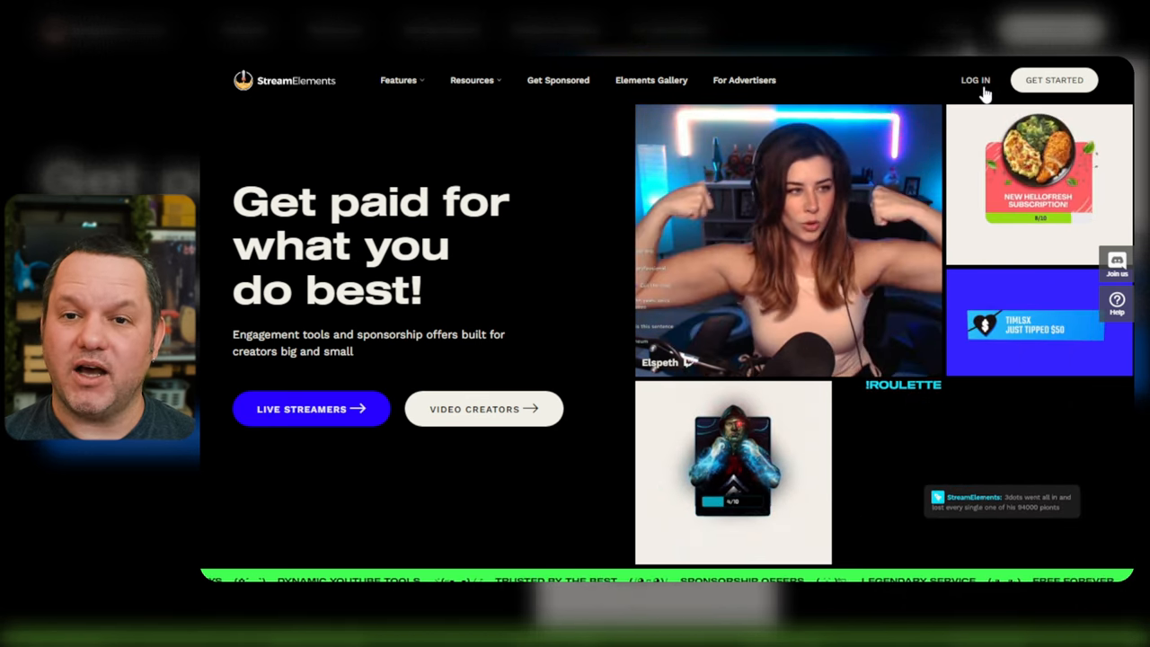
Log in to StreamElements and choose Twitch as the account to connect with
{"action": "left_click", "coordinate": [398, 79]}
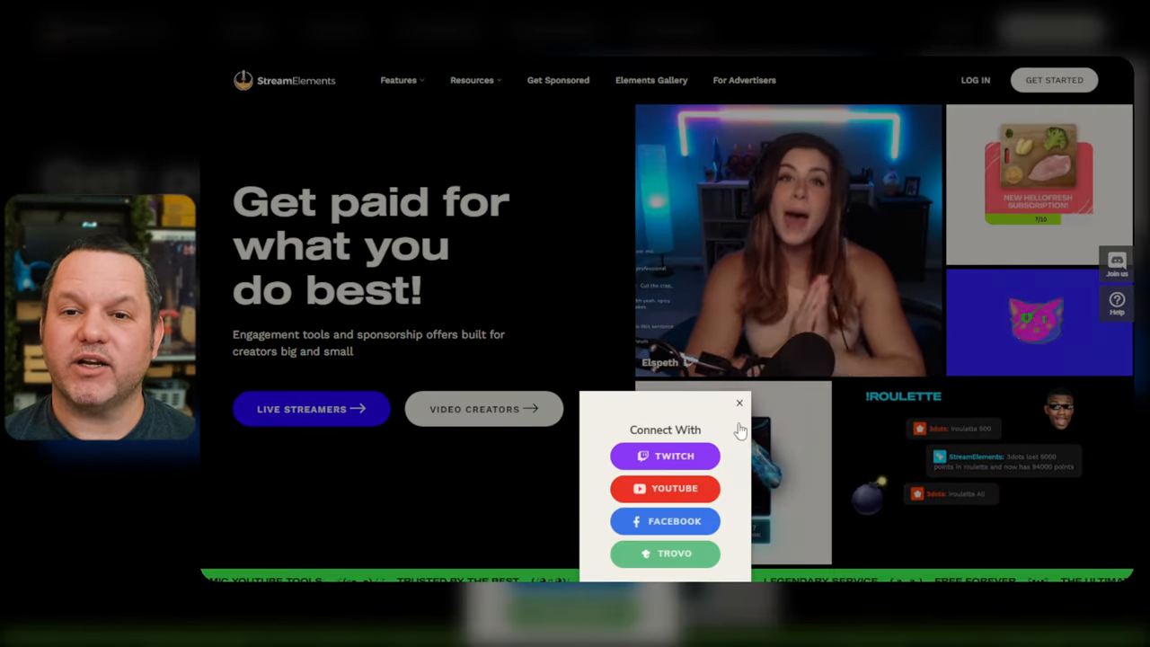
{"action": "left_click", "coordinate": [665, 457]}
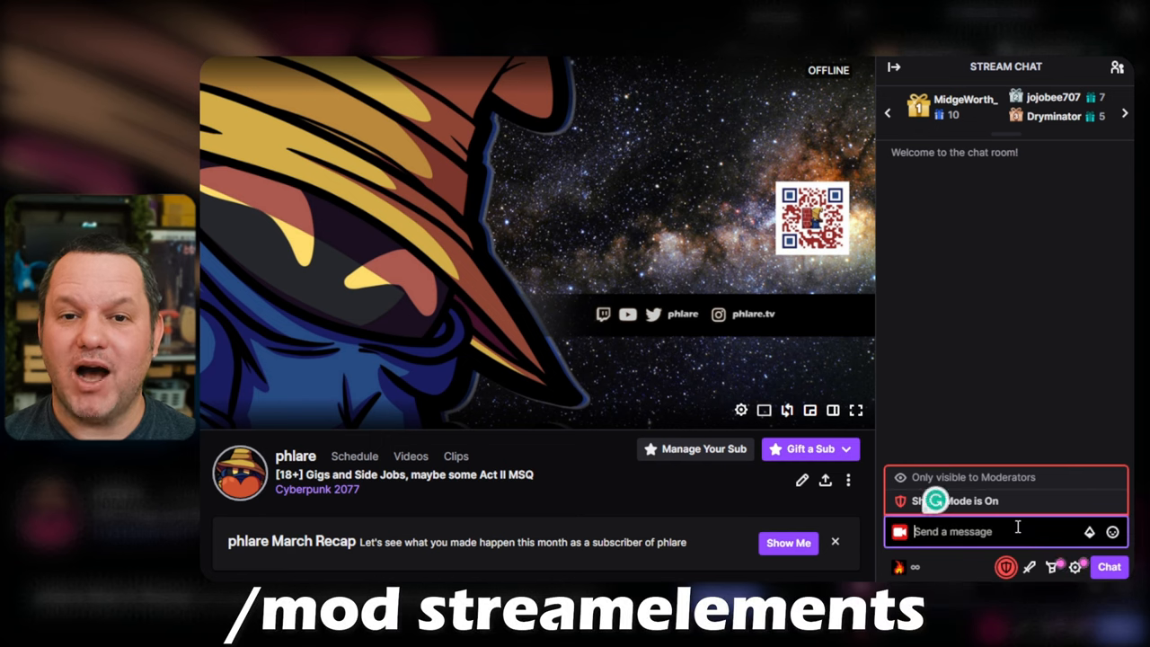
Send '/mod streamelements' in Twitch chat to make the StreamElements bot a moderator
{"action": "type", "text": "/mod"}
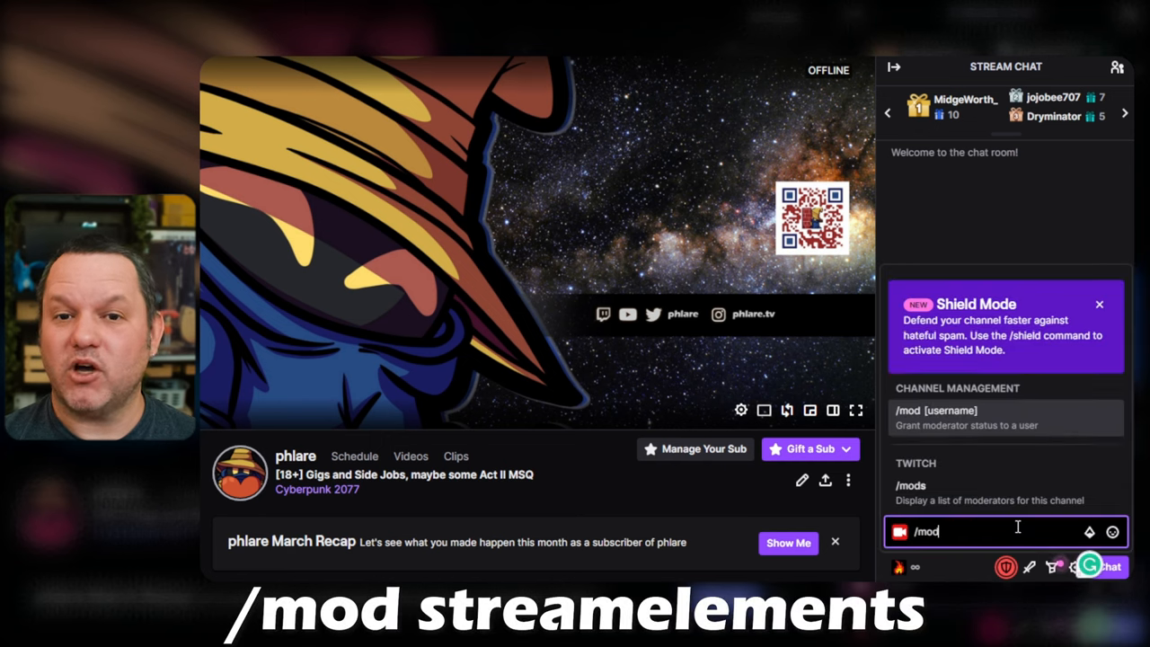
{"action": "type", "text": "streamele"}
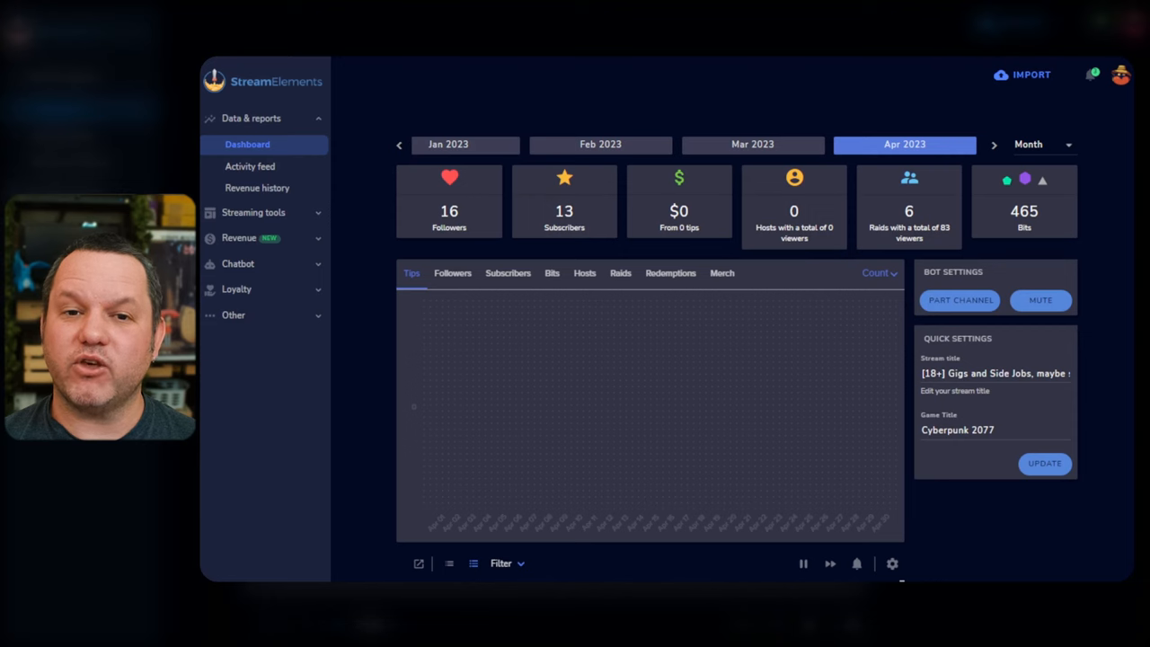
{"action": "mouse_move", "coordinate": [250, 166]}
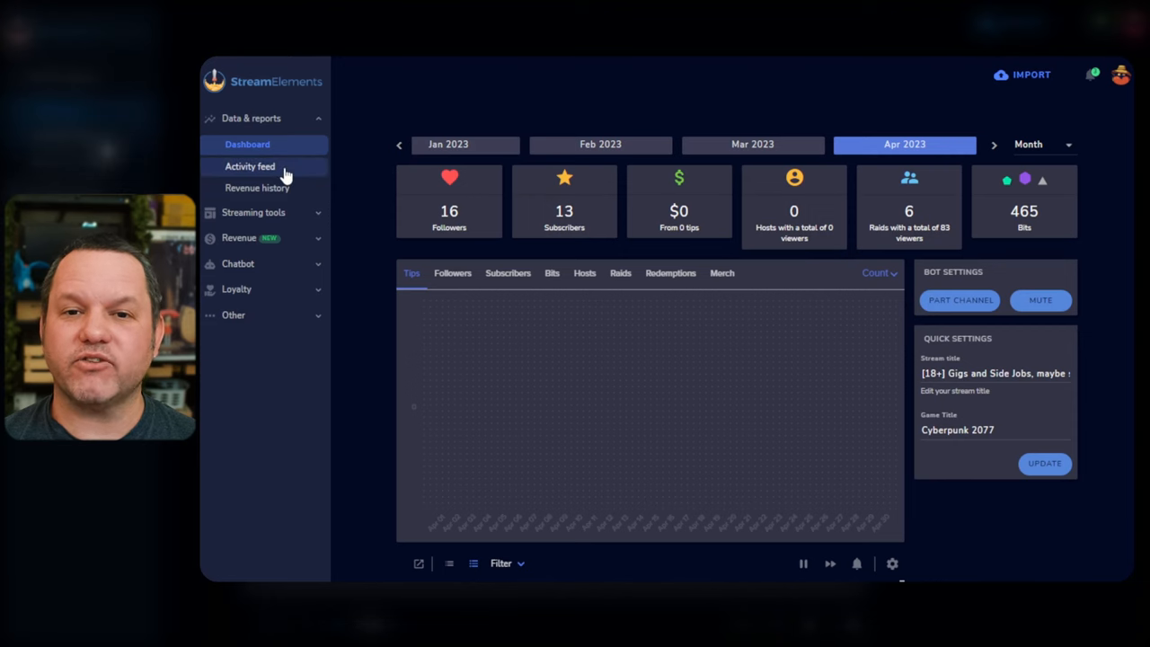
Expand the Chatbot section in the dashboard sidebar to reveal its submenu
{"action": "left_click", "coordinate": [237, 262]}
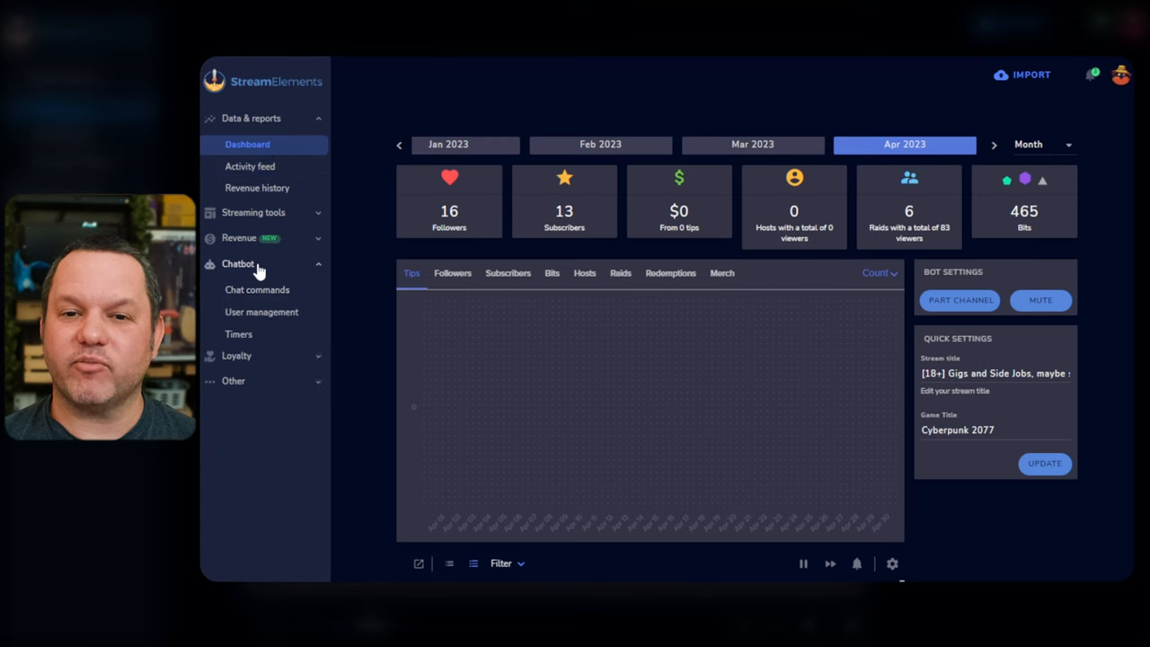
{"action": "left_click", "coordinate": [237, 262]}
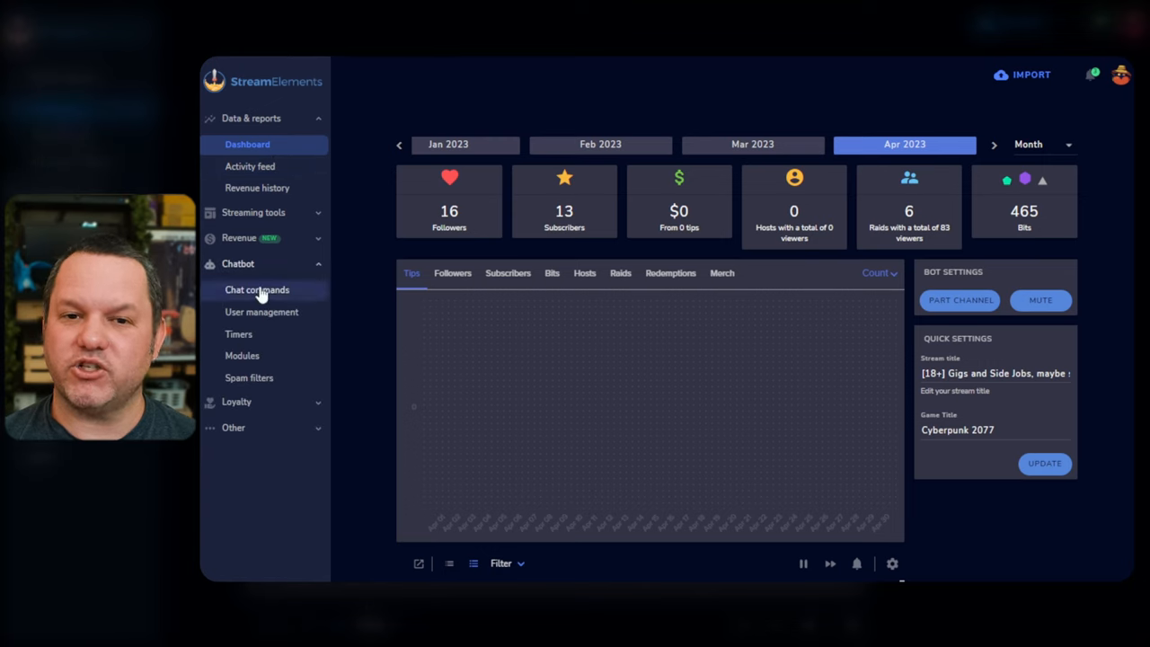
{"action": "mouse_move", "coordinate": [263, 312]}
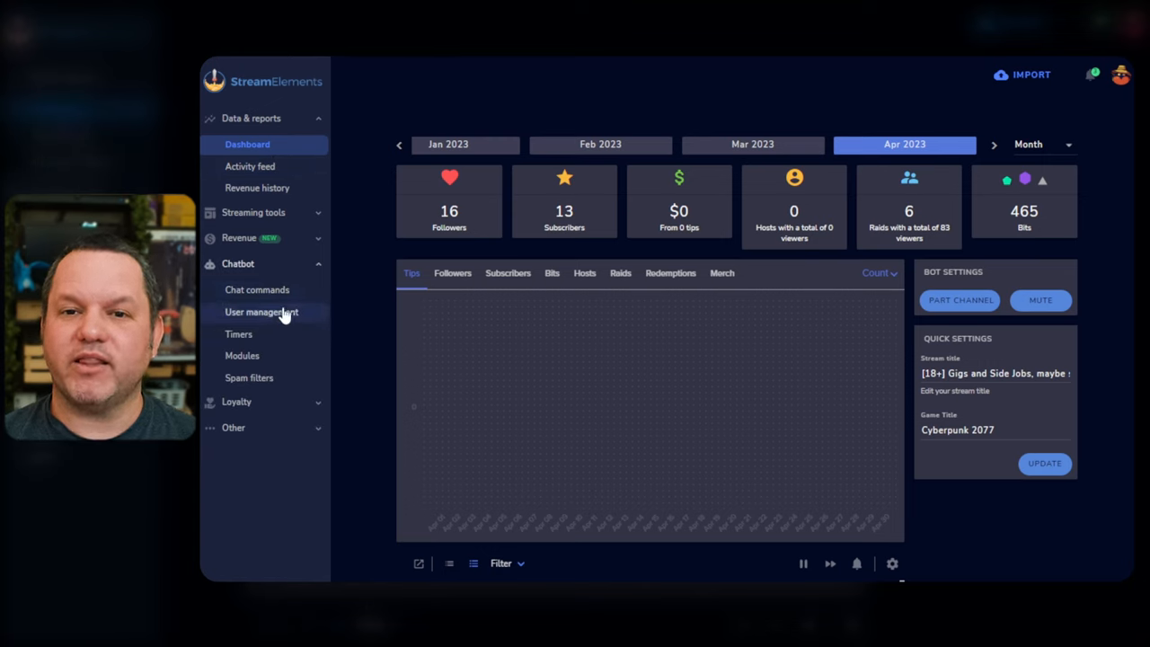
Enable the !commands chat command in the default commands list
{"action": "left_click", "coordinate": [257, 290]}
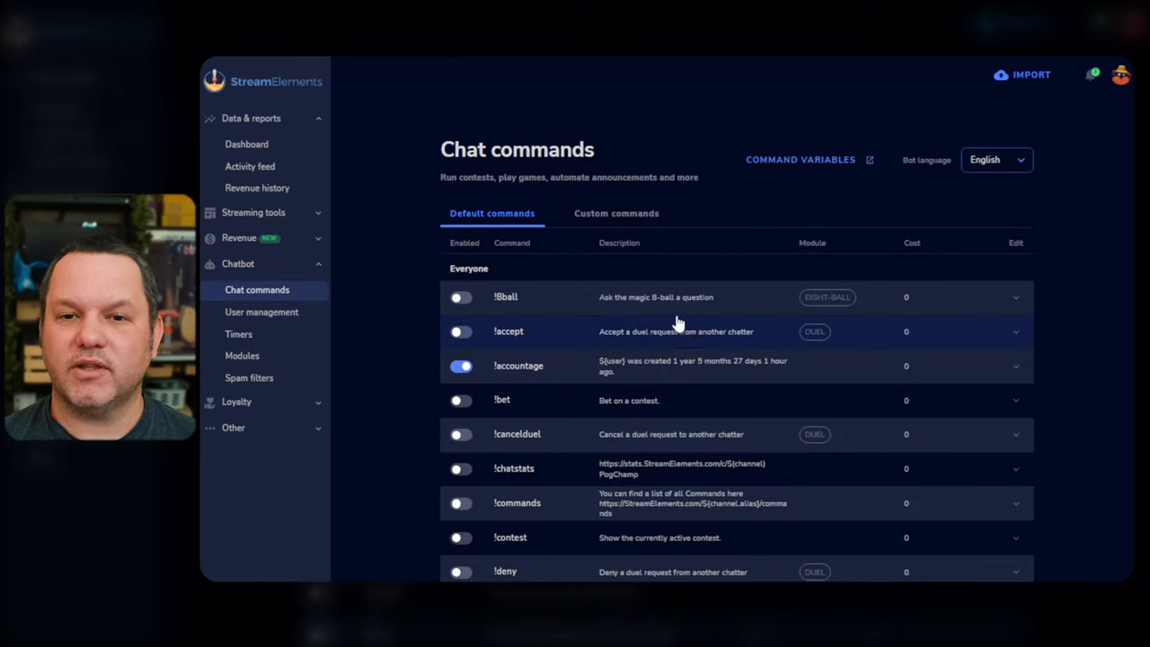
{"action": "scroll", "scroll_direction": "down", "scroll_amount": 3}
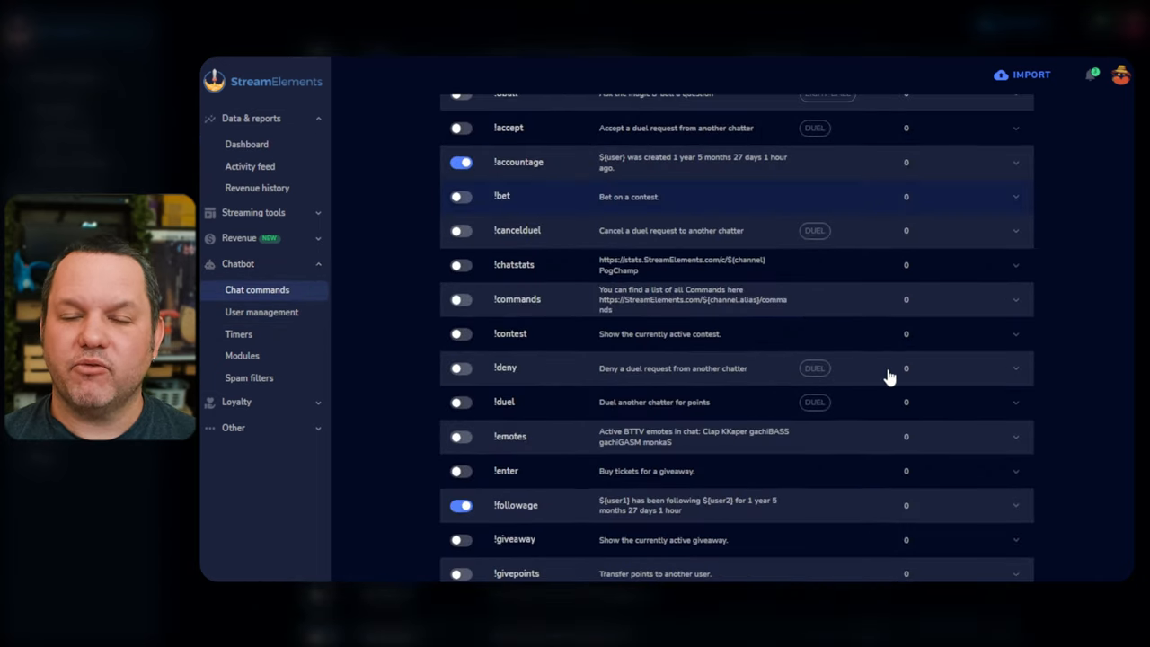
{"action": "scroll", "scroll_direction": "down", "scroll_amount": 3}
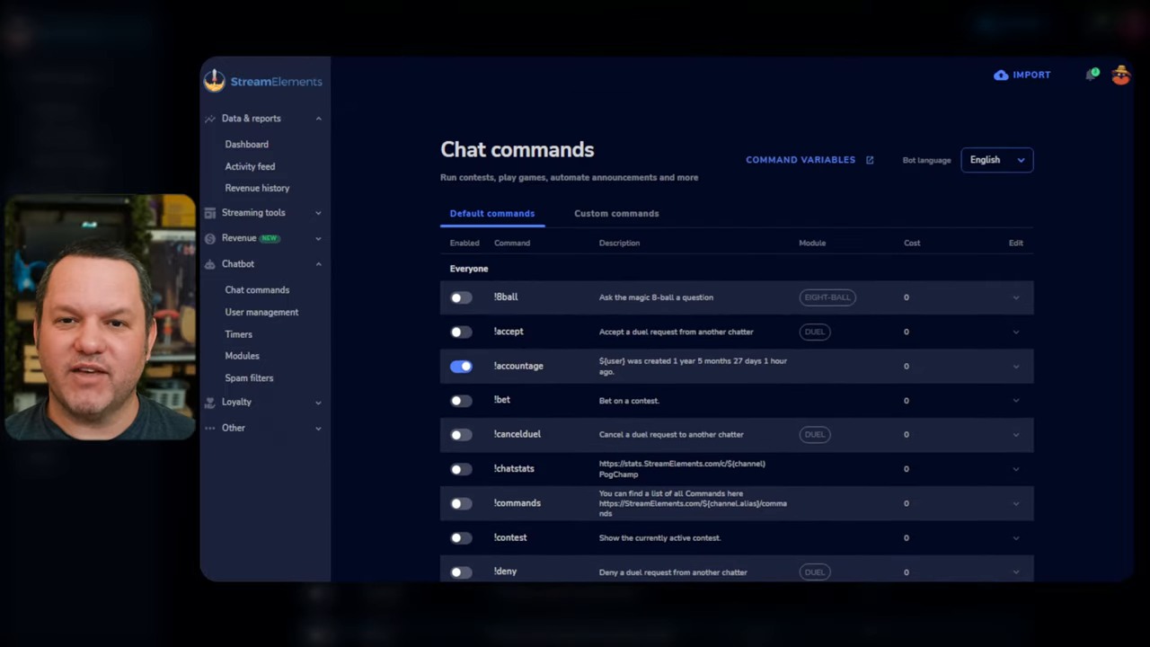
{"action": "mouse_move", "coordinate": [460, 503]}
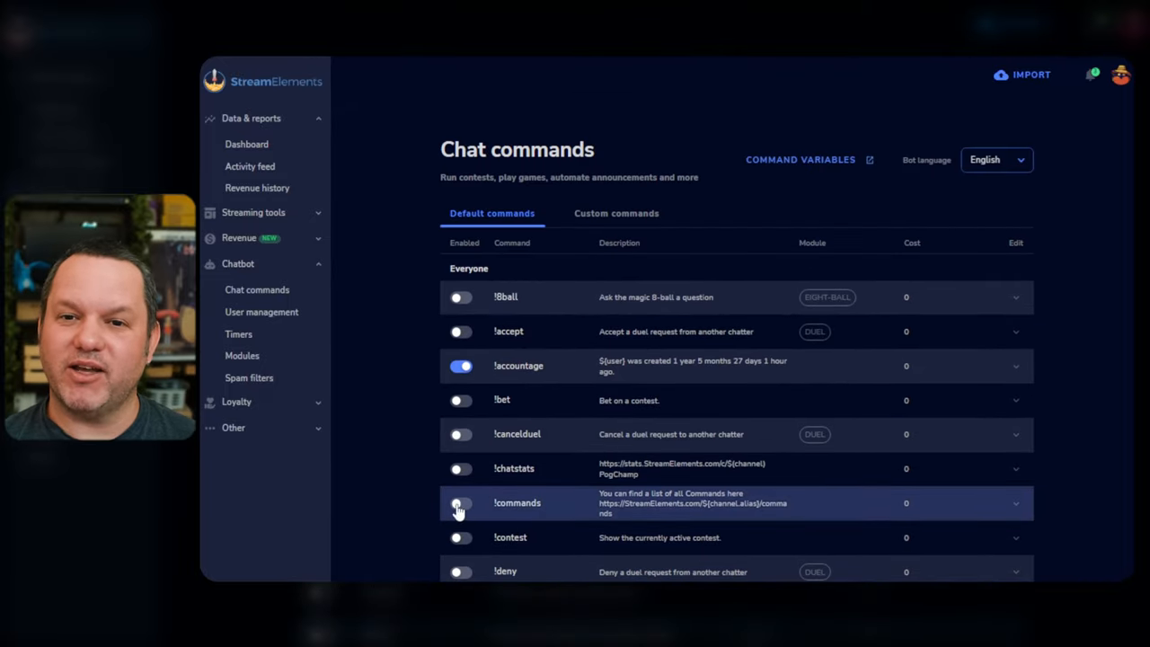
{"action": "left_click", "coordinate": [460, 503]}
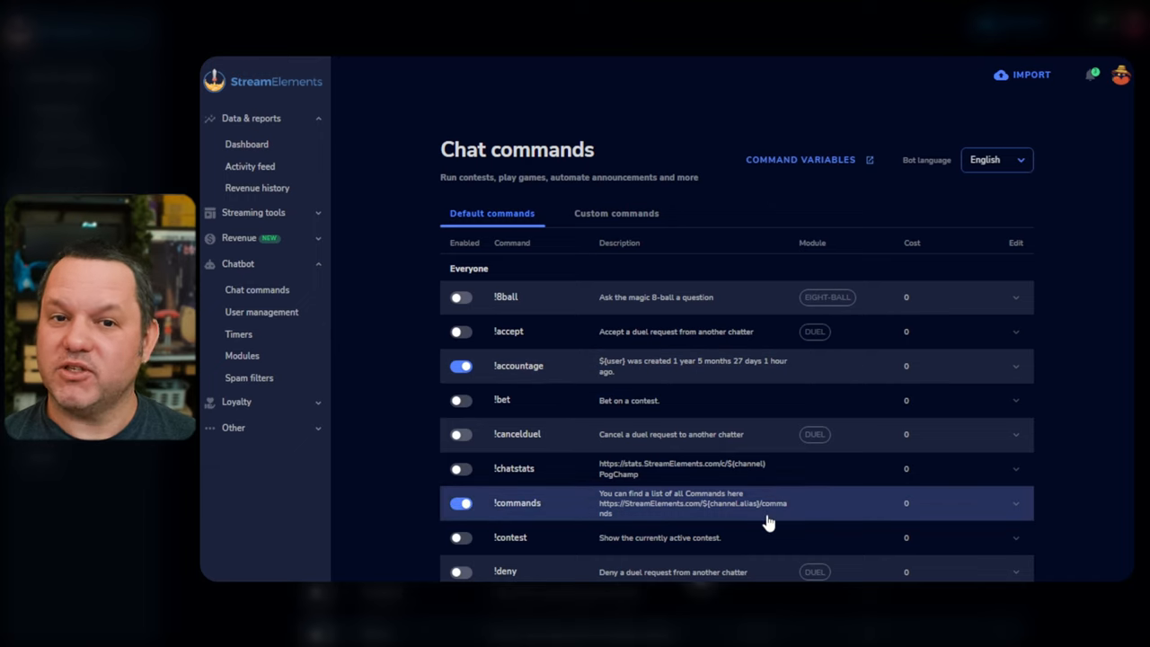
Scroll through the Everyone, Moderator and Super Moderator default commands
{"action": "scroll", "scroll_direction": "down", "scroll_amount": 3}
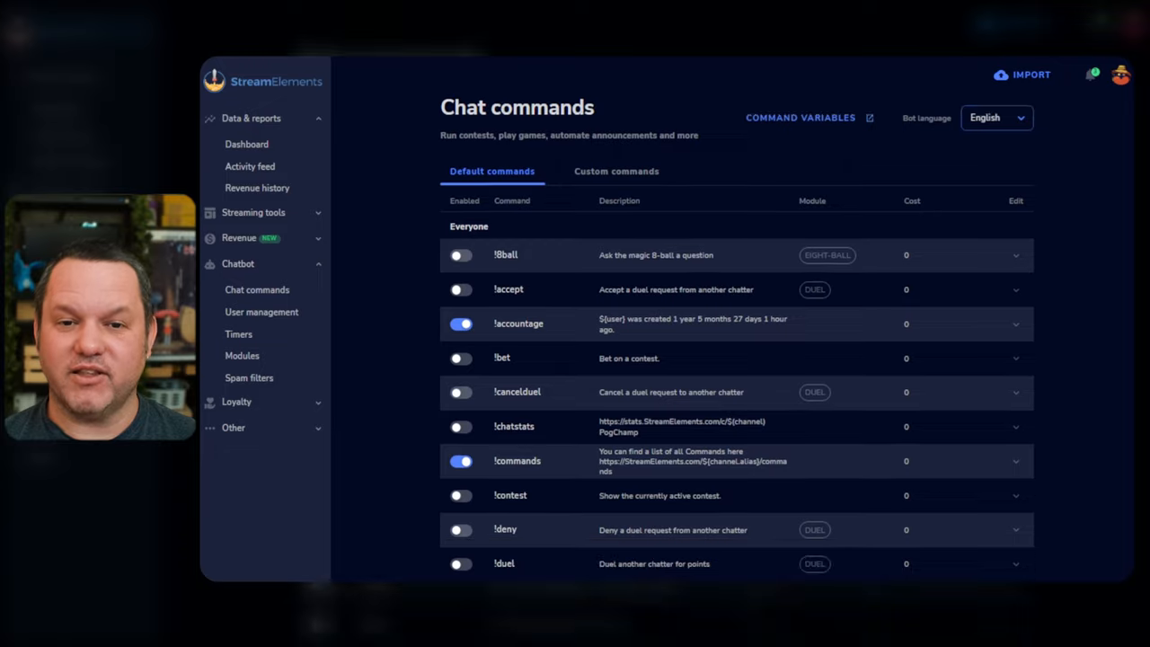
{"action": "scroll", "scroll_direction": "down", "scroll_amount": 3}
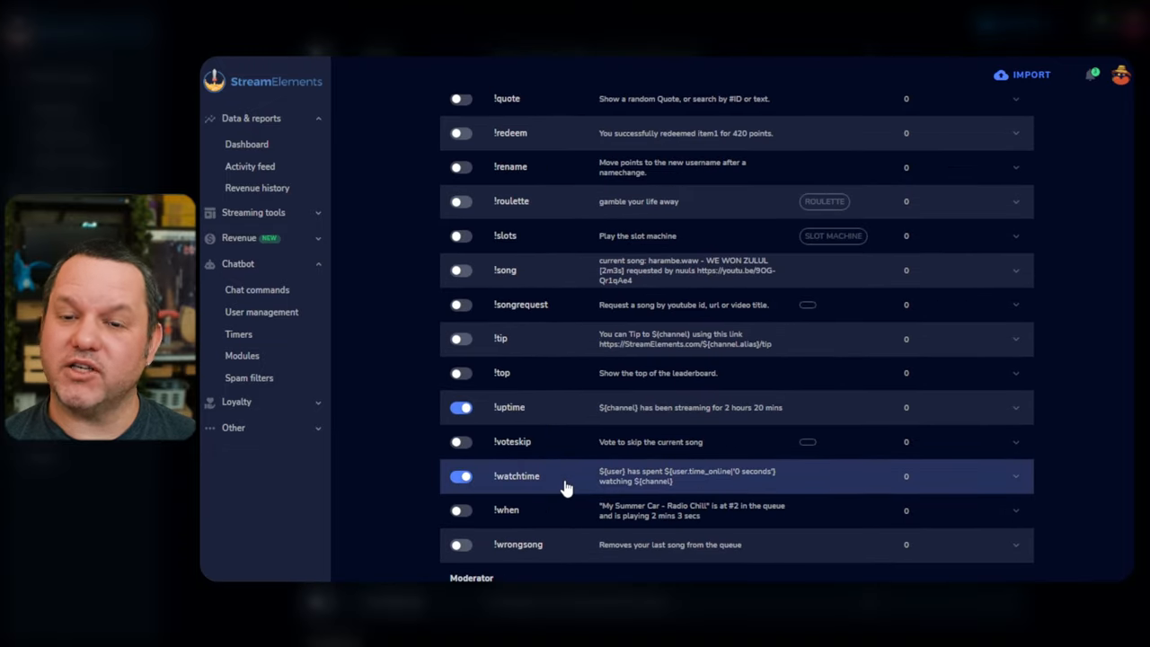
{"action": "scroll", "scroll_direction": "down", "scroll_amount": 3}
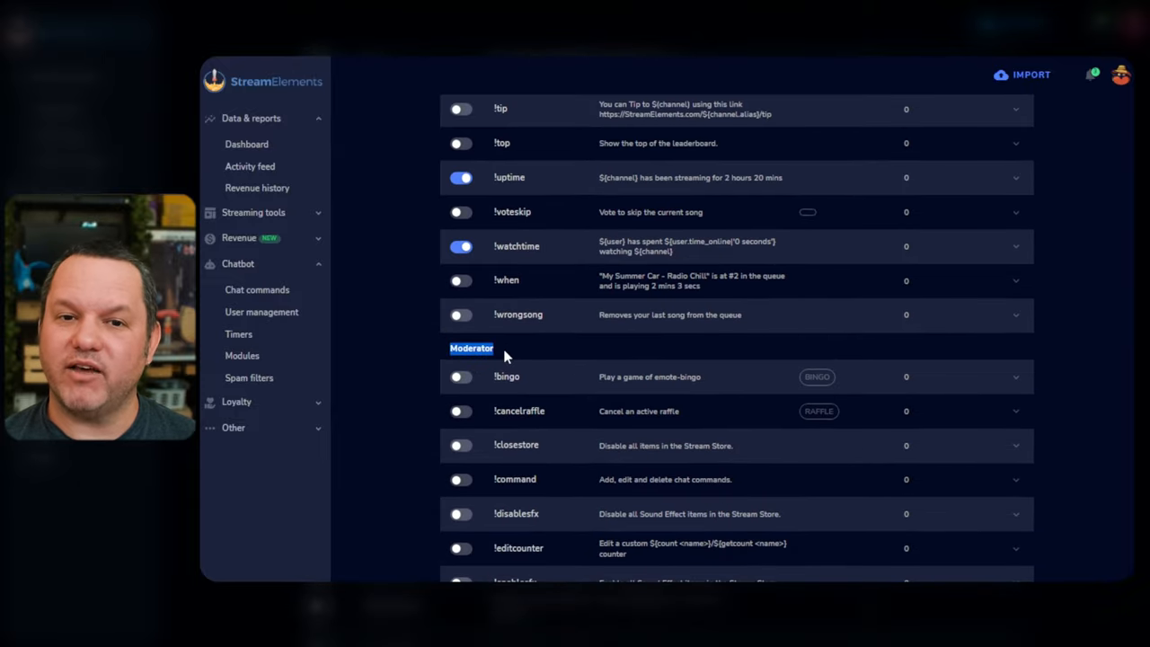
{"action": "scroll", "scroll_direction": "down", "scroll_amount": 3}
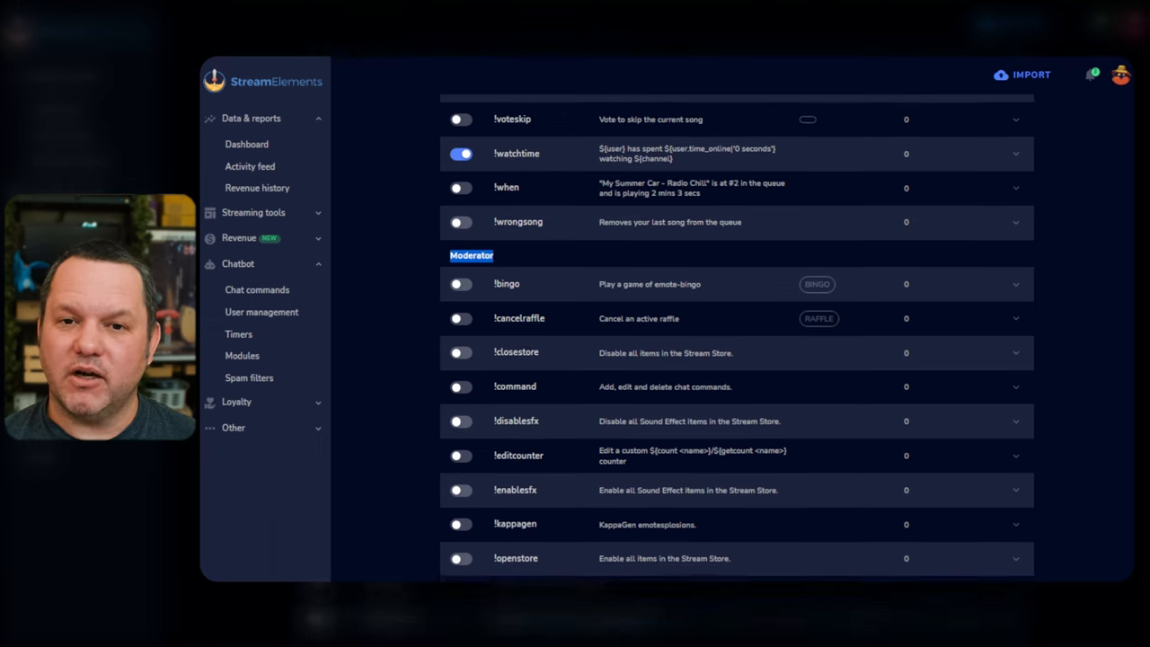
{"action": "scroll", "scroll_direction": "down", "scroll_amount": 3}
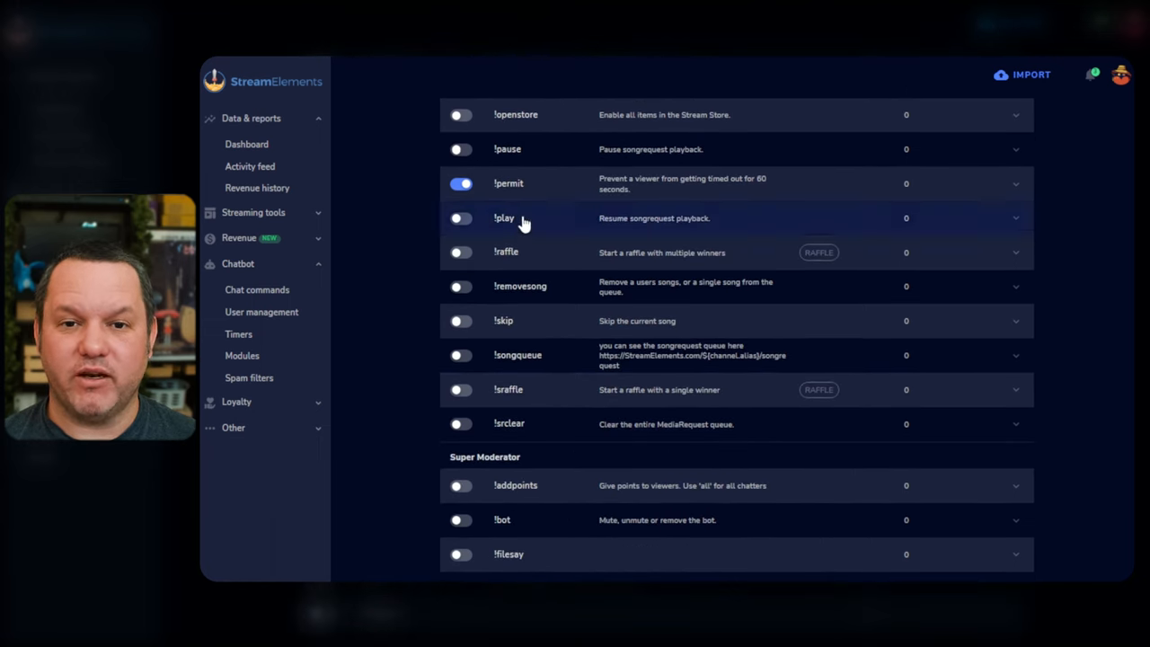
{"action": "scroll", "scroll_direction": "down", "scroll_amount": 3}
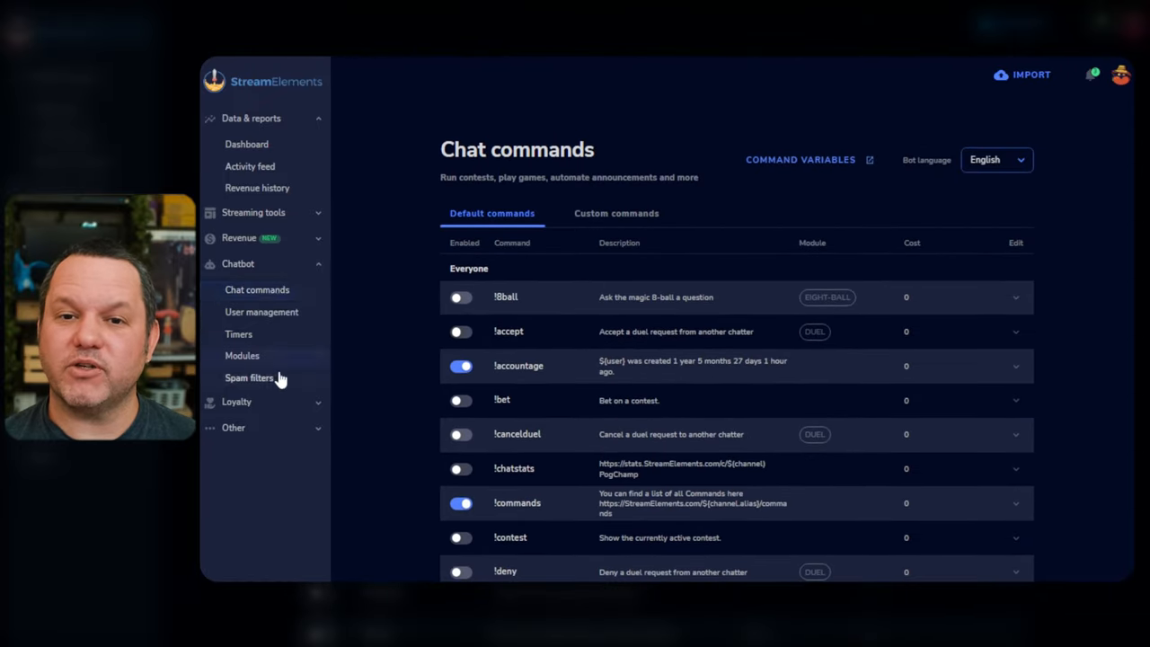
{"action": "mouse_move", "coordinate": [386, 276]}
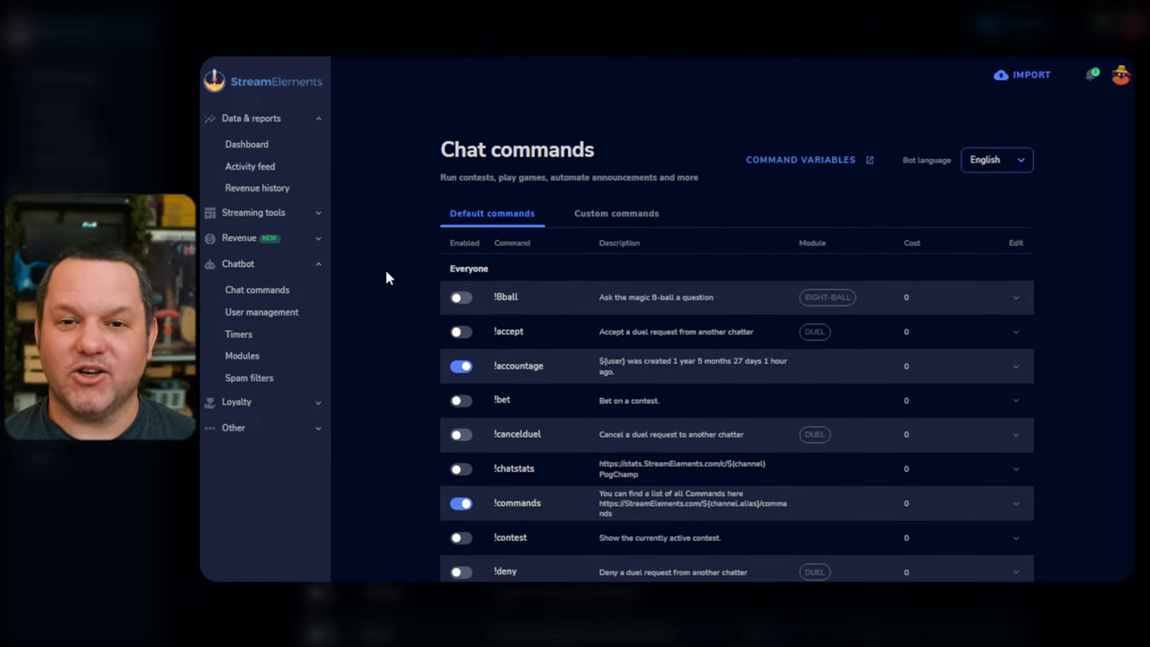
Expand !commands, review its cost and loyalty settings, and keep user level Everyone
{"action": "scroll", "scroll_direction": "down", "scroll_amount": 3}
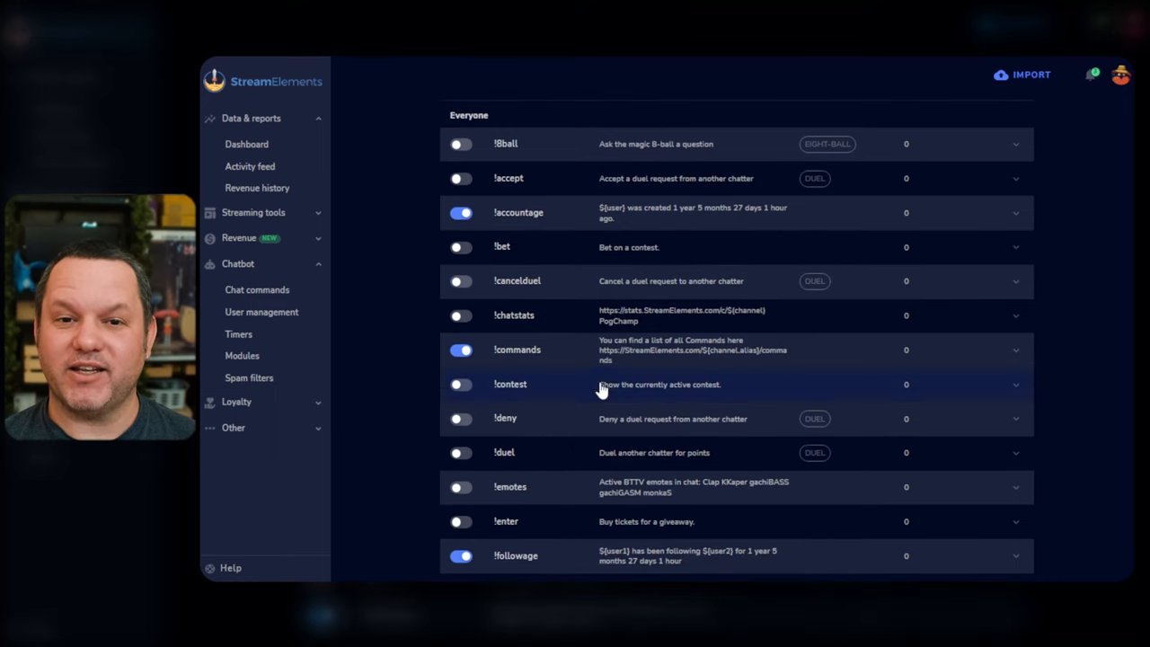
{"action": "left_click", "coordinate": [517, 349]}
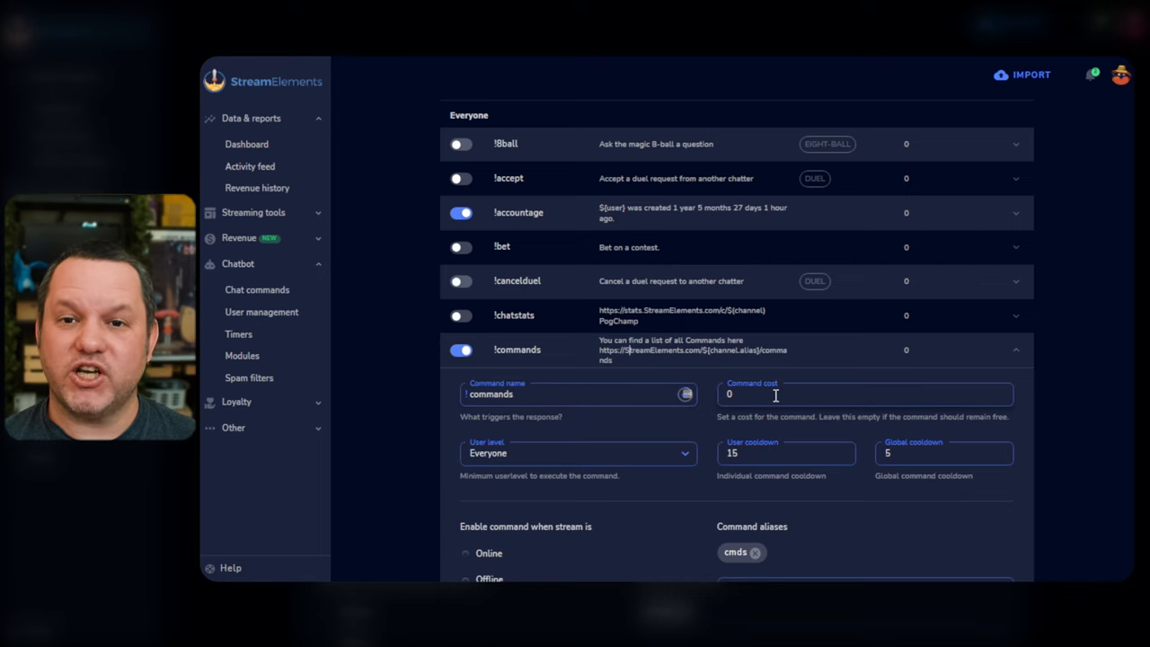
{"action": "left_click", "coordinate": [862, 395]}
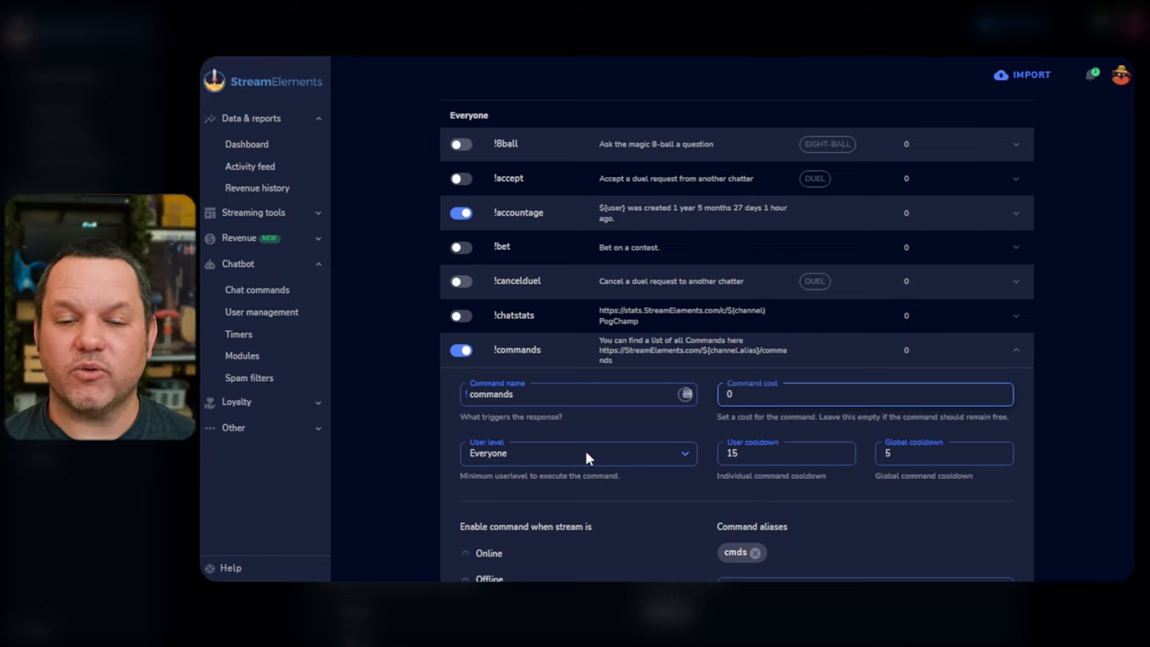
{"action": "left_click", "coordinate": [862, 395]}
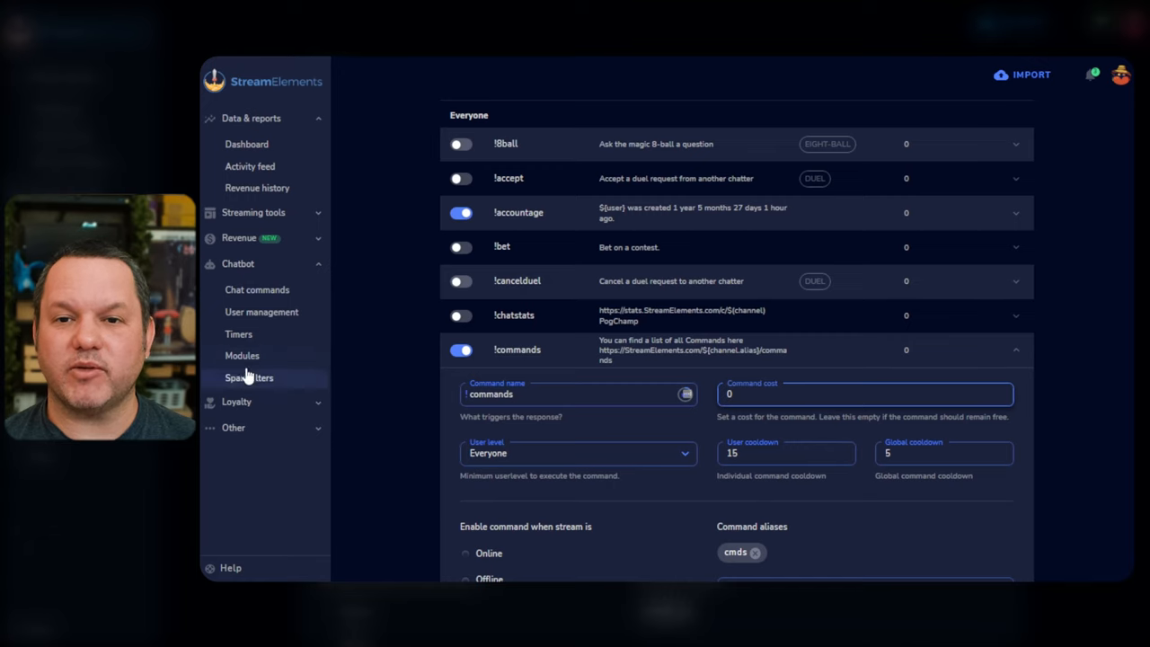
{"action": "mouse_move", "coordinate": [255, 406]}
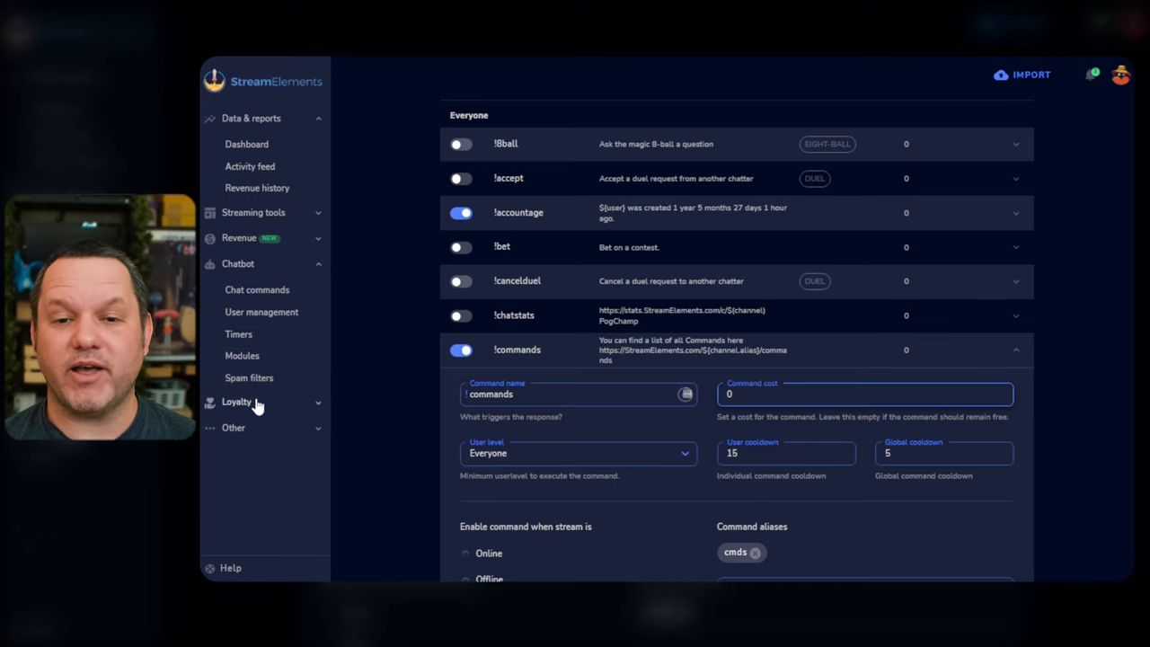
{"action": "left_click", "coordinate": [237, 402]}
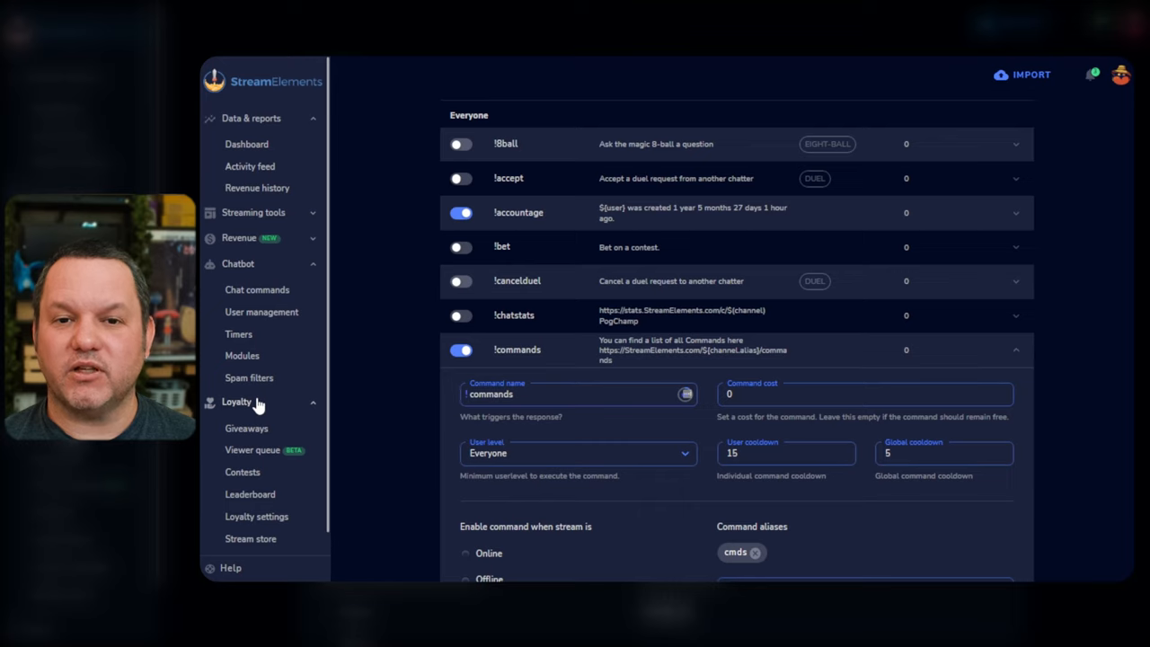
{"action": "left_click", "coordinate": [237, 402]}
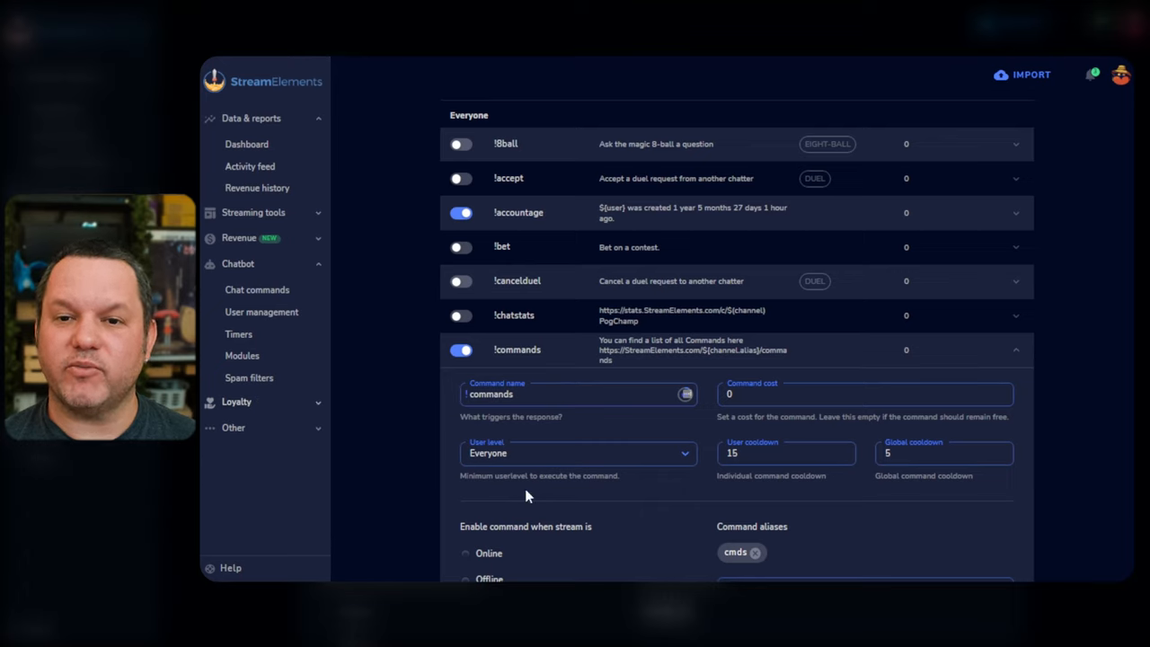
{"action": "mouse_move", "coordinate": [643, 460]}
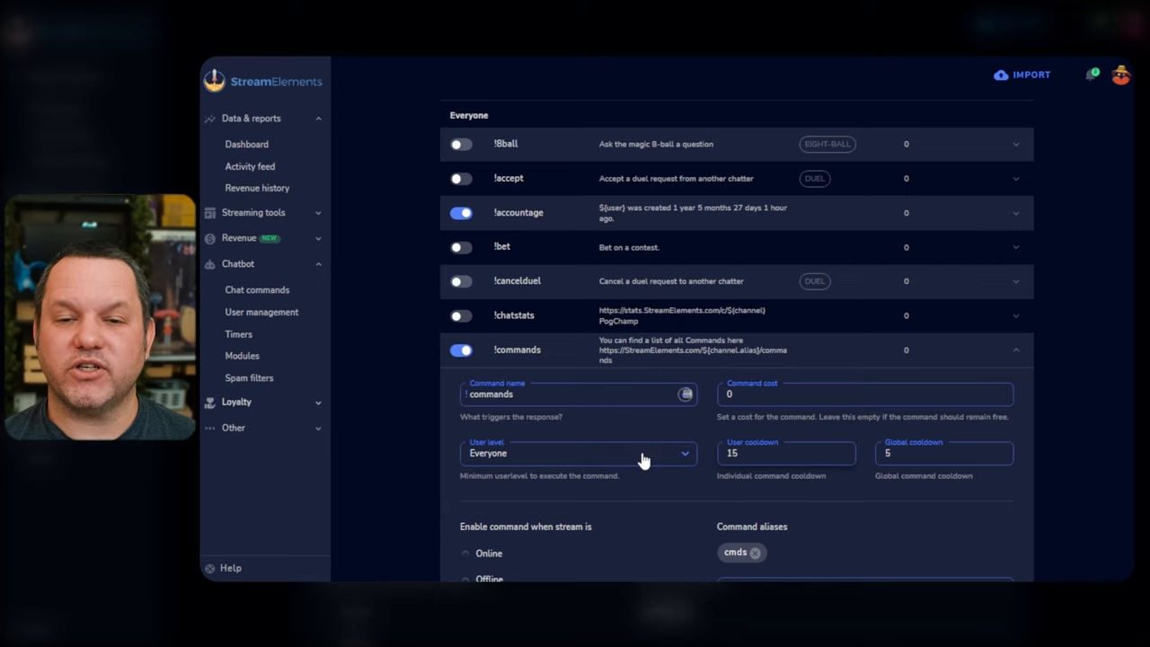
{"action": "scroll", "scroll_direction": "down", "scroll_amount": 3}
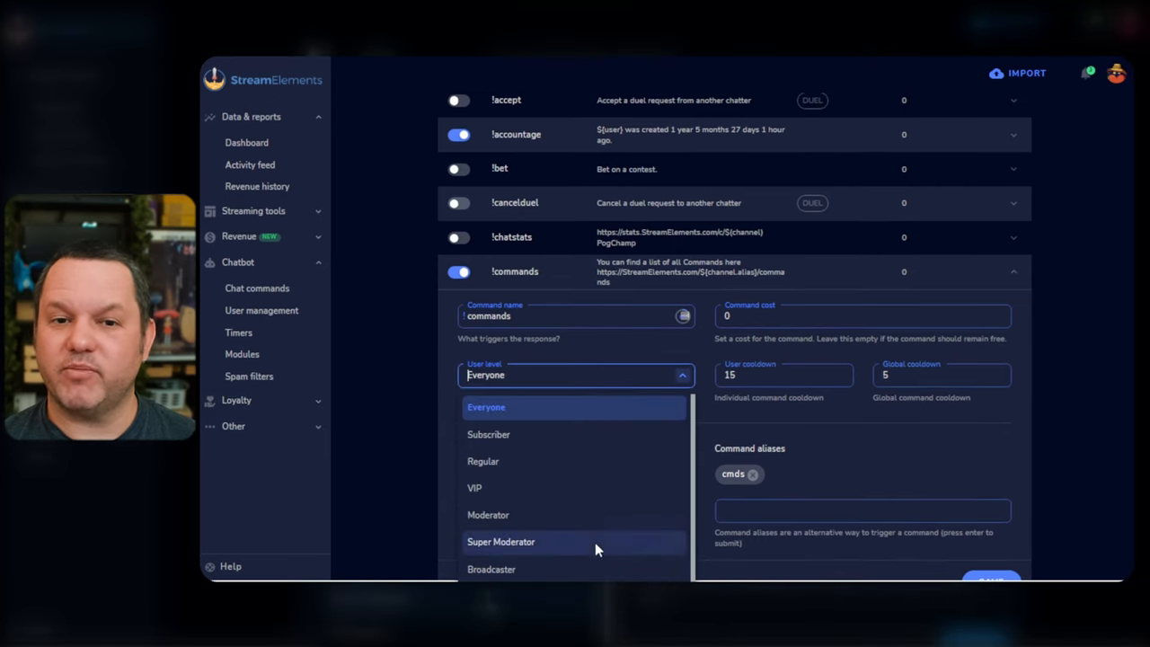
{"action": "left_click", "coordinate": [485, 406]}
{"action": "type", "text": "4"}
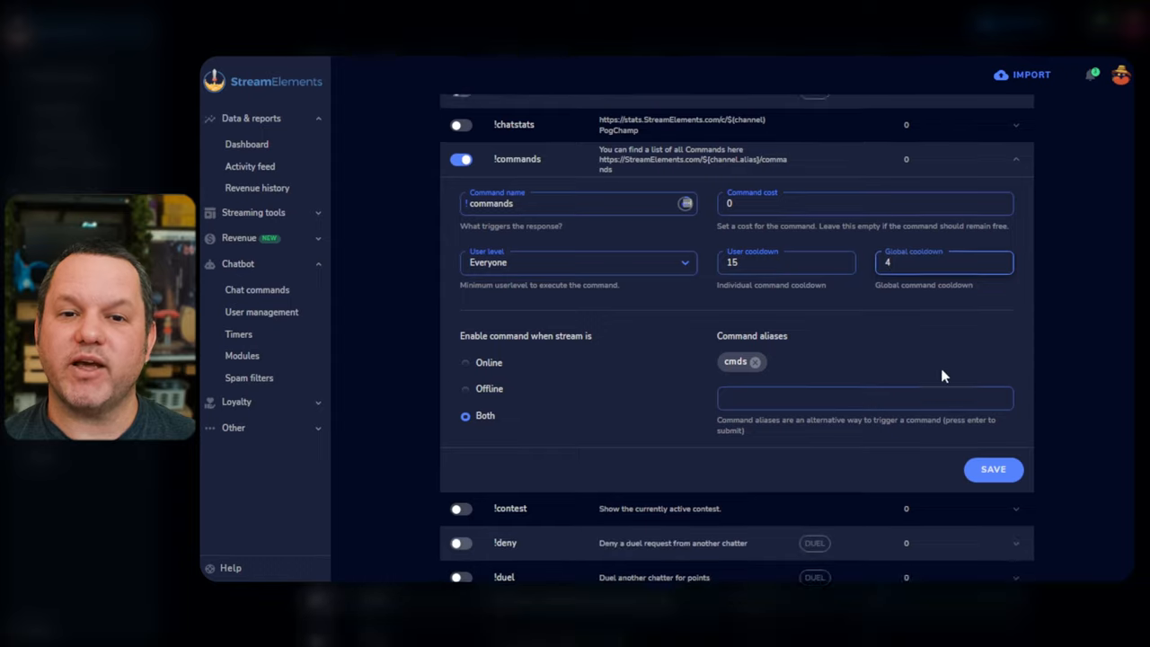
Add 'commanderinos' as a second alias for !commands beside cmds and save
{"action": "scroll", "scroll_direction": "down", "scroll_amount": 3}
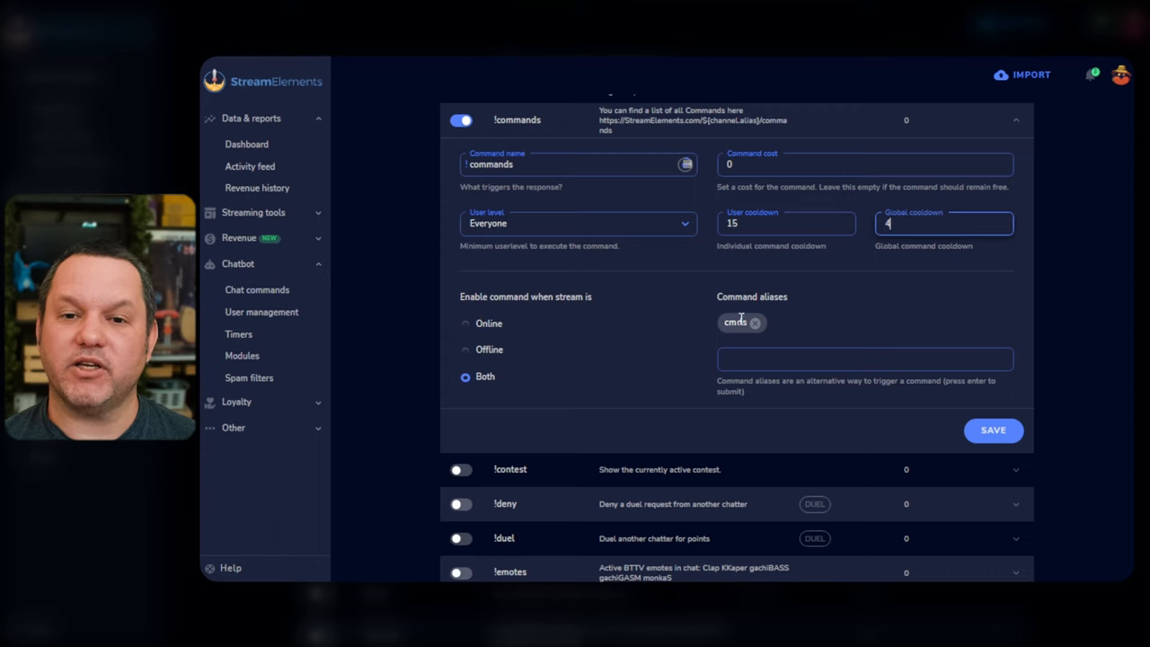
{"action": "left_click", "coordinate": [863, 359]}
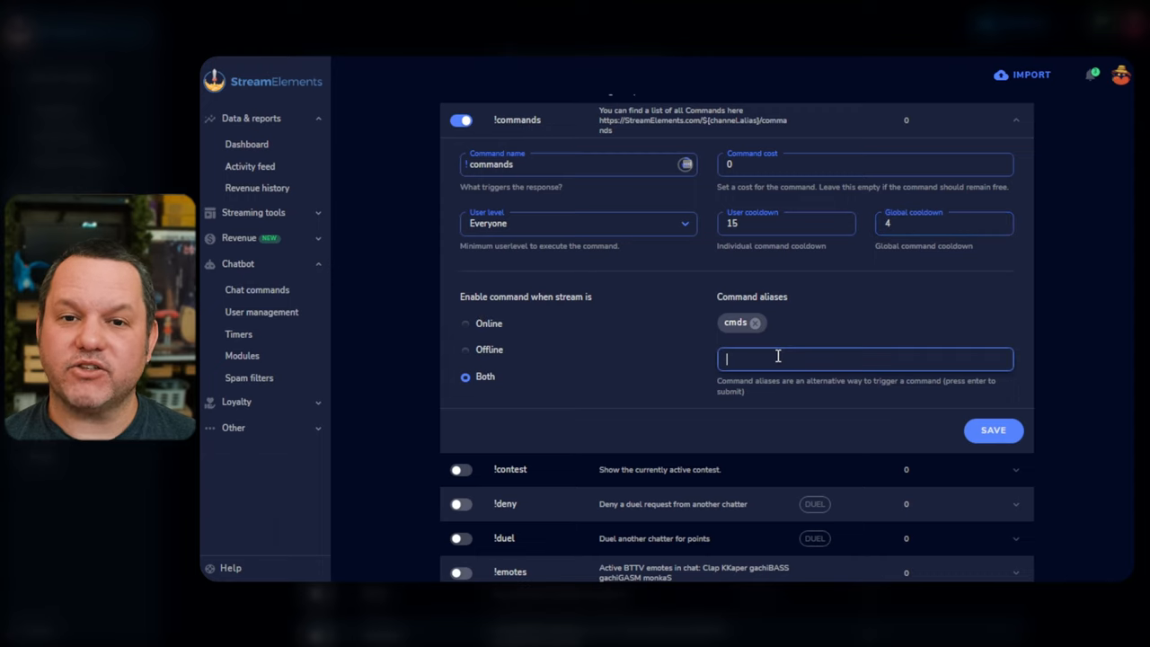
{"action": "type", "text": "so"}
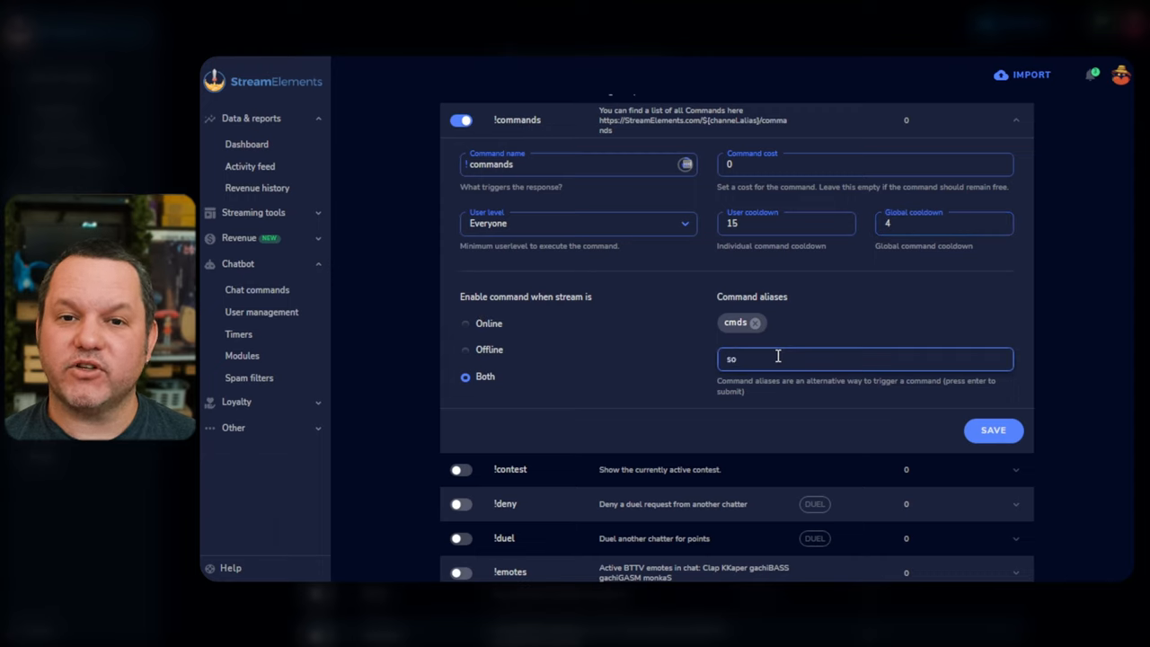
{"action": "key", "text": "Backspace"}
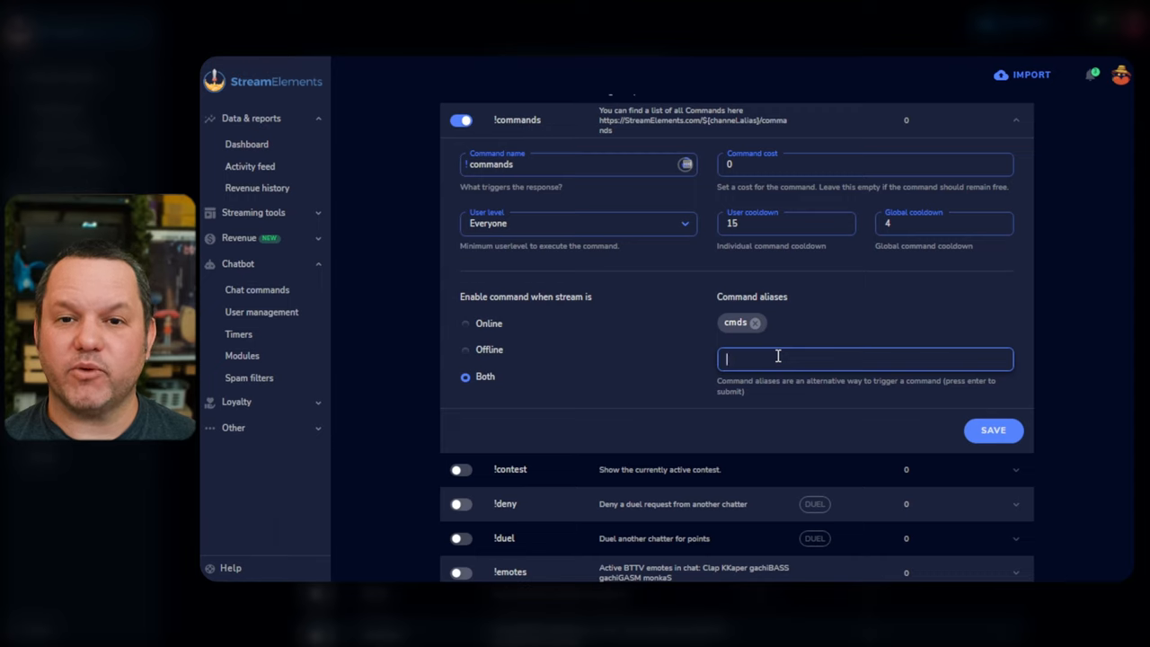
{"action": "type", "text": "commander"}
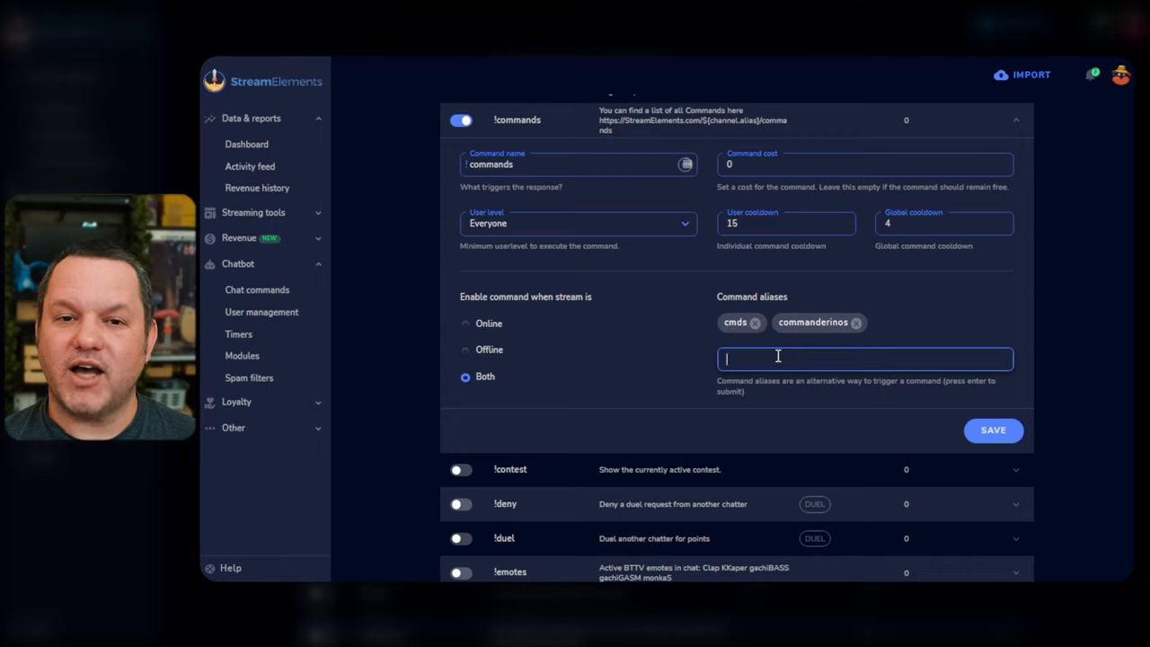
{"action": "left_click", "coordinate": [465, 349]}
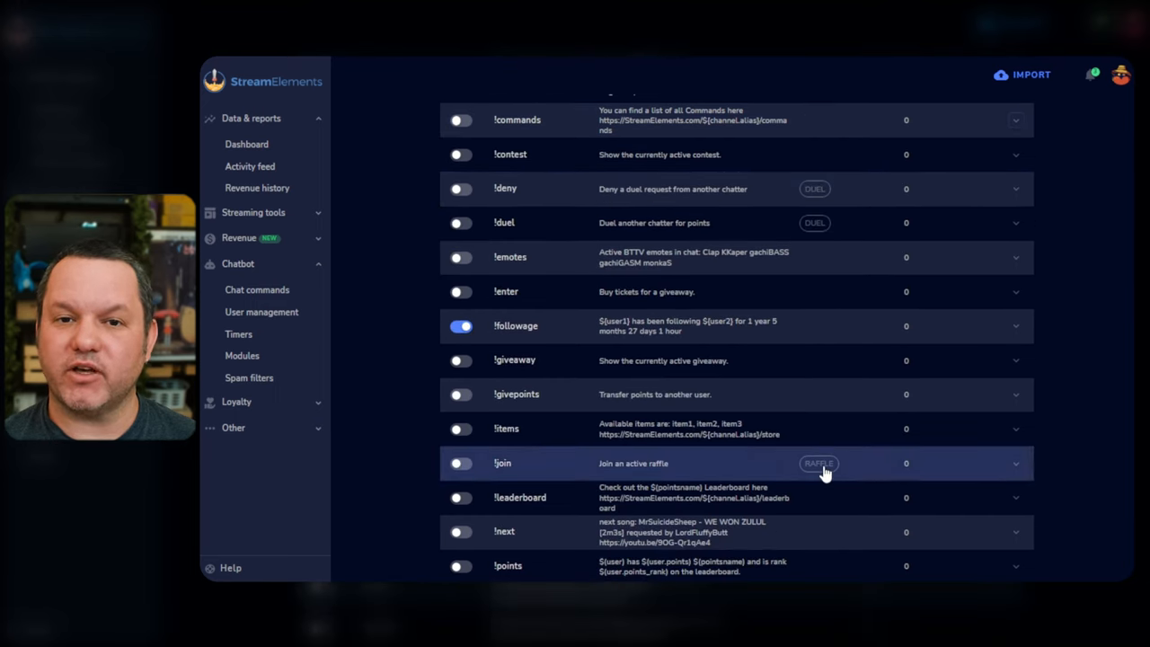
Jump from the !join command's RAFFLE badge to the Bot Modules page
{"action": "left_click", "coordinate": [241, 356]}
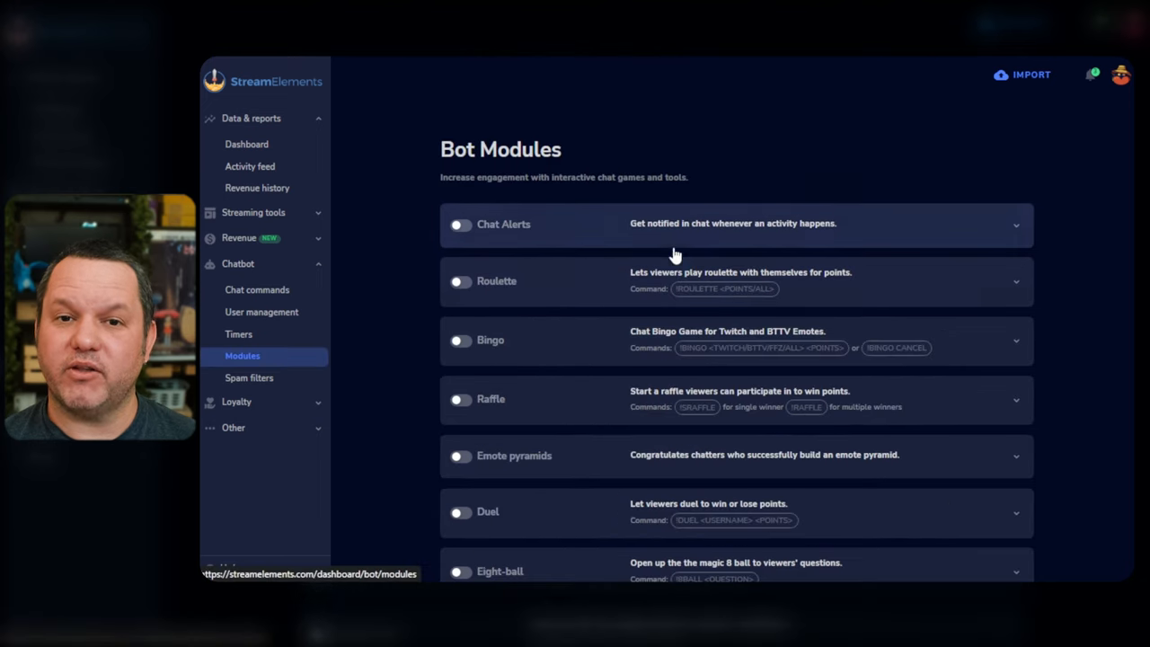
{"action": "scroll", "scroll_direction": "down", "scroll_amount": 3}
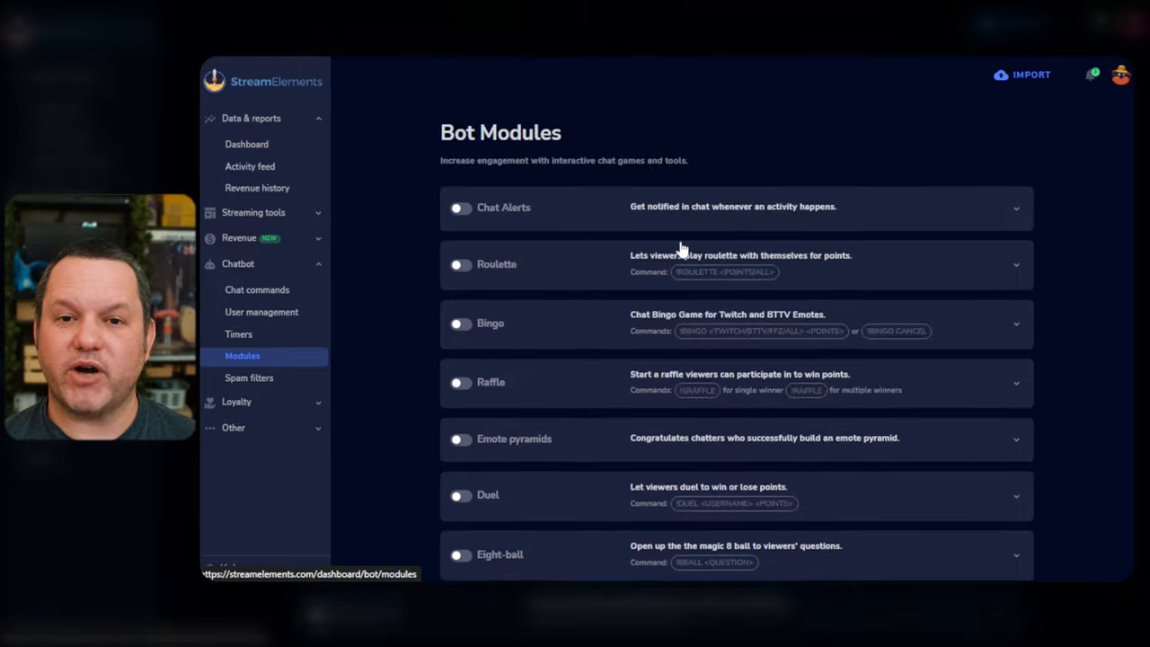
Return to Chat commands and switch to the Custom commands list
{"action": "left_click", "coordinate": [256, 289]}
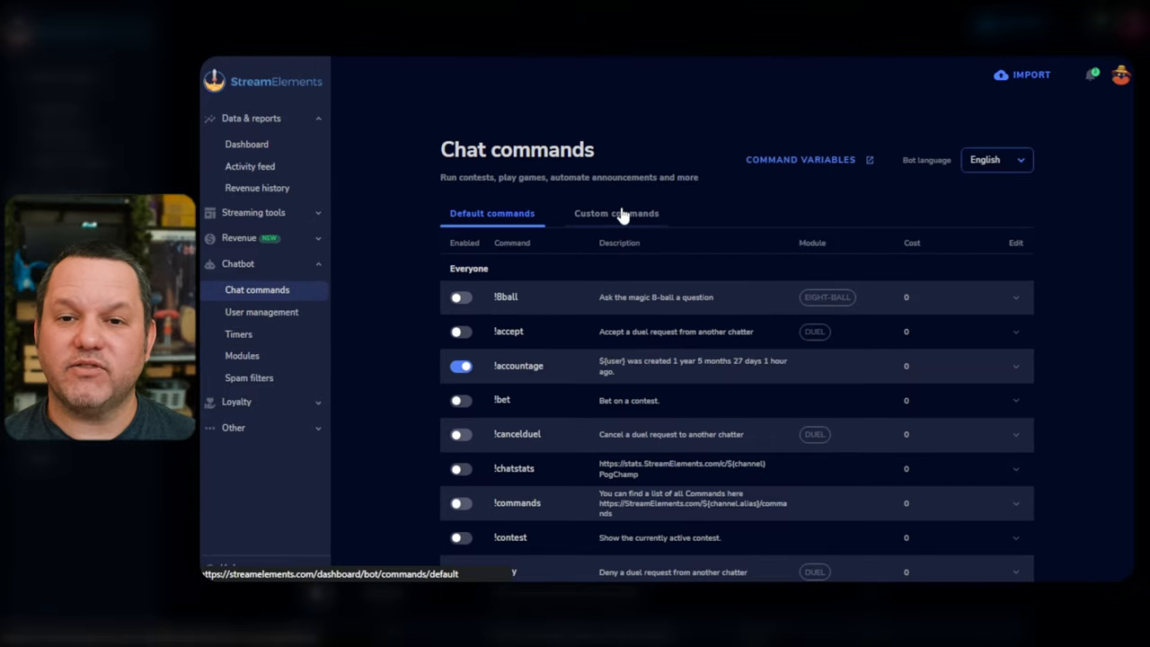
{"action": "left_click", "coordinate": [616, 212]}
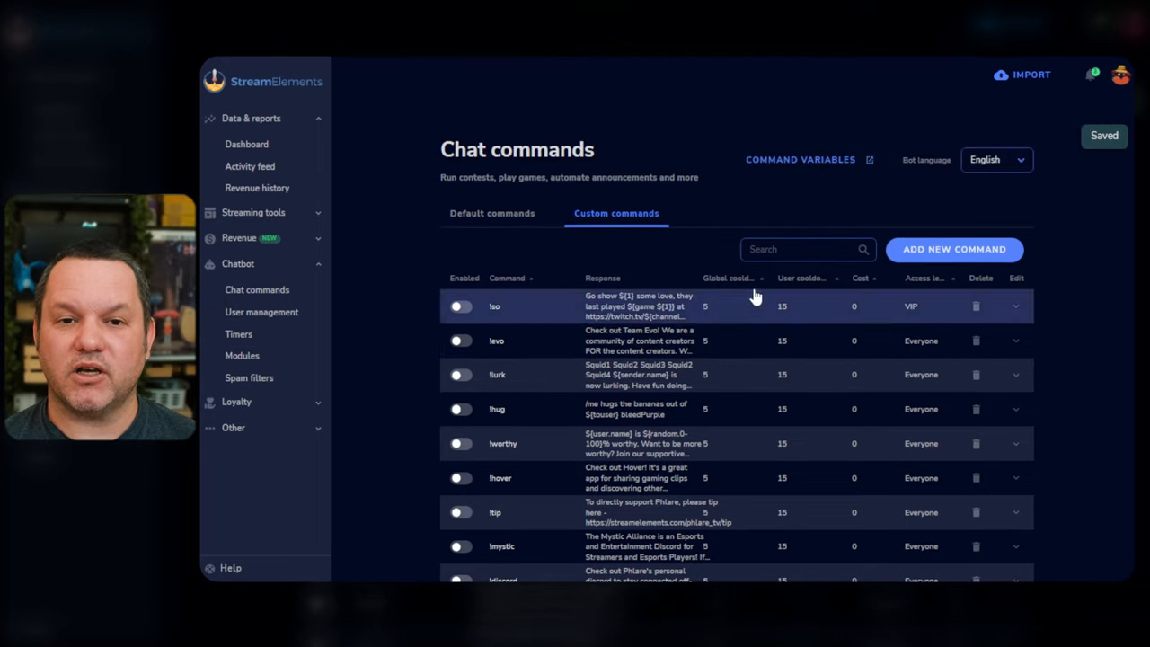
{"action": "left_click", "coordinate": [953, 248]}
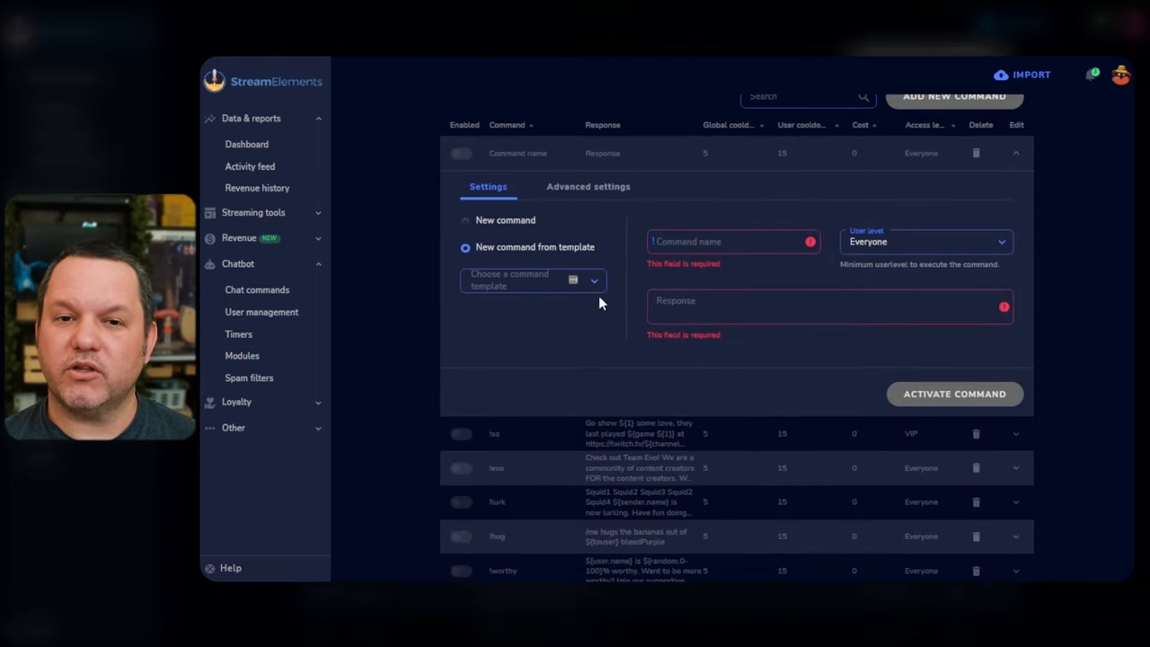
{"action": "left_click", "coordinate": [531, 281]}
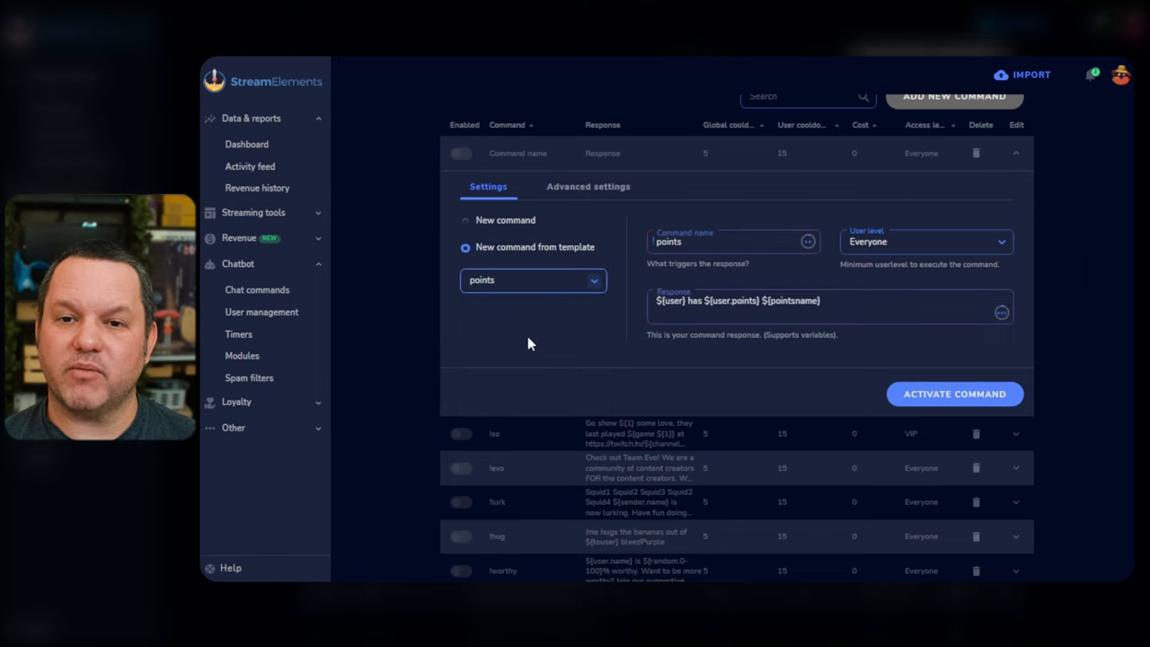
{"action": "left_click", "coordinate": [532, 280]}
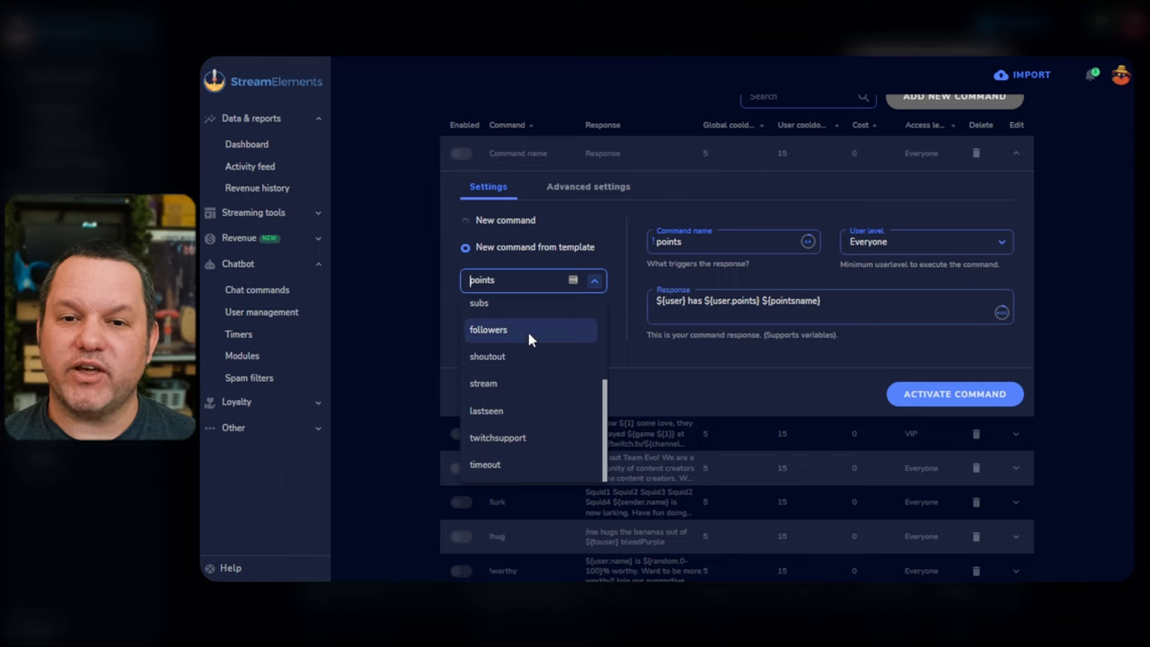
{"action": "left_click", "coordinate": [489, 329]}
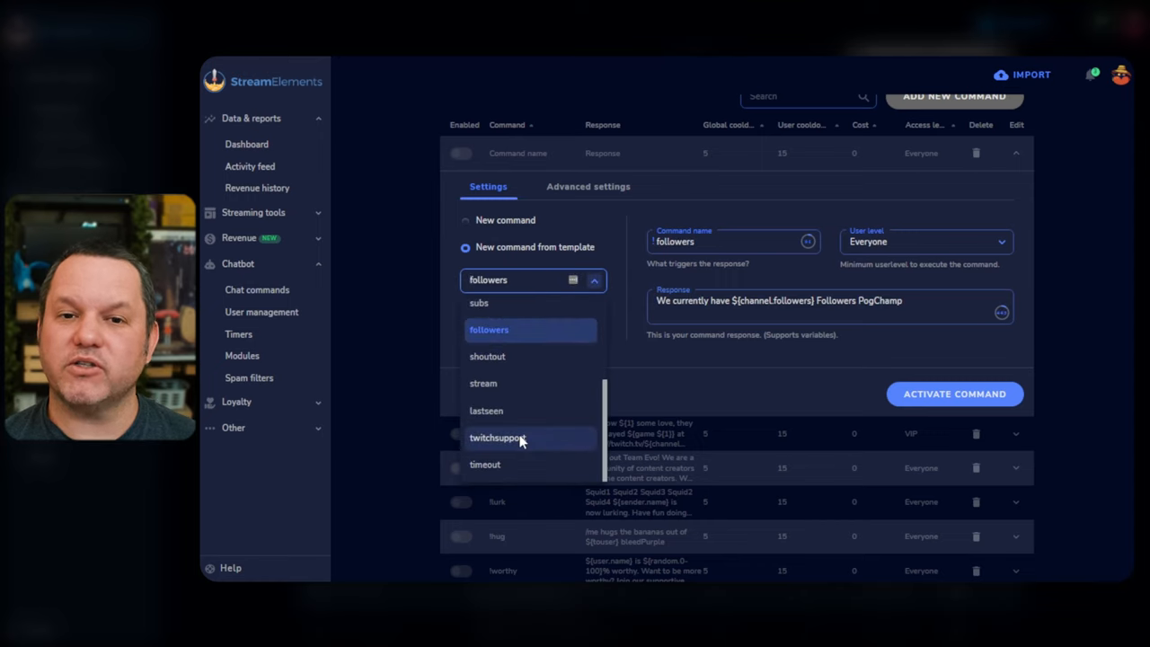
{"action": "left_click", "coordinate": [497, 438]}
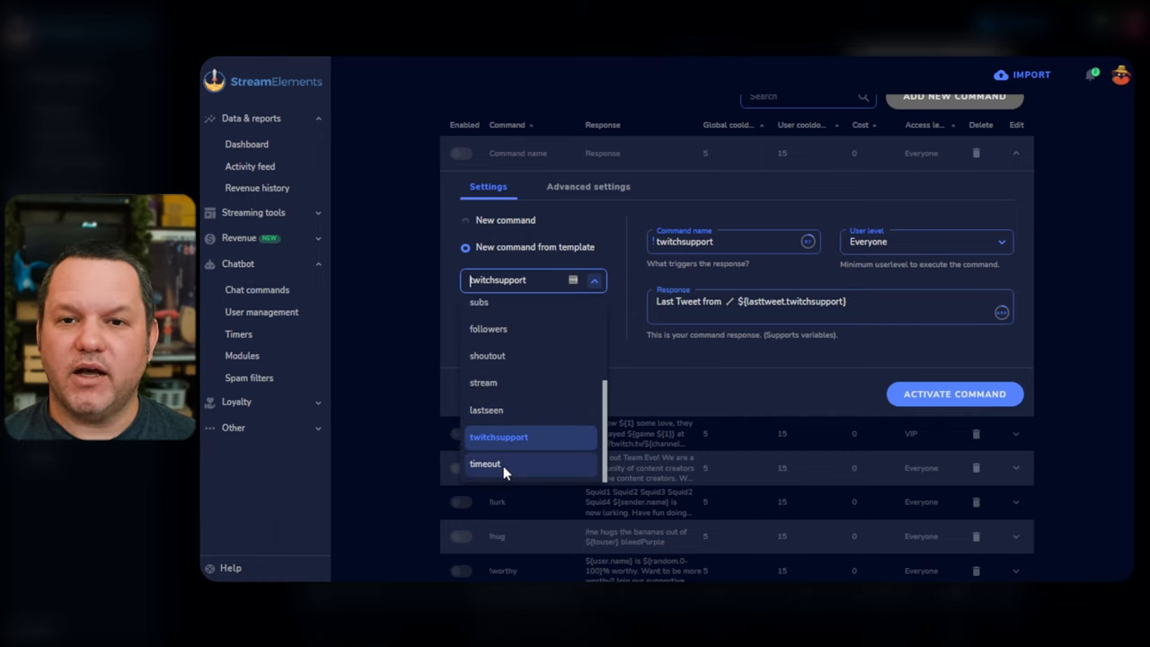
{"action": "left_click", "coordinate": [485, 463]}
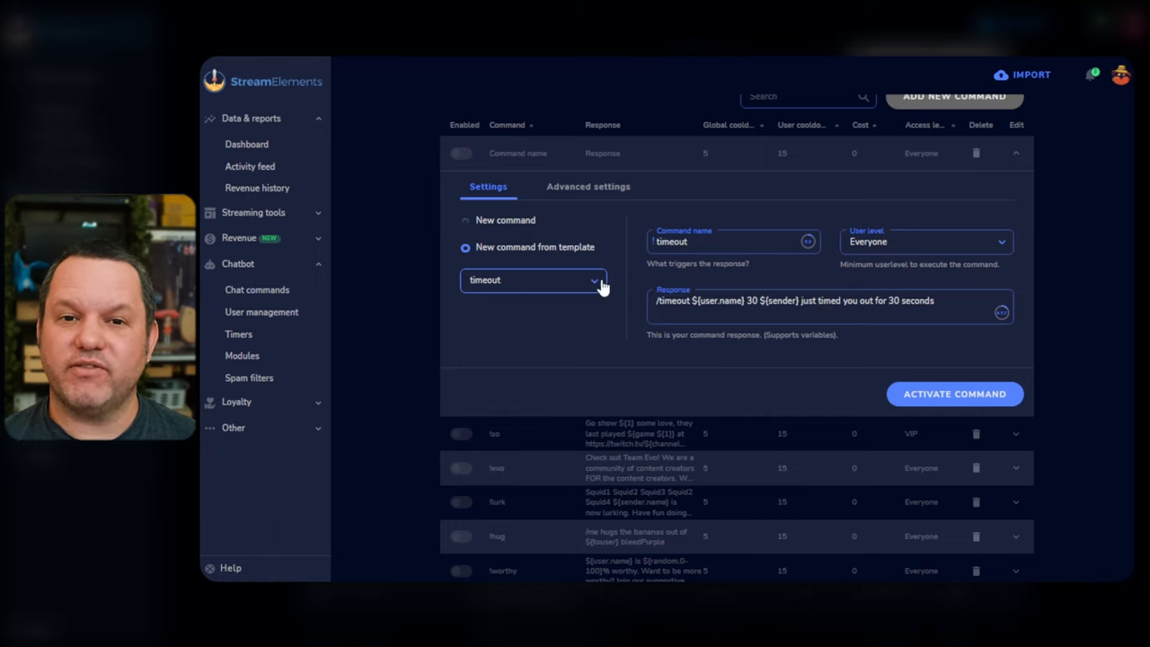
{"action": "left_click", "coordinate": [534, 280]}
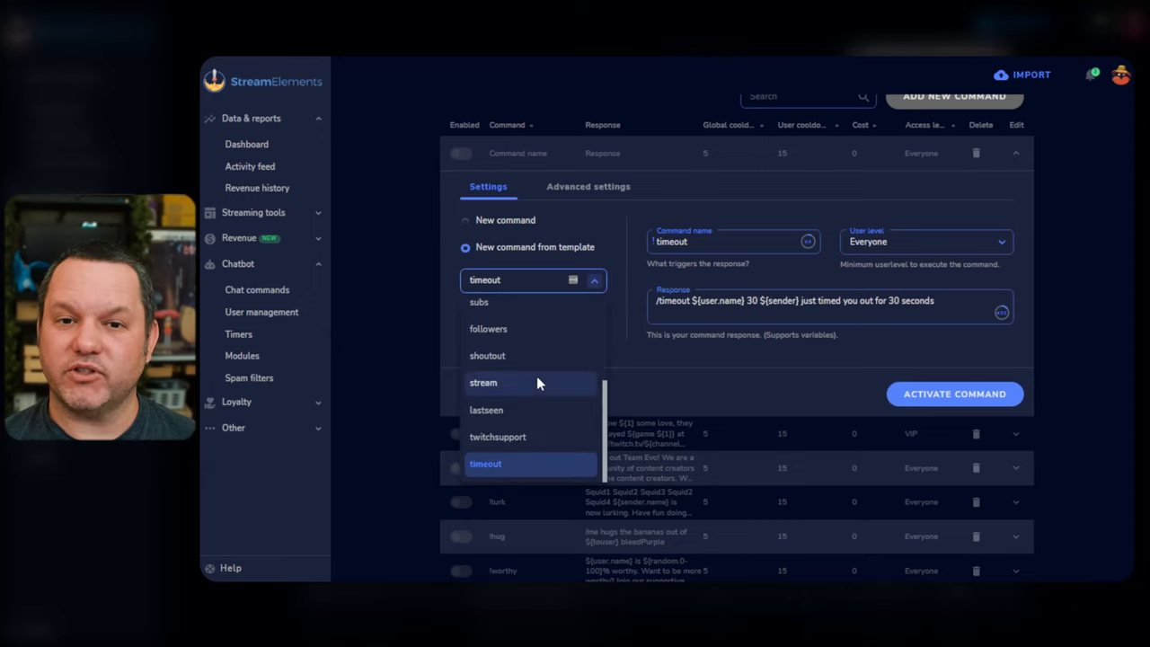
{"action": "left_click", "coordinate": [483, 381]}
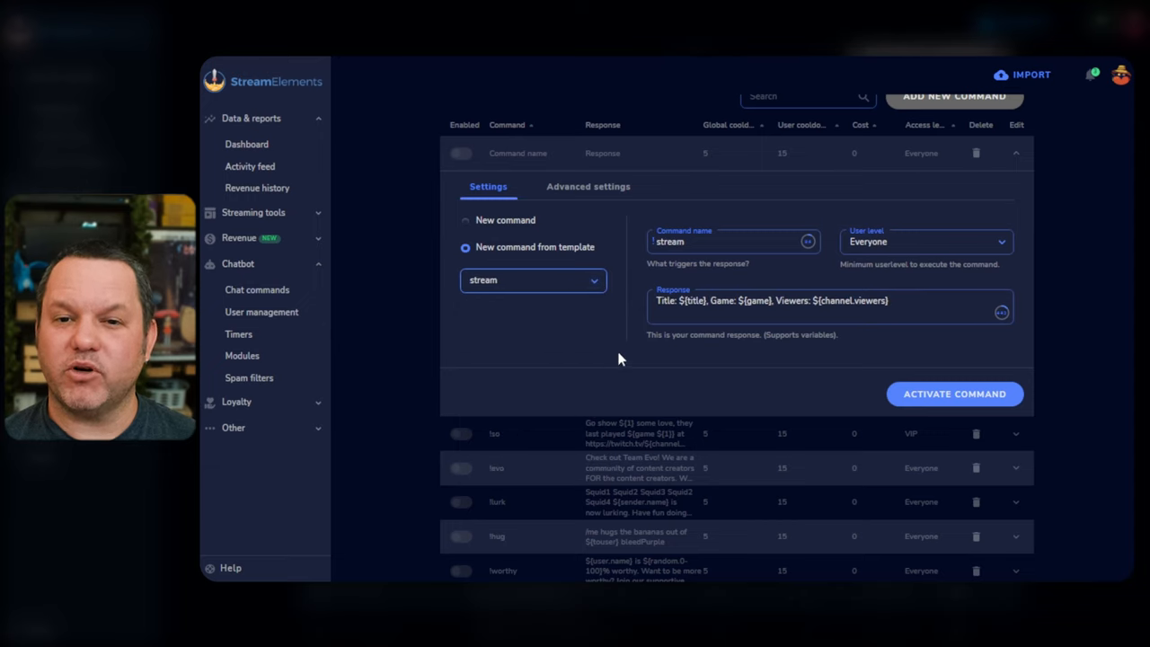
{"action": "mouse_move", "coordinate": [1038, 155]}
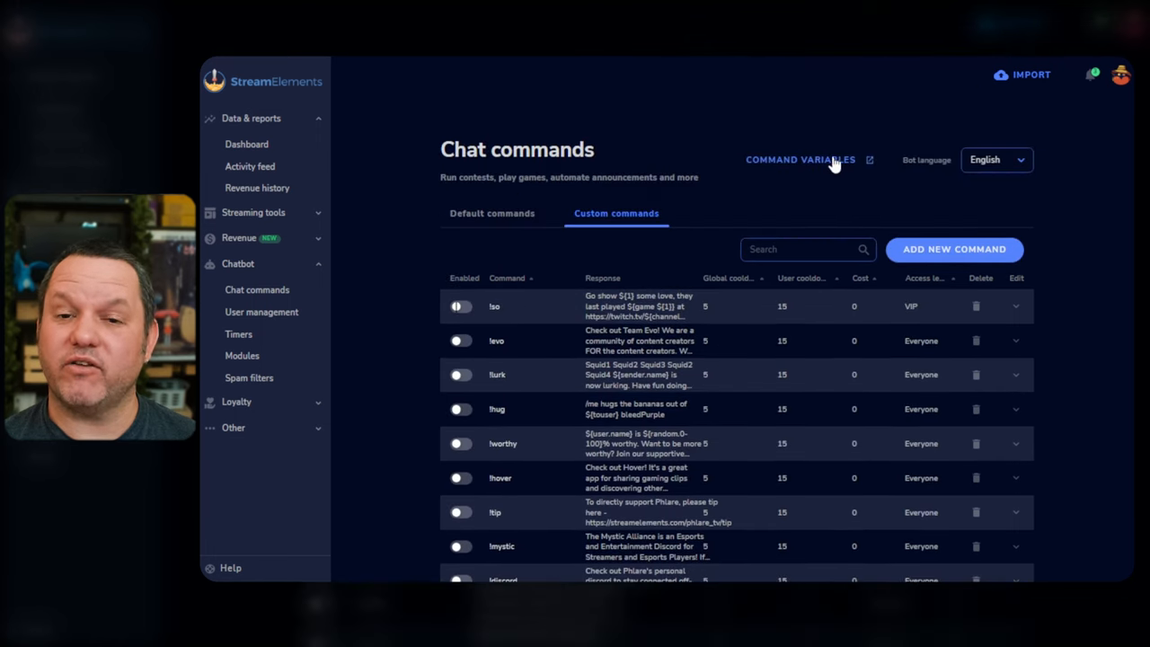
{"action": "mouse_move", "coordinate": [798, 168]}
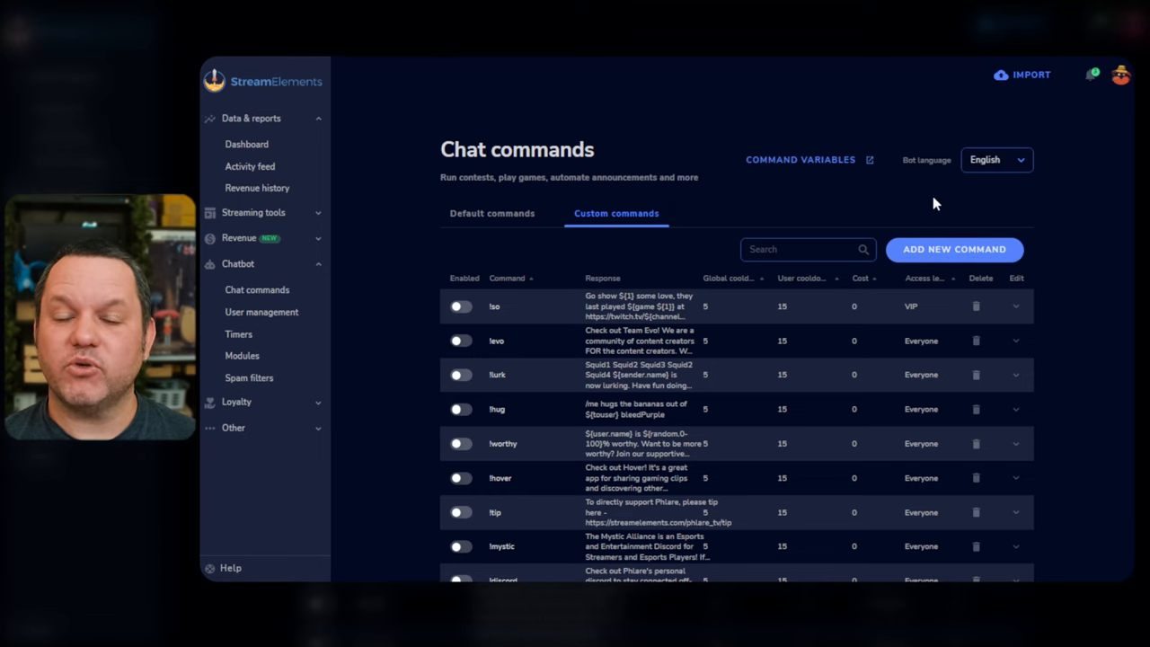
Create and activate a new !socials command inviting viewers to follow on social media
{"action": "scroll", "scroll_direction": "down", "scroll_amount": 3}
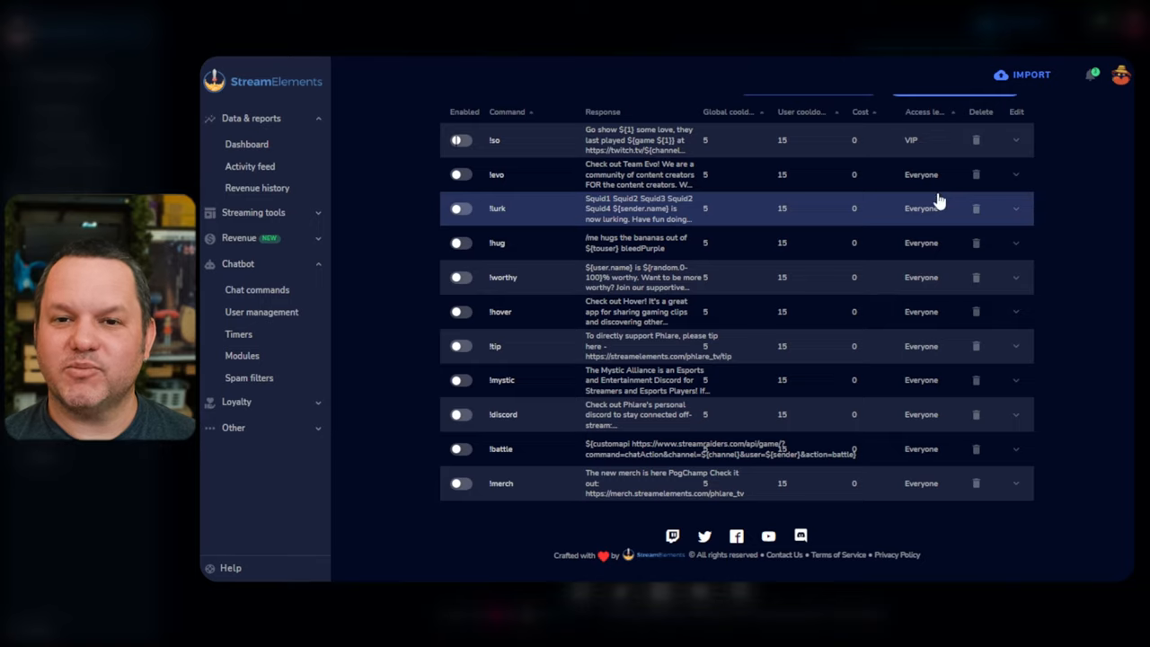
{"action": "left_click", "coordinate": [954, 248]}
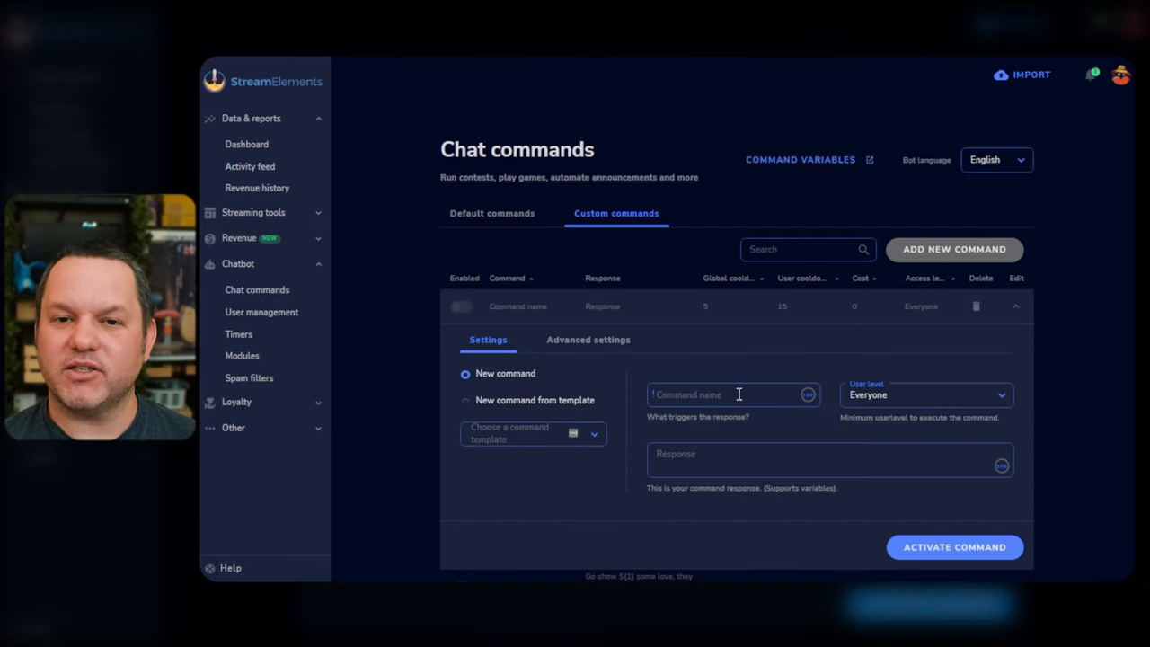
{"action": "type", "text": "socials"}
{"action": "type", "text": "Follow me on social media! https://linktr.ee/phlare"}
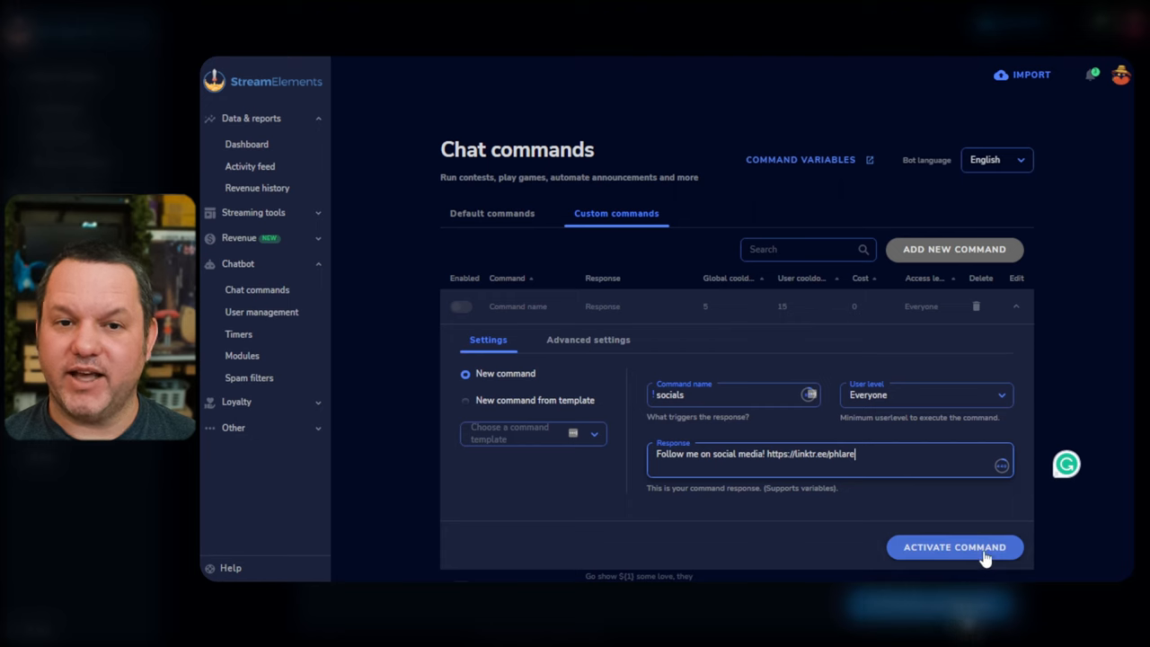
{"action": "left_click", "coordinate": [954, 546]}
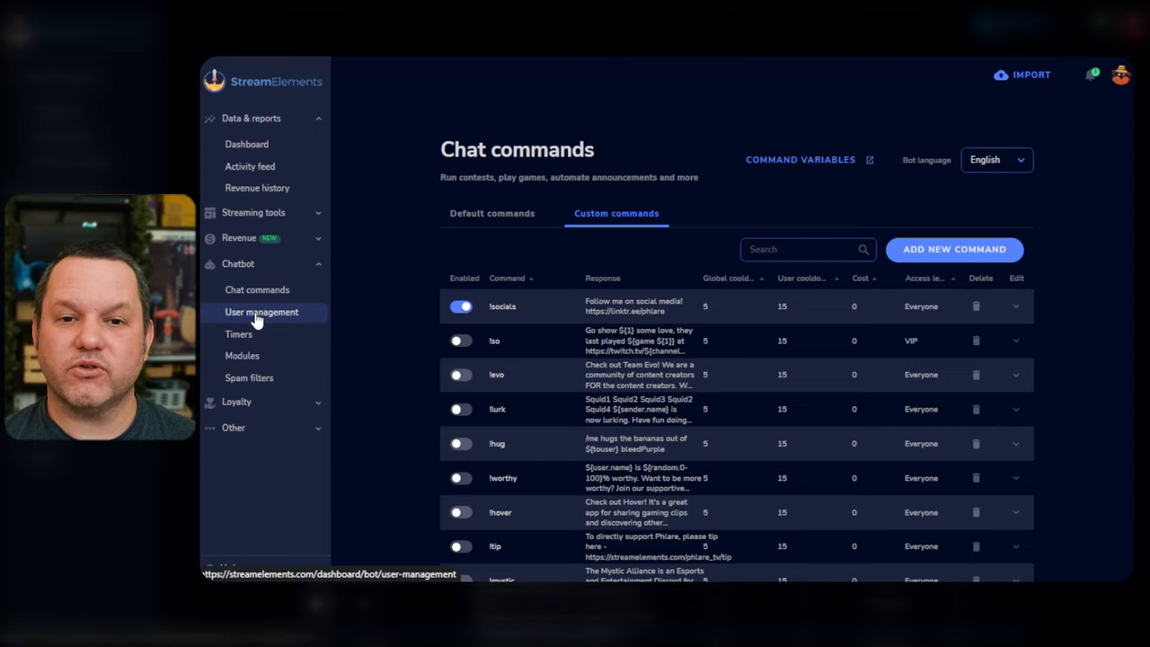
Review the bot users and their permission levels in User management
{"action": "left_click", "coordinate": [263, 313]}
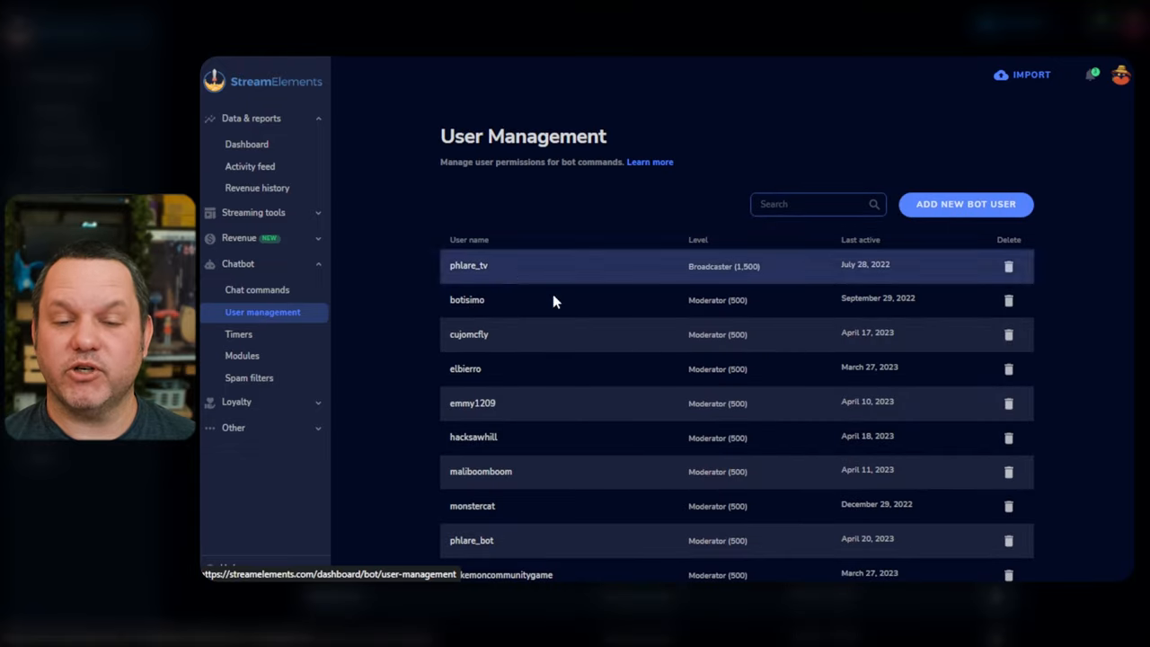
{"action": "scroll", "scroll_direction": "down", "scroll_amount": 3}
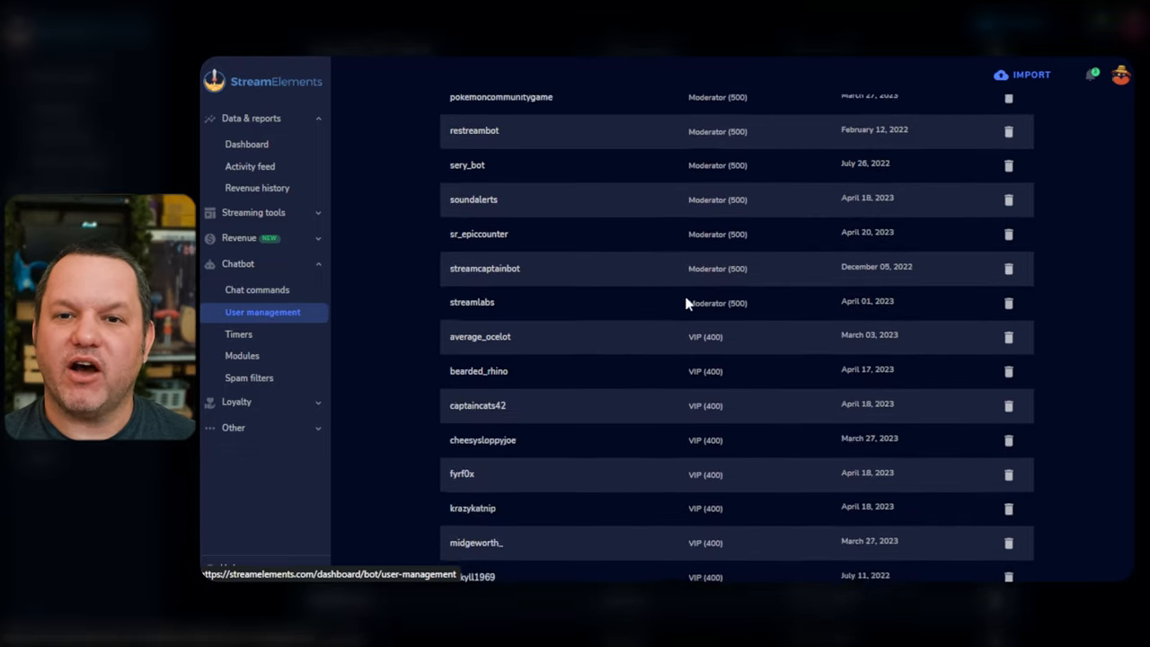
{"action": "scroll", "scroll_direction": "down", "scroll_amount": 3}
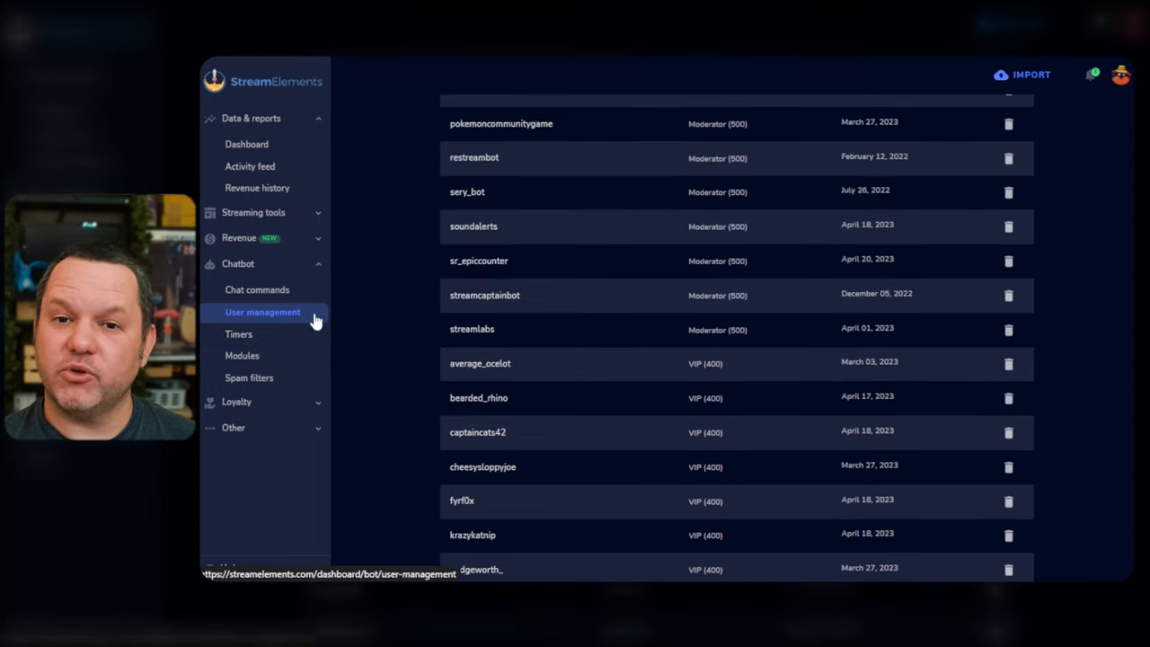
Delete the Follow Reminder timer from the Bot Timers list
{"action": "left_click", "coordinate": [237, 333]}
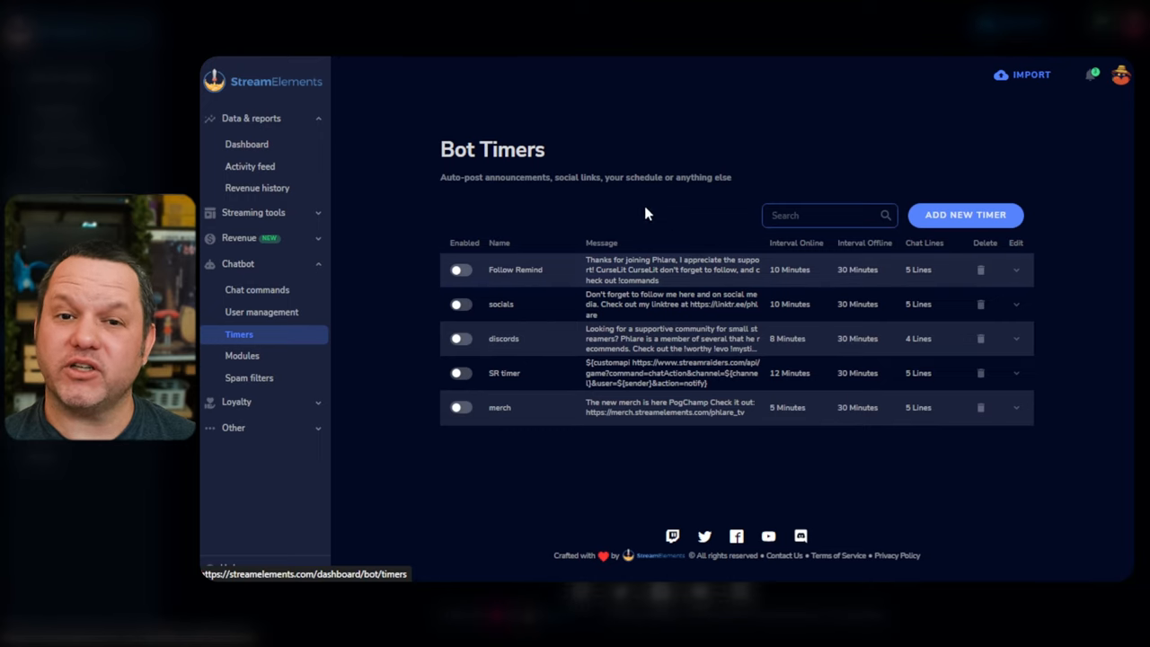
{"action": "left_click", "coordinate": [981, 270]}
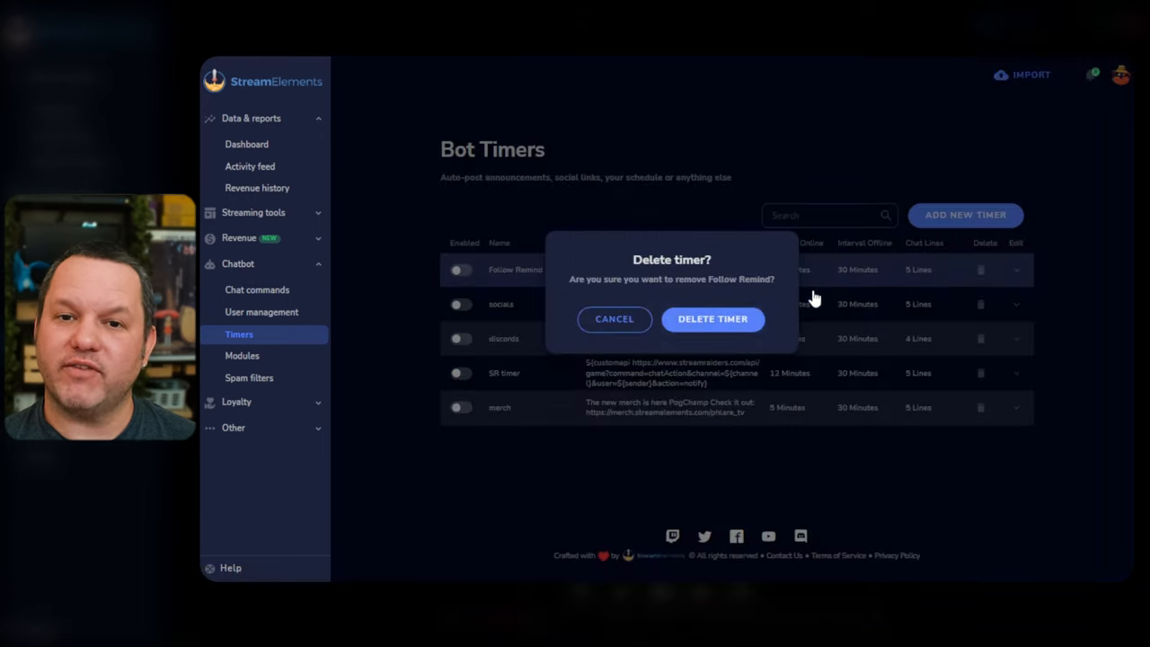
{"action": "left_click", "coordinate": [711, 320]}
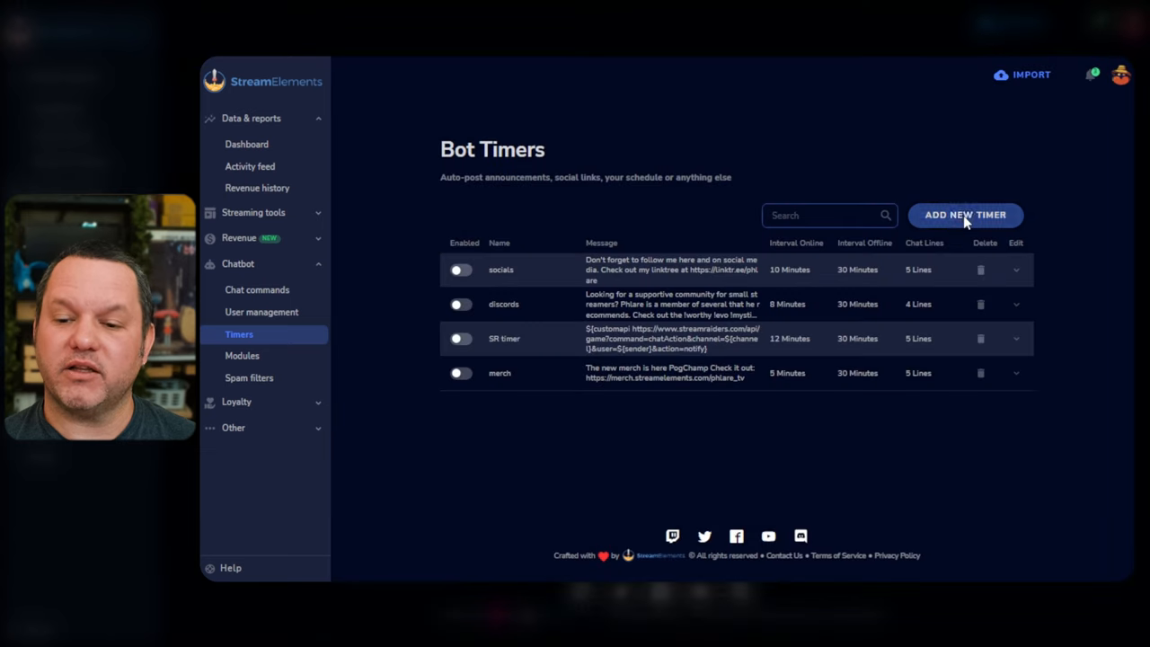
Create a timer named Follow Remind with the message "If you're enjoying the stream don't forget to hit the follow button!"
{"action": "left_click", "coordinate": [964, 216]}
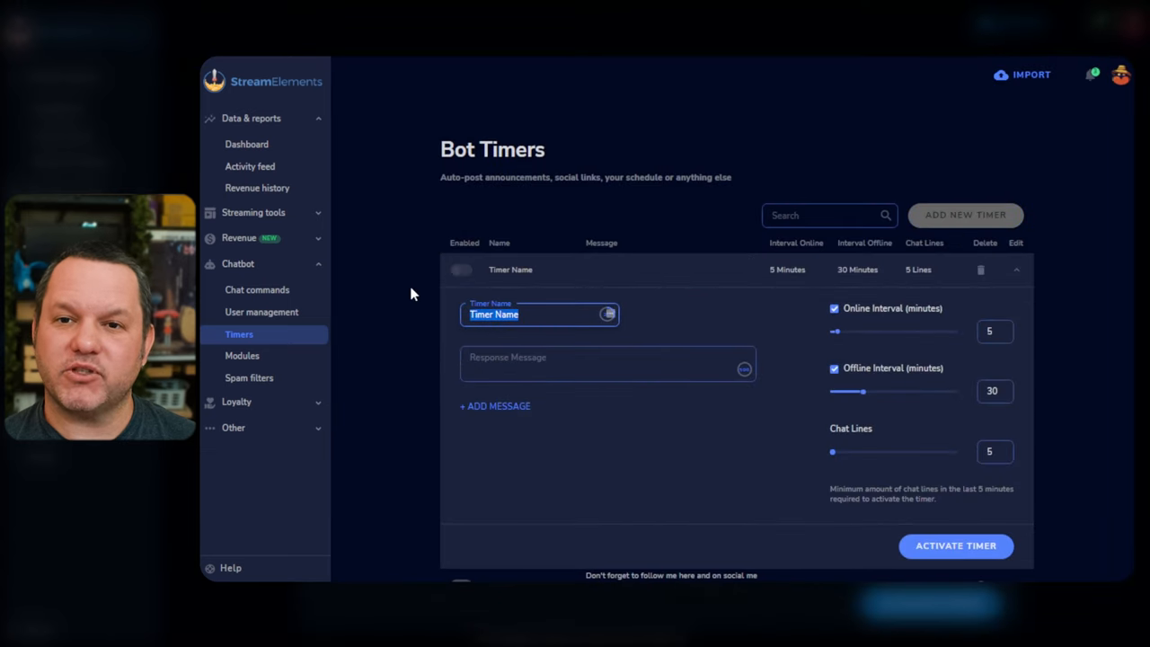
{"action": "type", "text": "Follow Remind"}
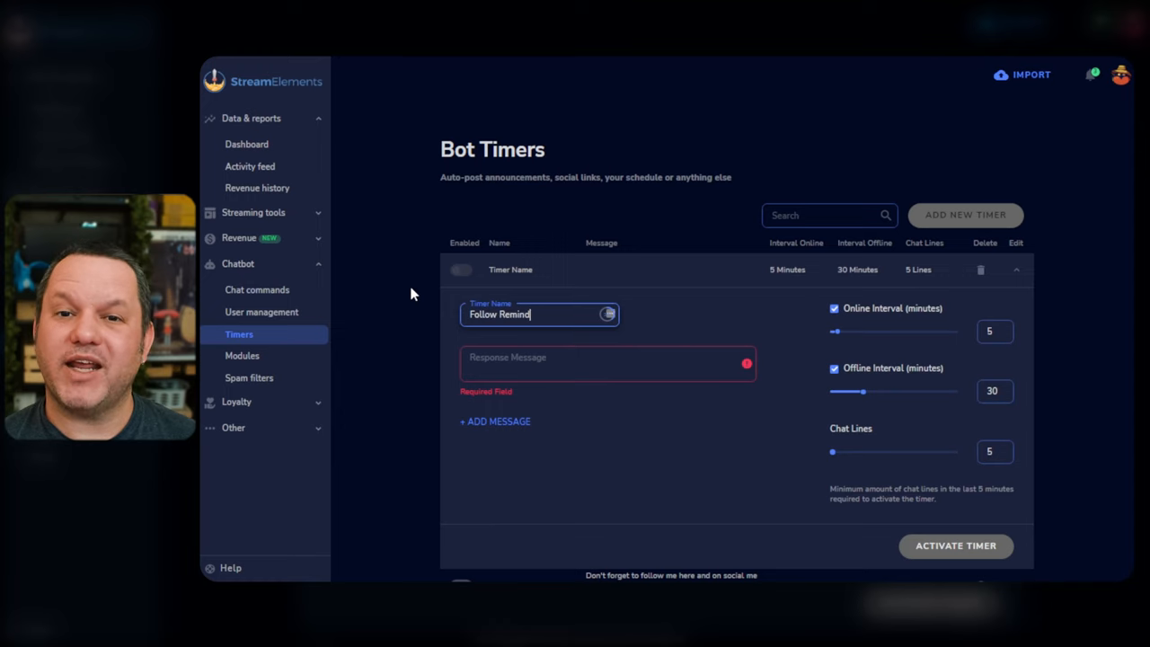
{"action": "left_click", "coordinate": [607, 363]}
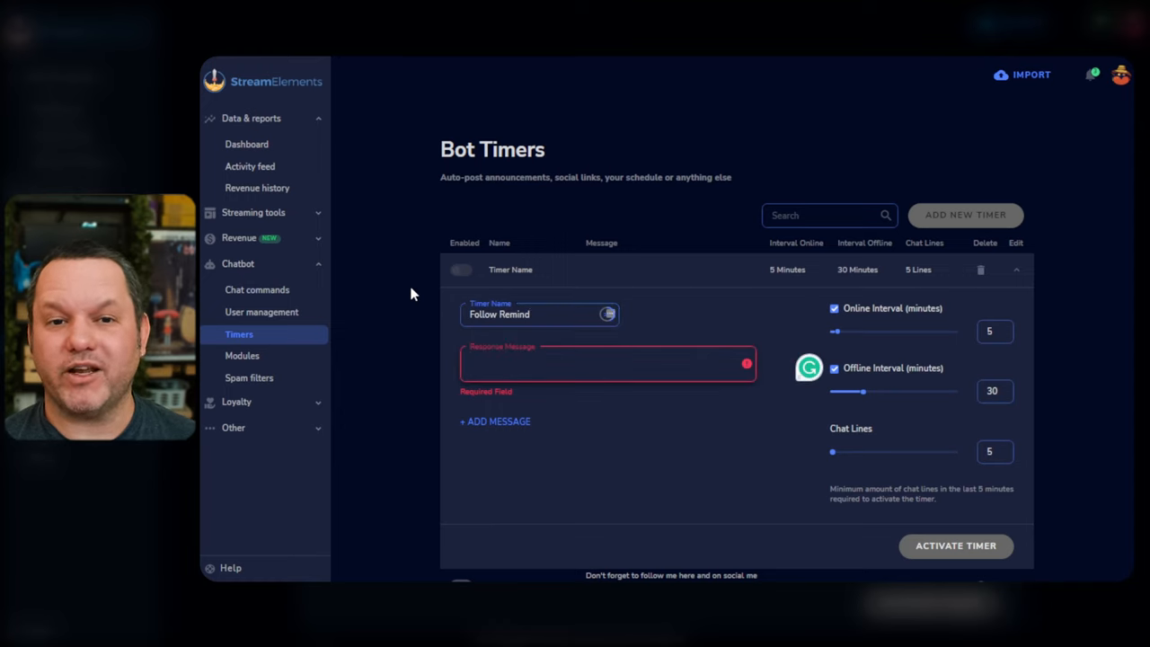
{"action": "type", "text": "If you're"}
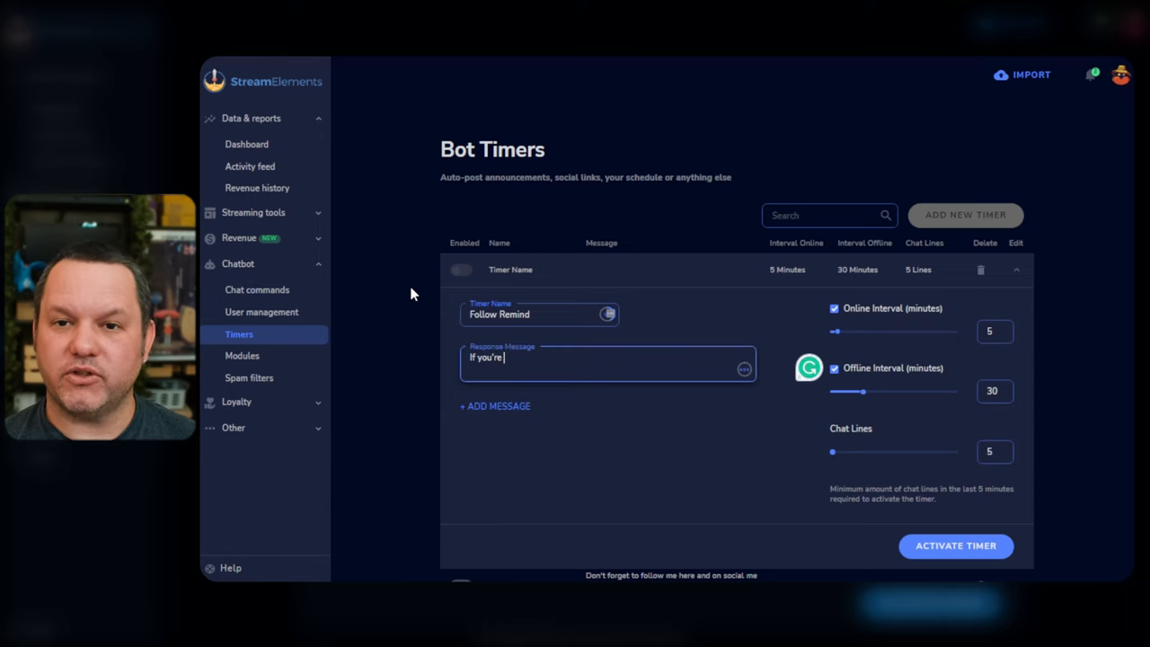
{"action": "type", "text": "enjoying the"}
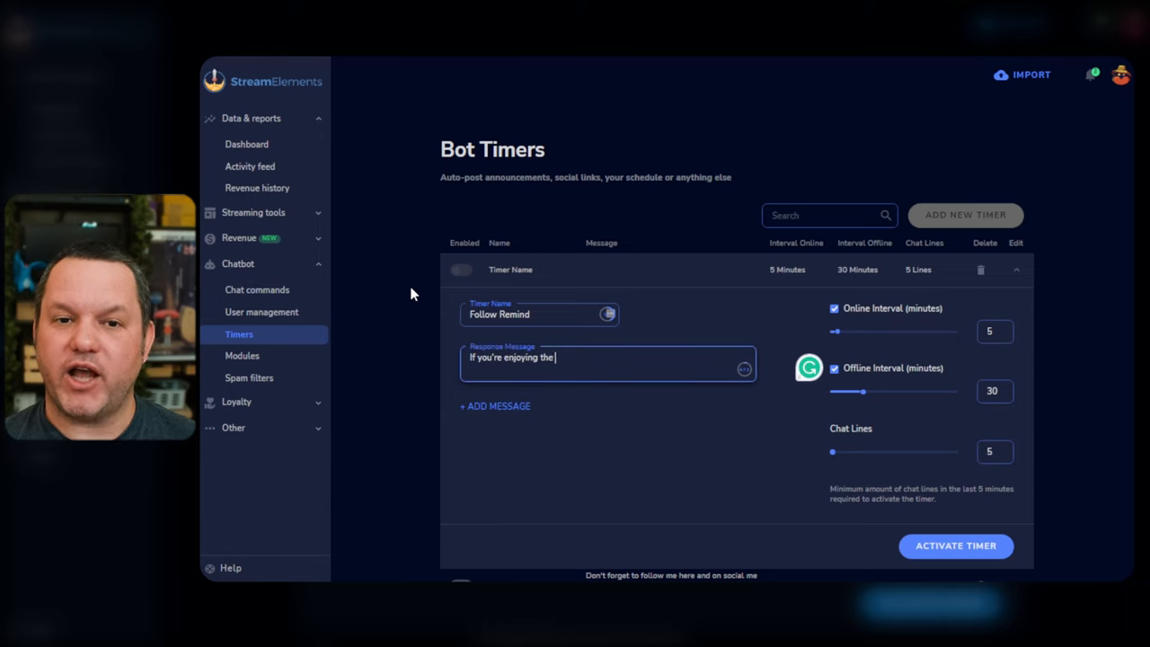
{"action": "type", "text": "stream don't forget"}
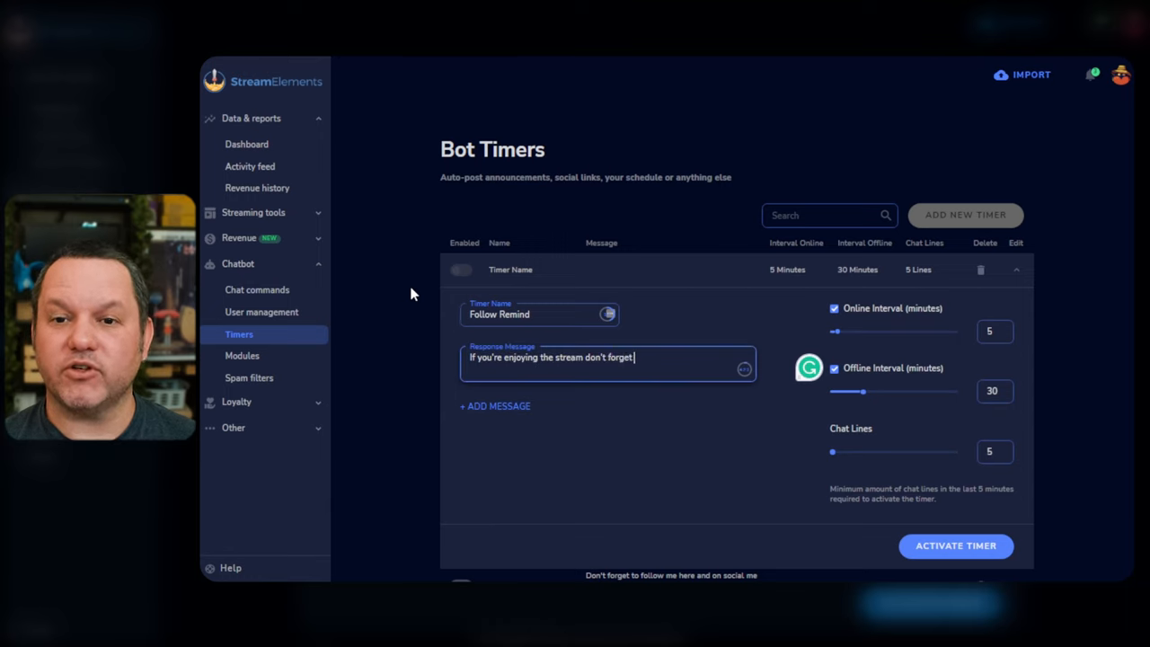
{"action": "type", "text": "to hit the follow"}
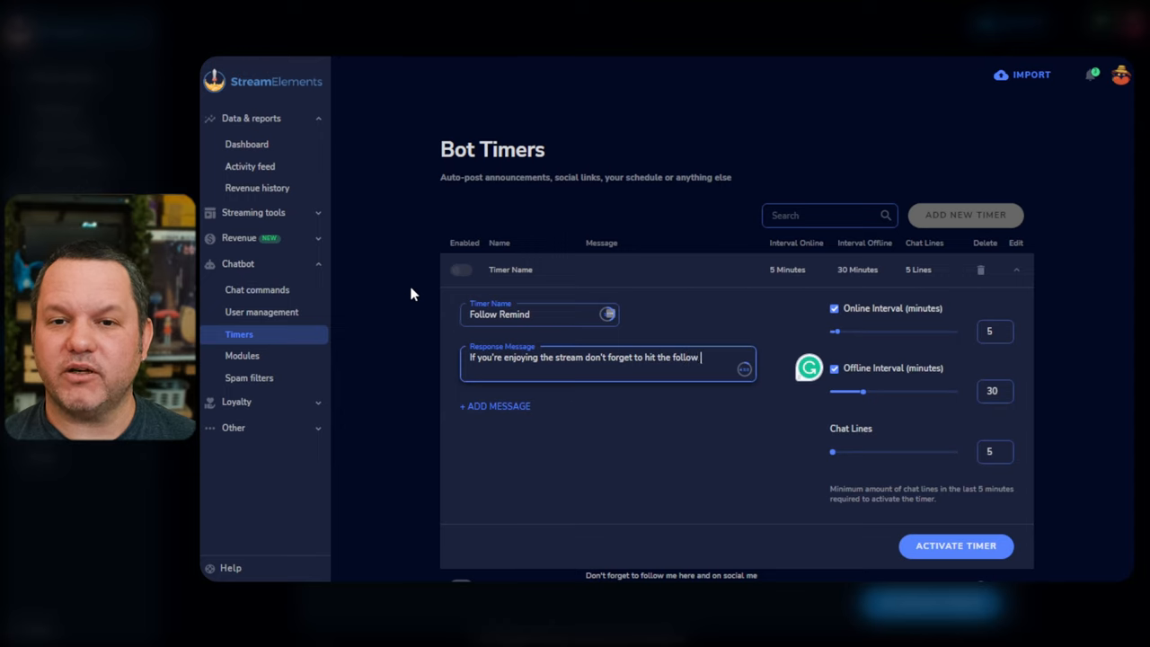
{"action": "type", "text": "button!"}
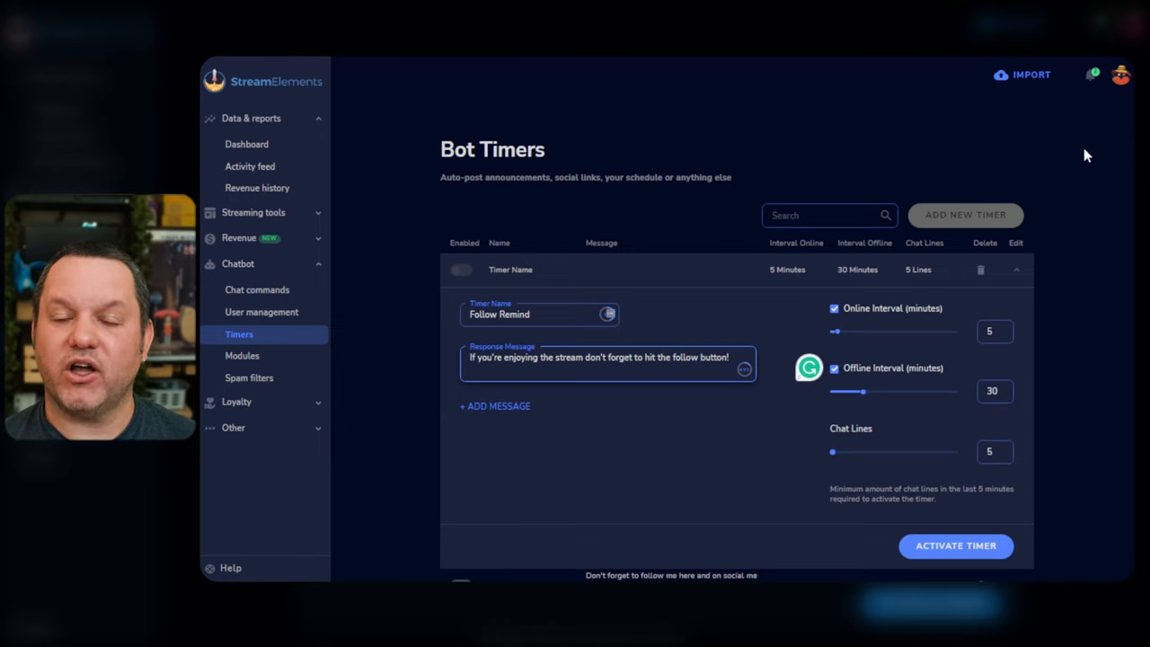
{"action": "mouse_move", "coordinate": [838, 336]}
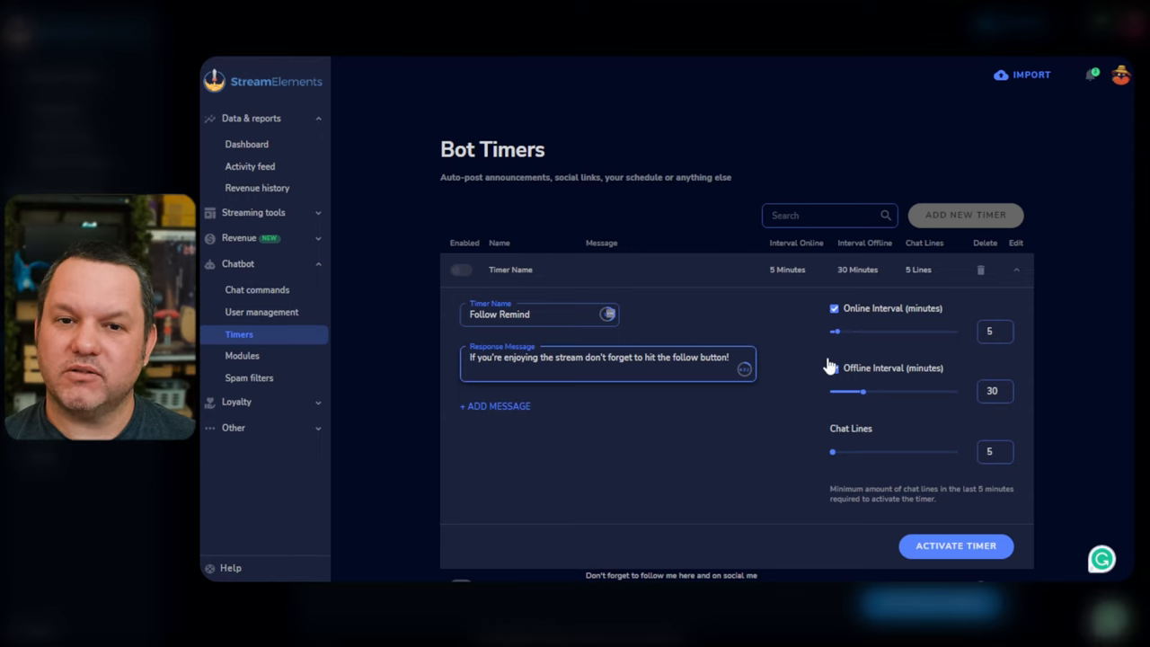
Set the timer's online interval to 30 minutes and its offline interval to 120 minutes
{"action": "left_click", "coordinate": [833, 367]}
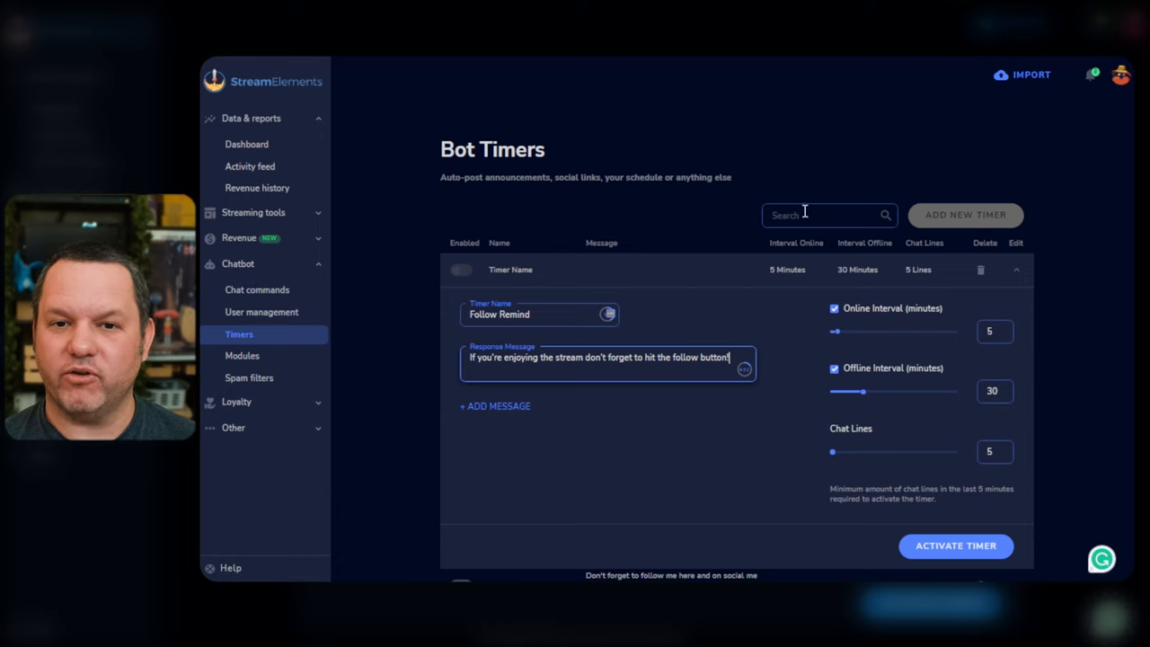
{"action": "left_click_drag", "start_coordinate": [835, 330], "coordinate": [853, 331]}
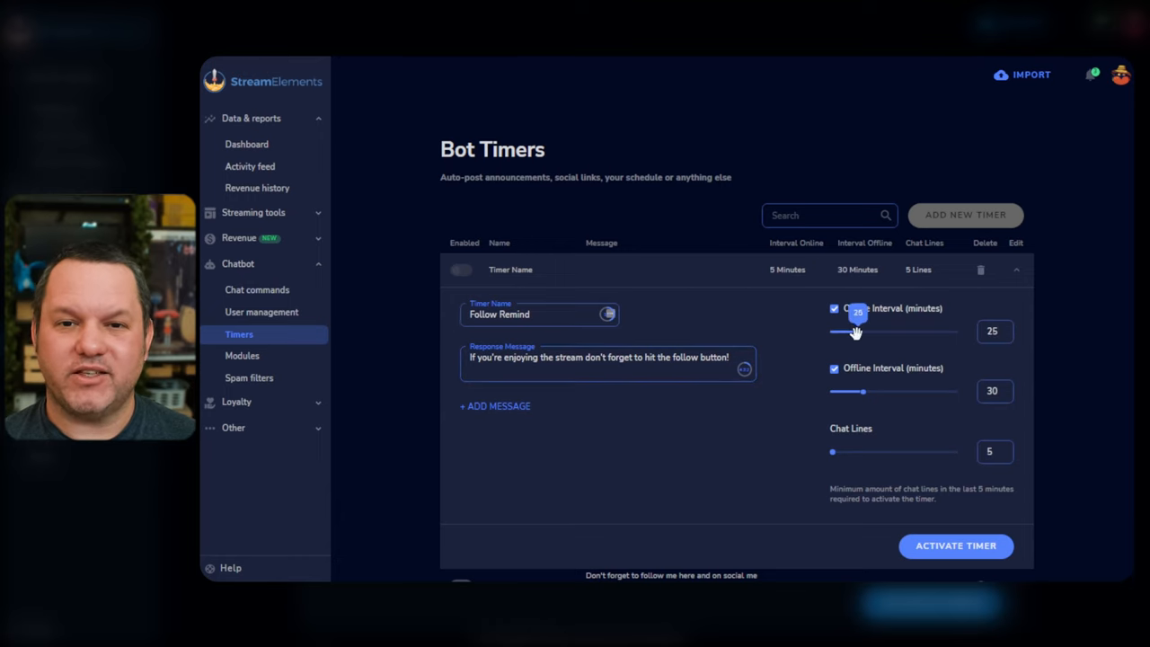
{"action": "left_click_drag", "start_coordinate": [854, 331], "coordinate": [862, 330]}
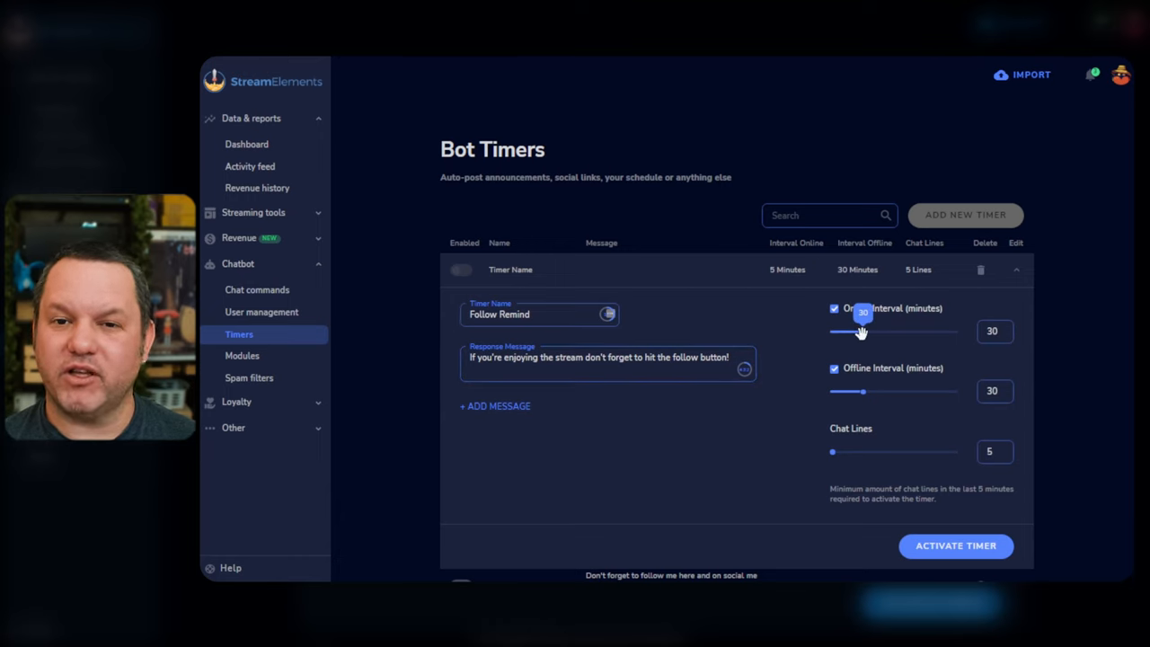
{"action": "mouse_move", "coordinate": [924, 422]}
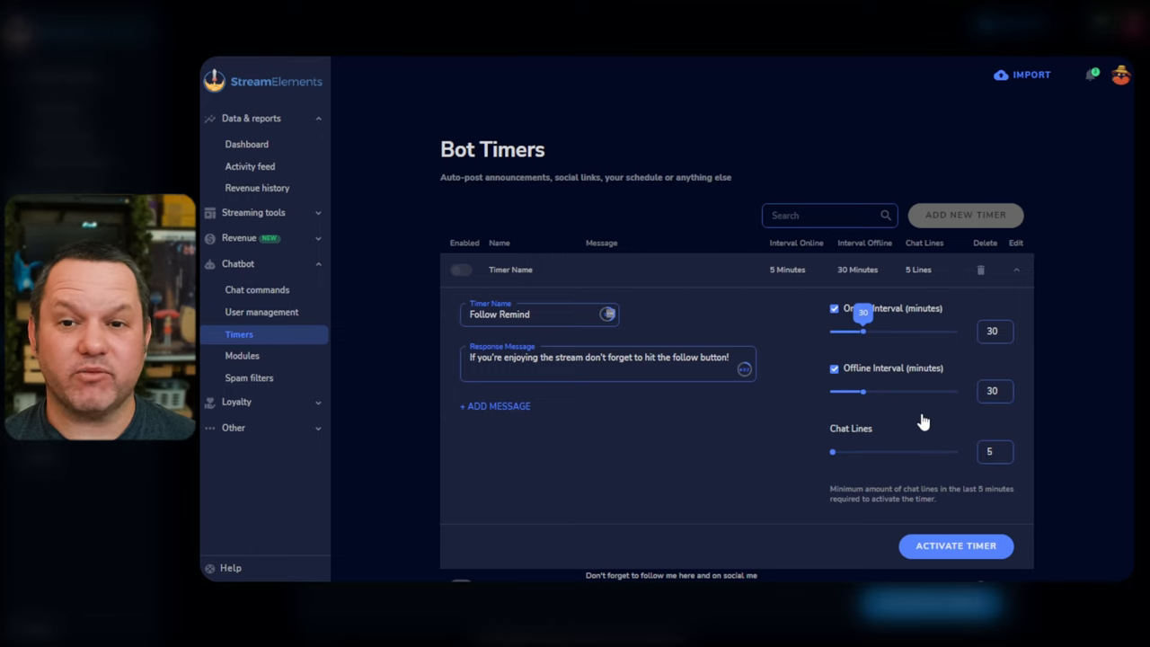
{"action": "mouse_move", "coordinate": [864, 392]}
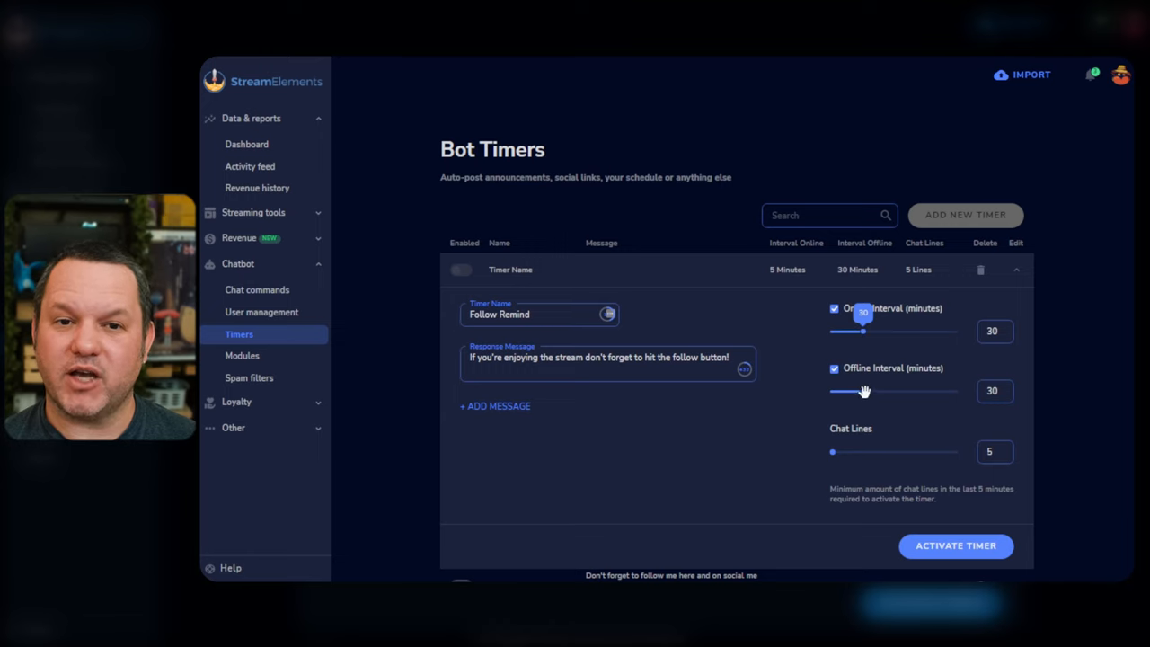
{"action": "left_click_drag", "start_coordinate": [837, 392], "coordinate": [953, 391]}
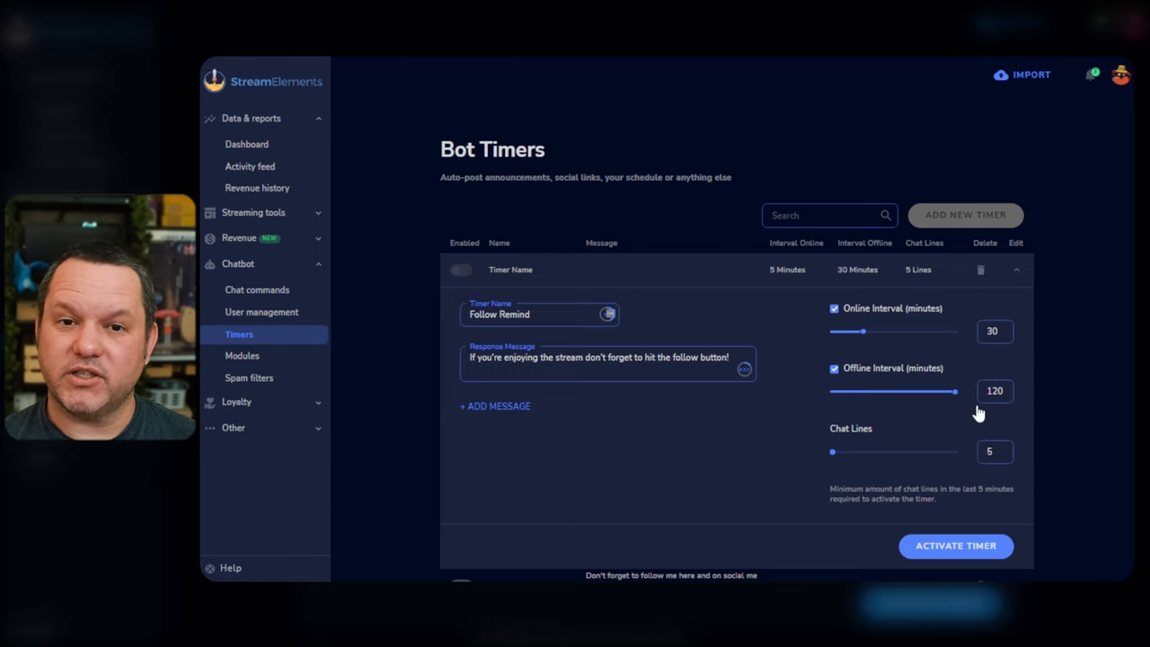
{"action": "left_click_drag", "start_coordinate": [955, 391], "coordinate": [913, 392]}
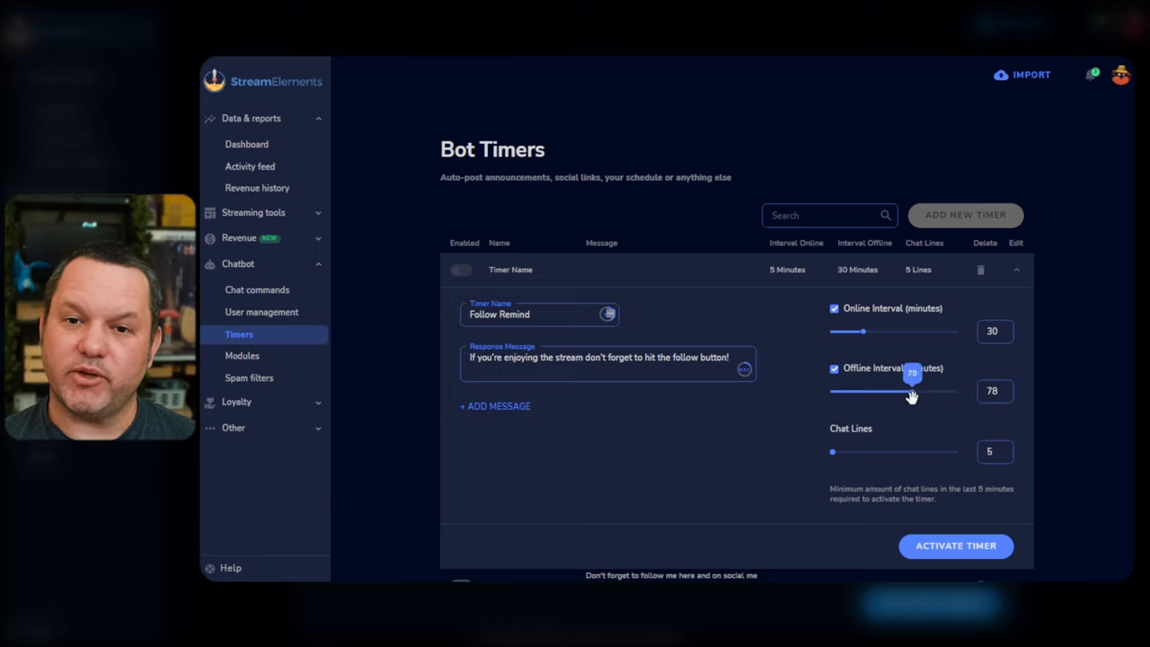
{"action": "left_click_drag", "start_coordinate": [912, 392], "coordinate": [955, 391]}
{"action": "type", "text": "0"}
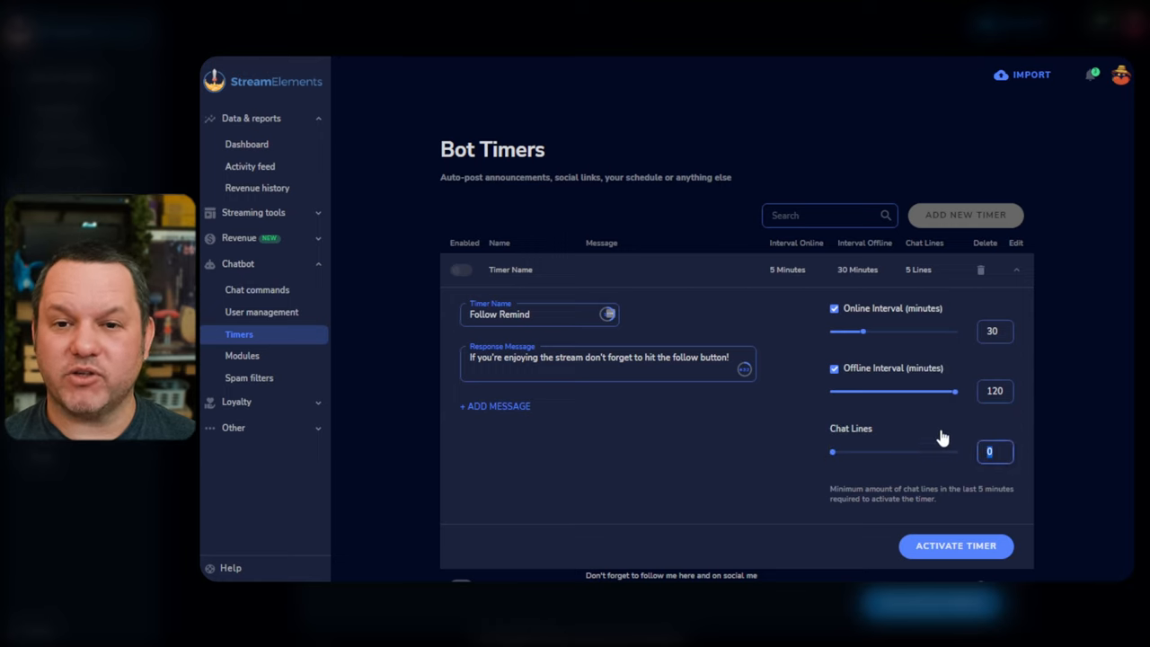
Activate the Follow Remind timer, then set its Chat Lines requirement to 10 and save
{"action": "left_click", "coordinate": [956, 546]}
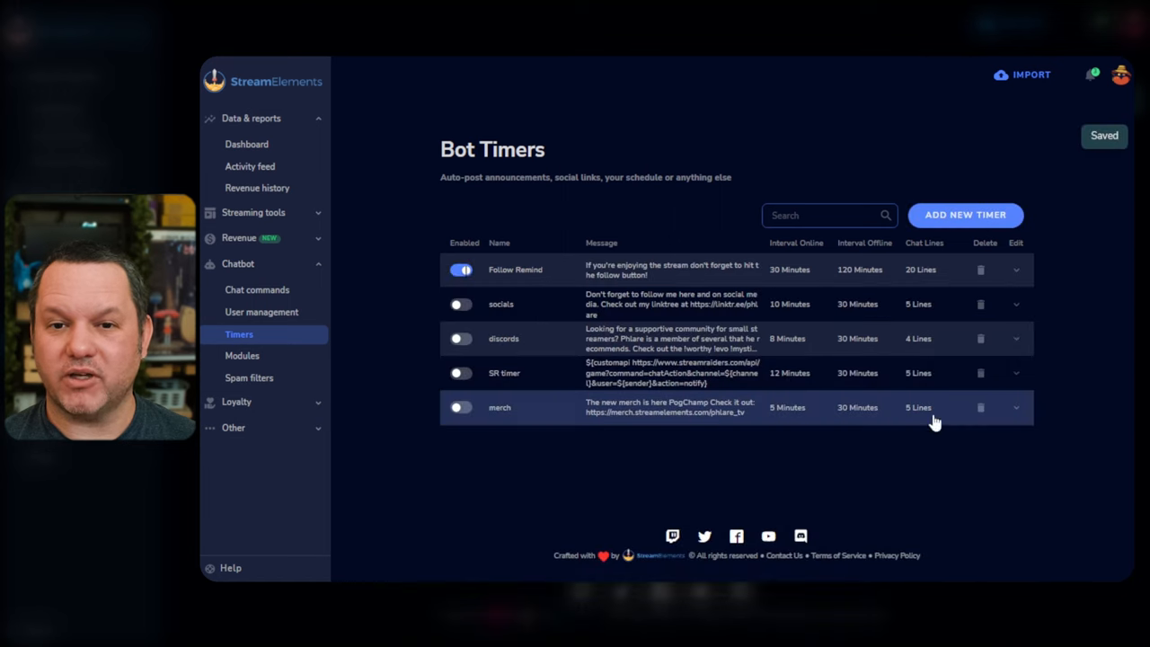
{"action": "left_click", "coordinate": [1016, 270]}
{"action": "type", "text": "5"}
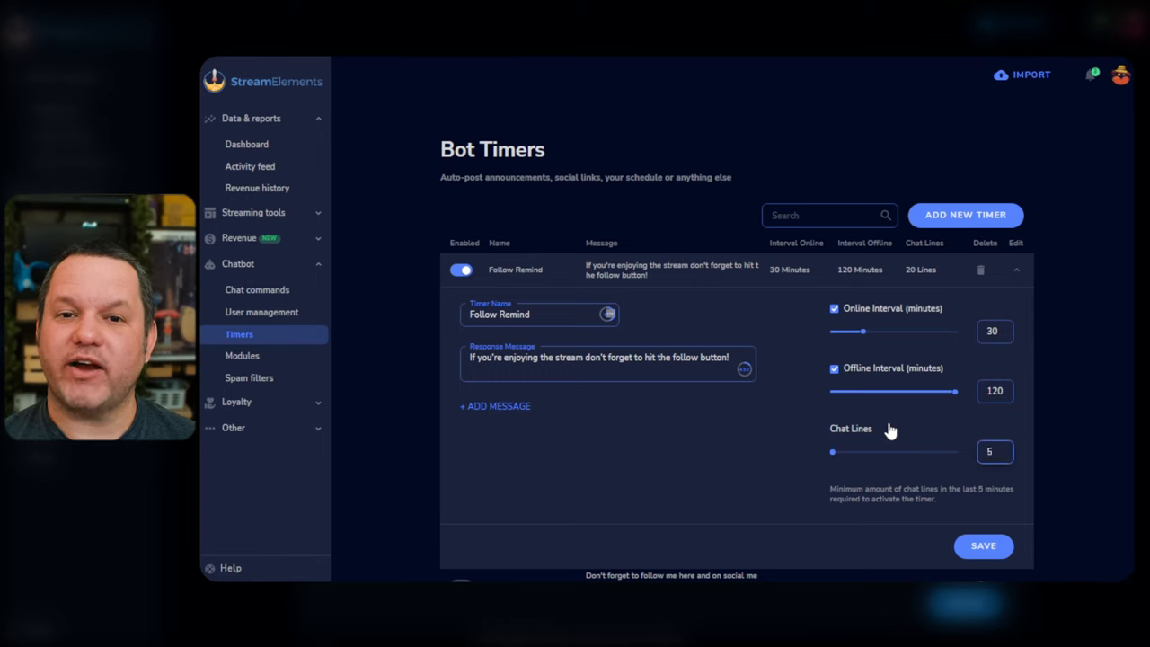
{"action": "type", "text": "10"}
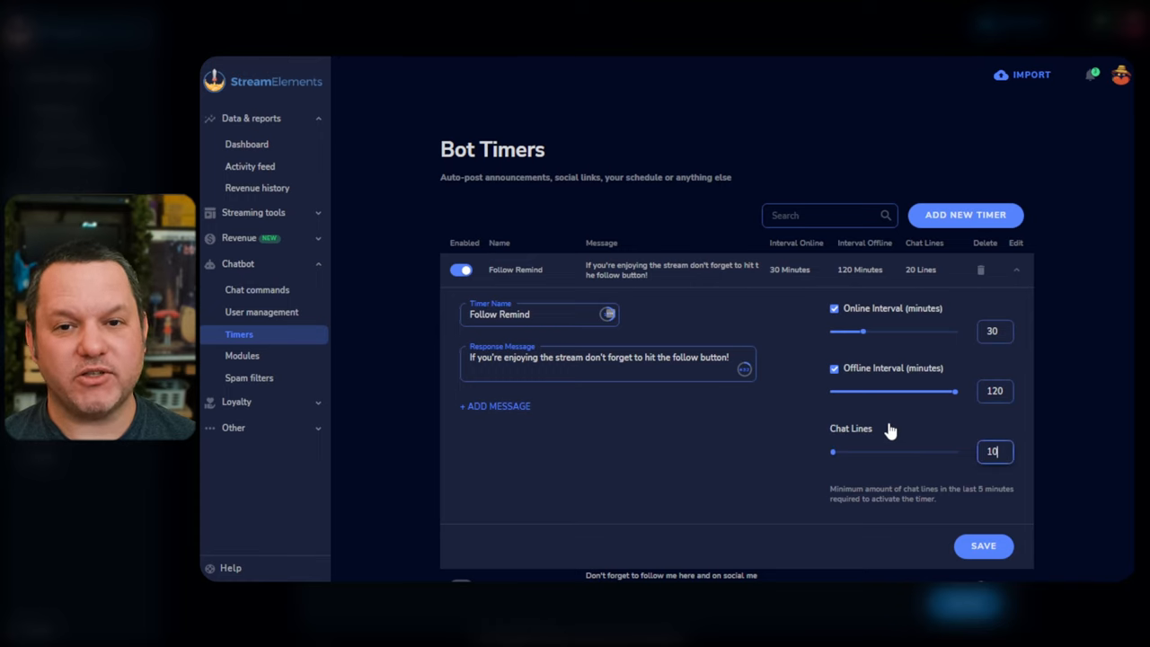
{"action": "mouse_move", "coordinate": [760, 482]}
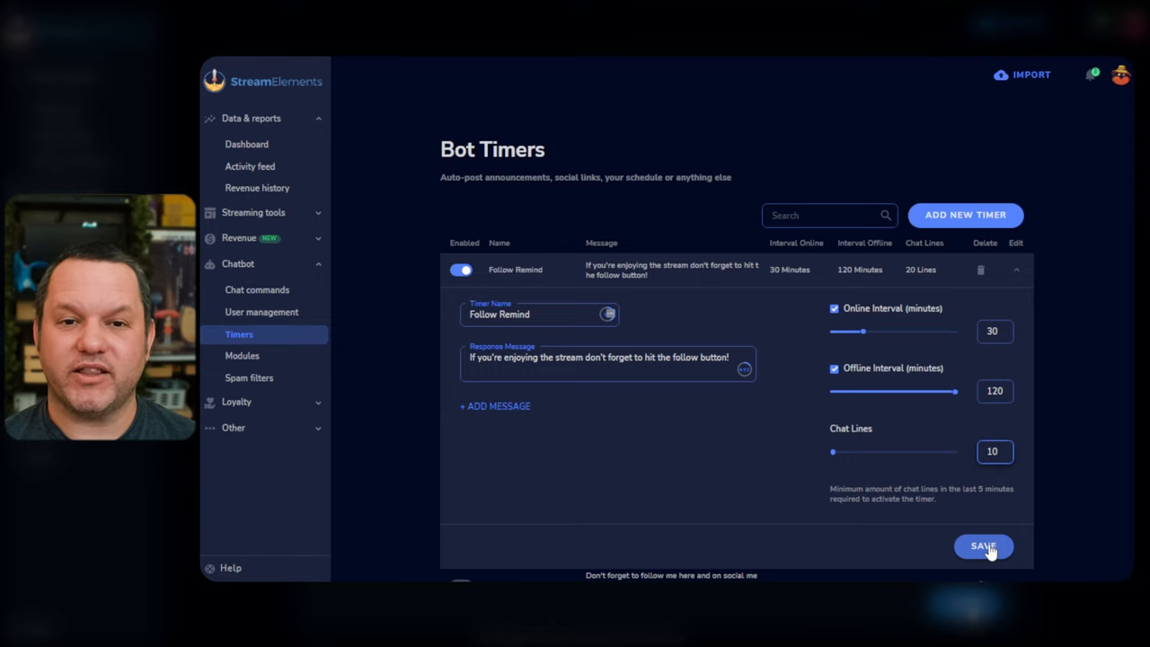
{"action": "left_click", "coordinate": [983, 546]}
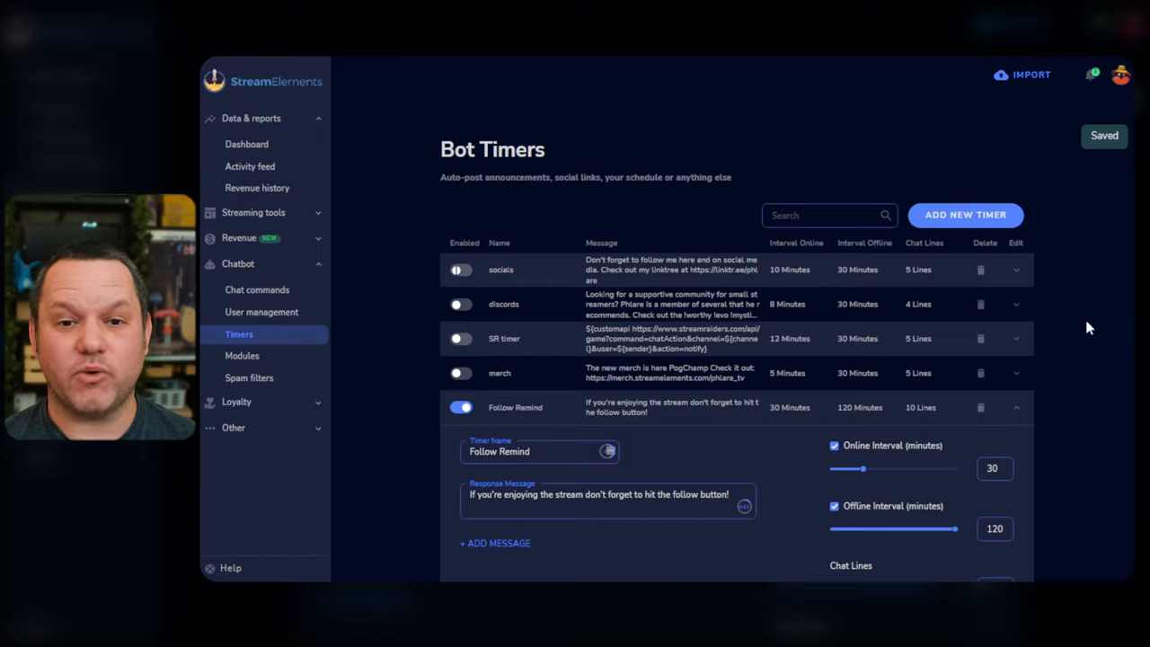
Add a second timer message, "Follow the stream if you're enjoying it!", then go to Bot Modules
{"action": "scroll", "scroll_direction": "down", "scroll_amount": 3}
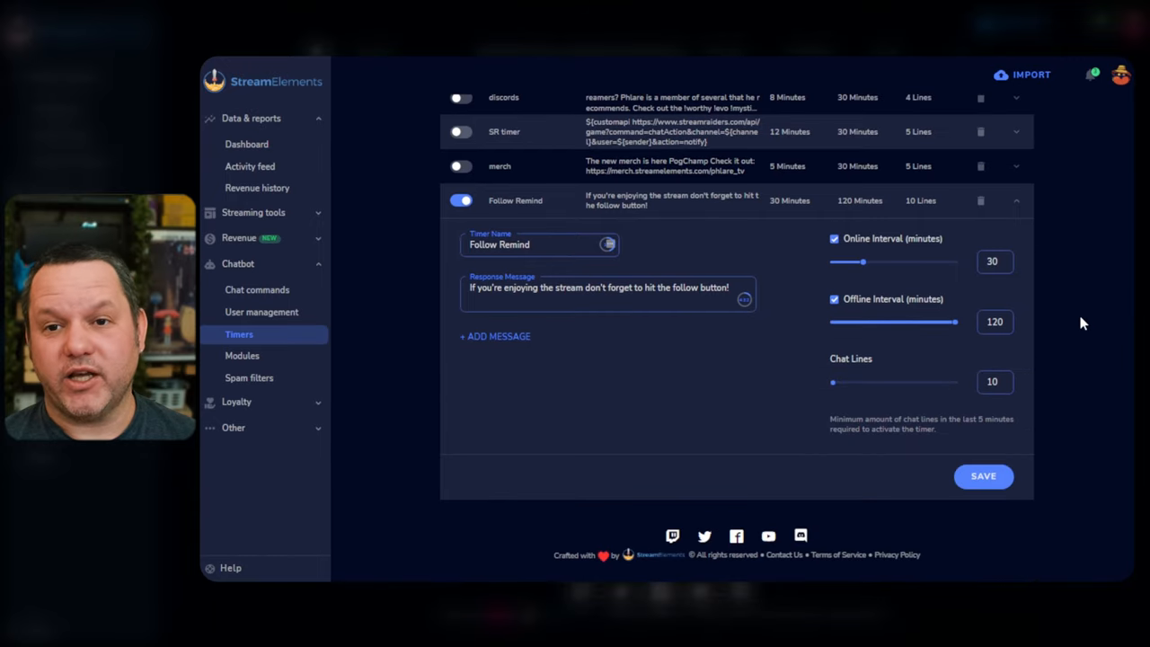
{"action": "mouse_move", "coordinate": [923, 510]}
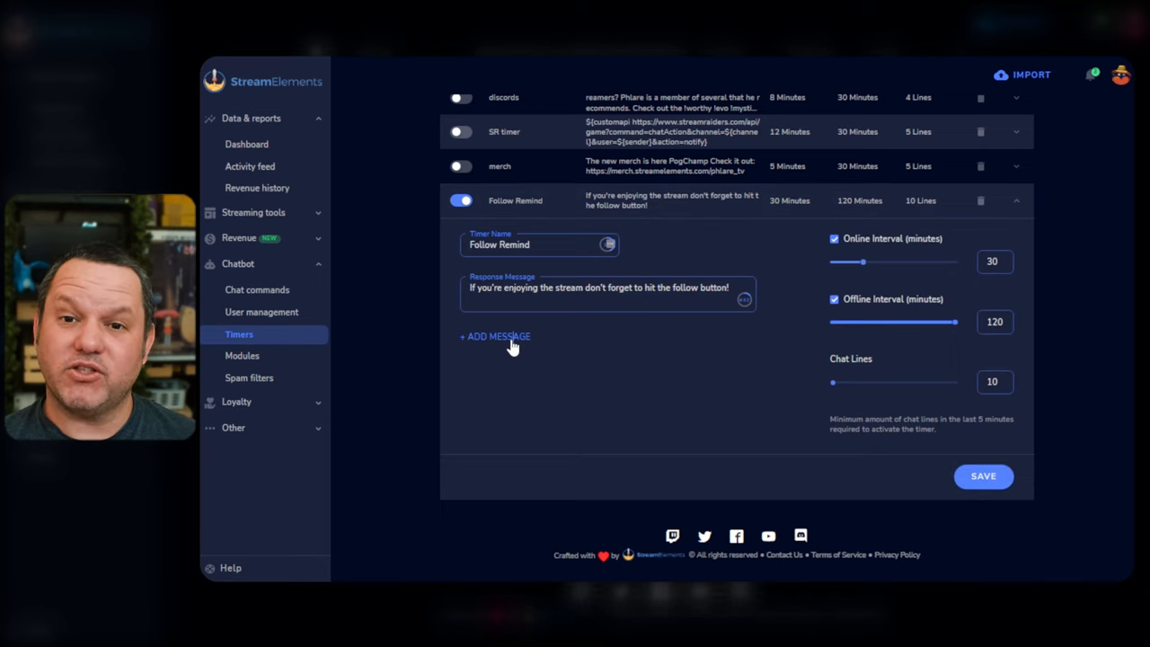
{"action": "left_click", "coordinate": [496, 336]}
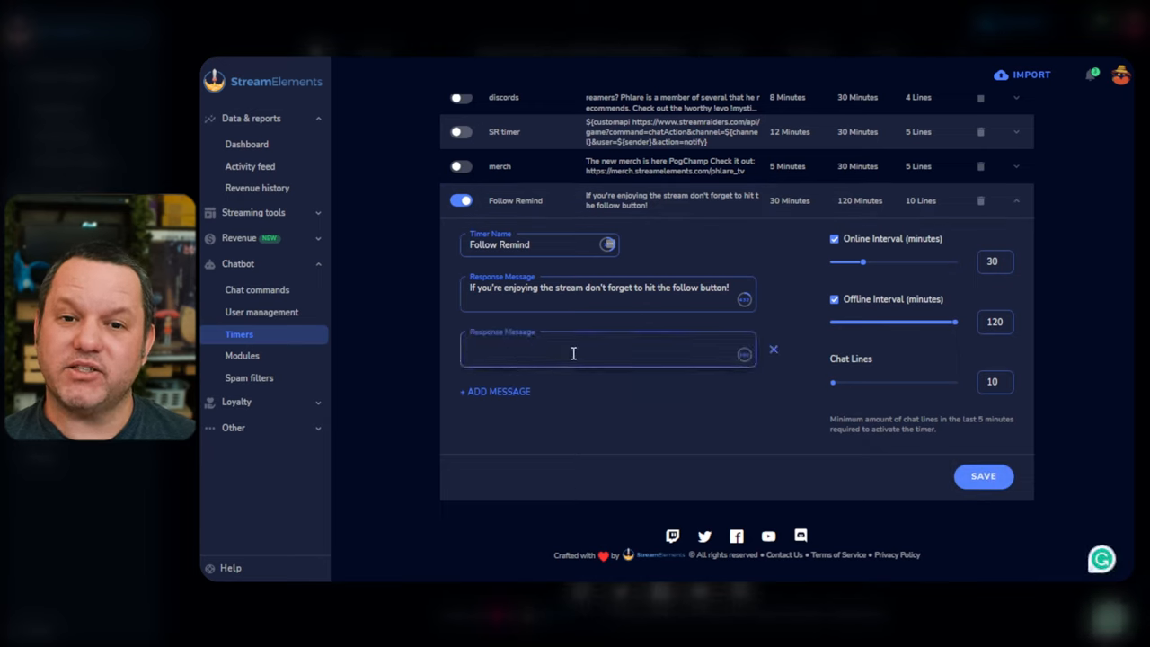
{"action": "type", "text": "Follow the stream if you're enjoying it!"}
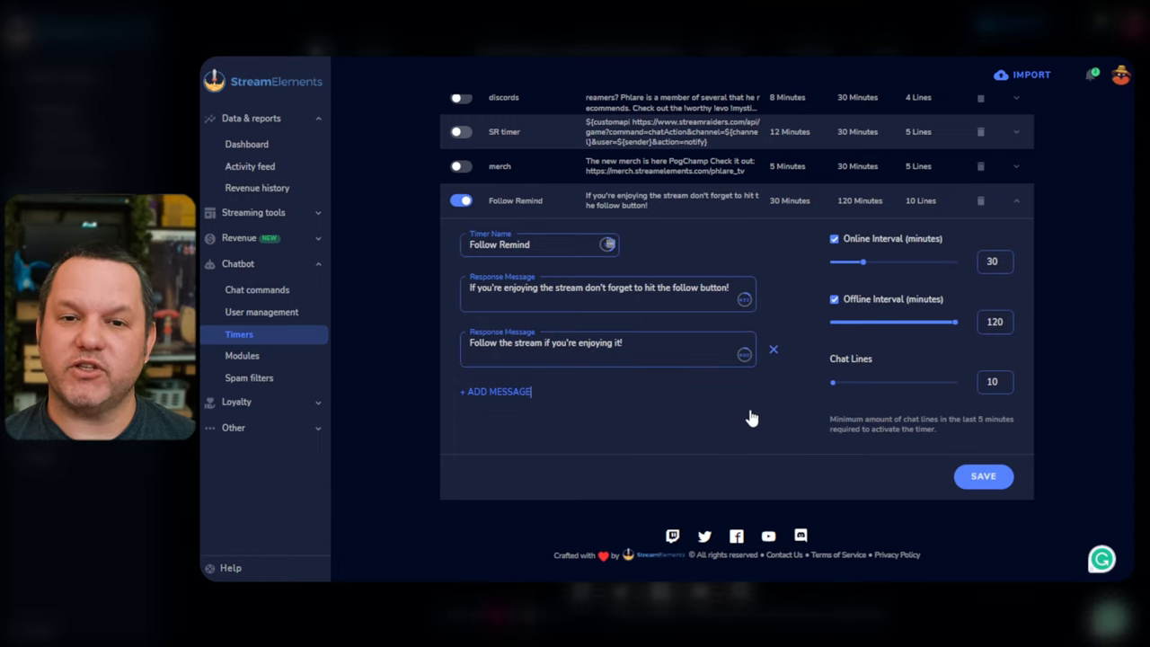
{"action": "left_click", "coordinate": [495, 391]}
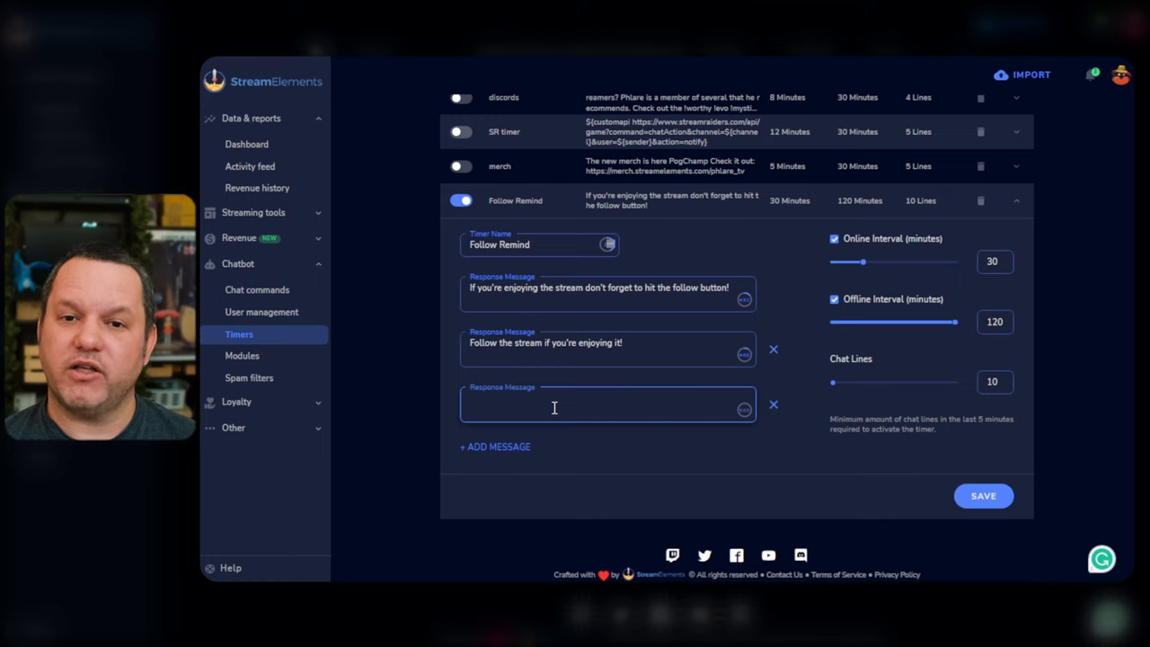
{"action": "mouse_move", "coordinate": [778, 424]}
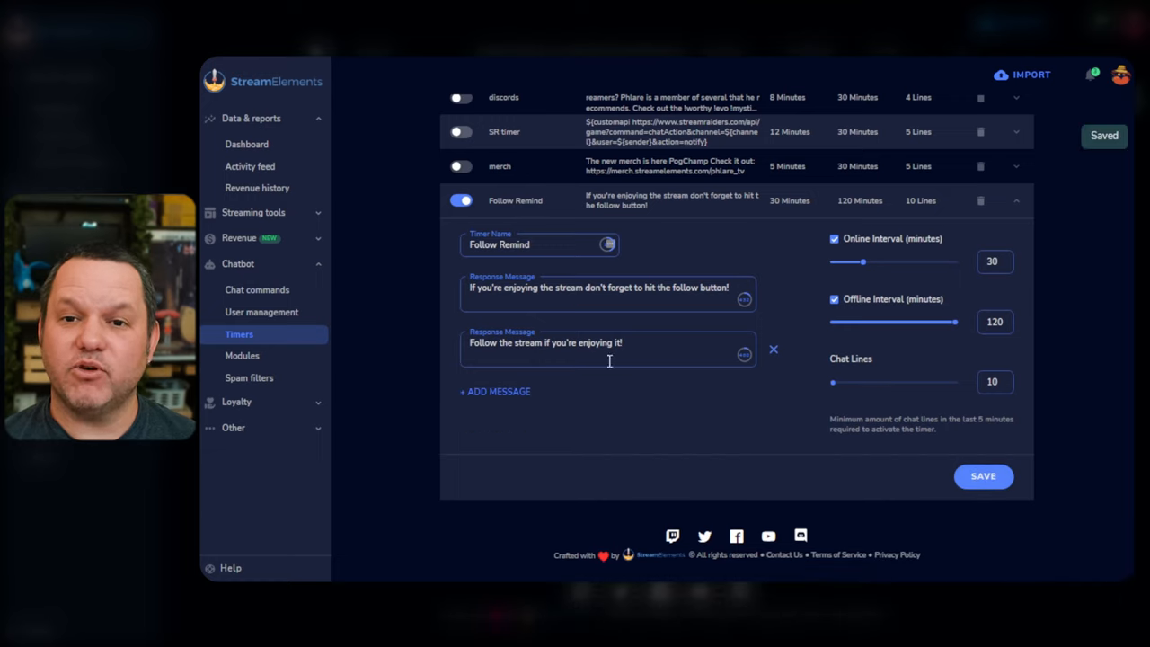
{"action": "left_click", "coordinate": [241, 356]}
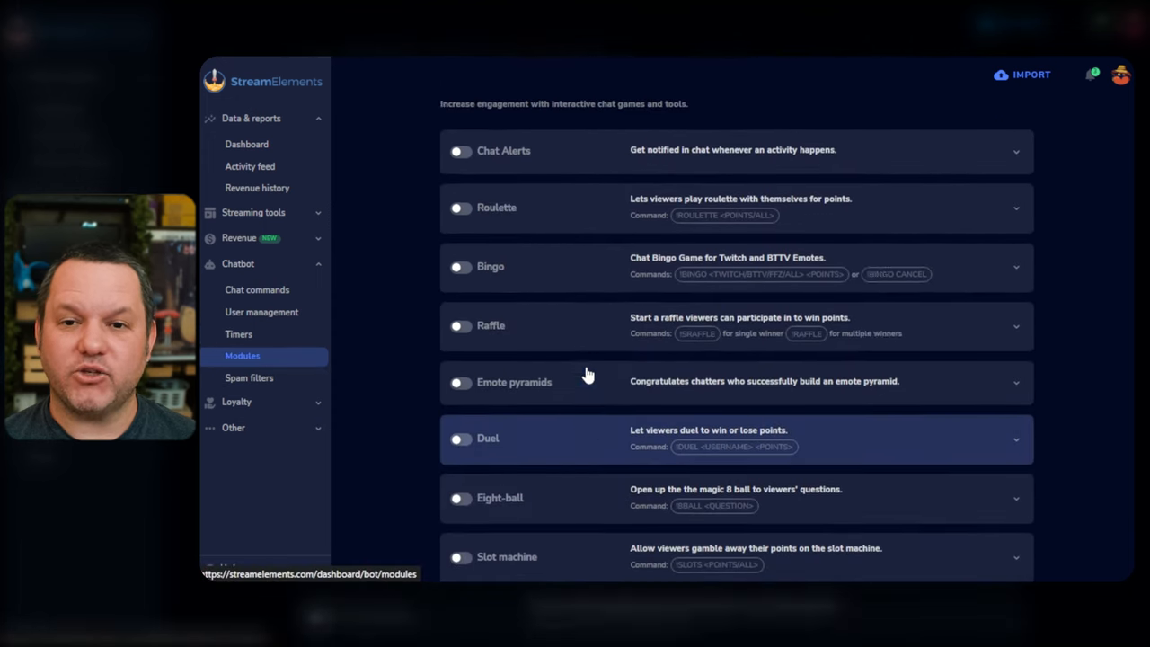
{"action": "scroll", "scroll_direction": "down", "scroll_amount": 3}
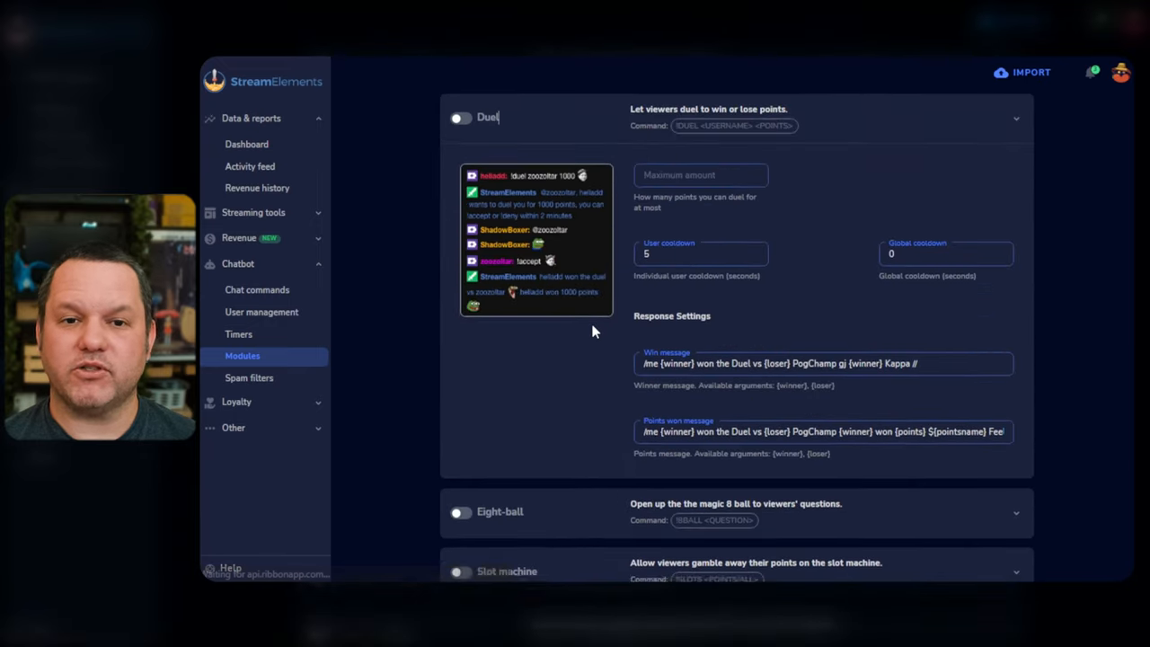
{"action": "scroll", "scroll_direction": "down", "scroll_amount": 3}
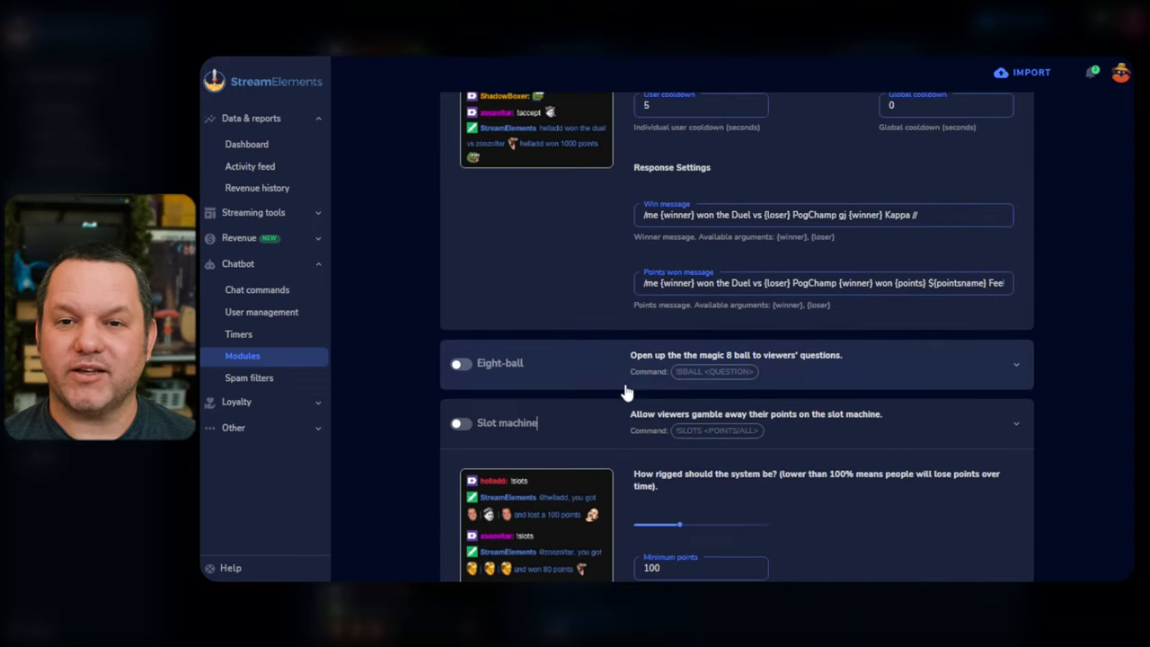
{"action": "scroll", "scroll_direction": "down", "scroll_amount": 3}
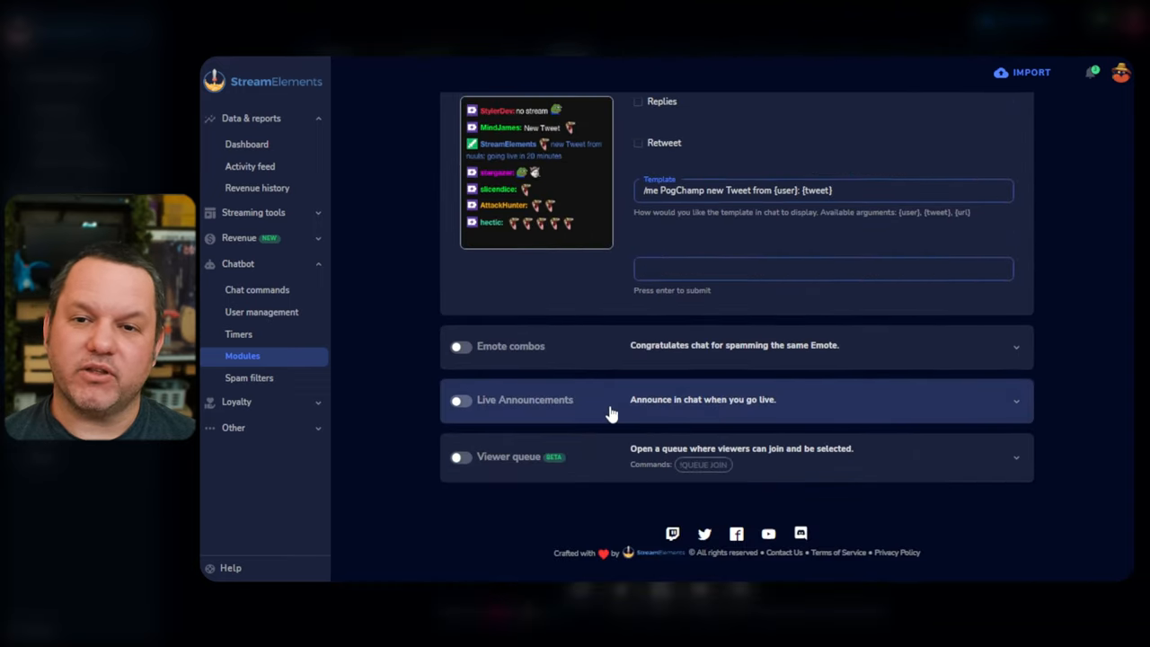
{"action": "scroll", "scroll_direction": "down", "scroll_amount": 3}
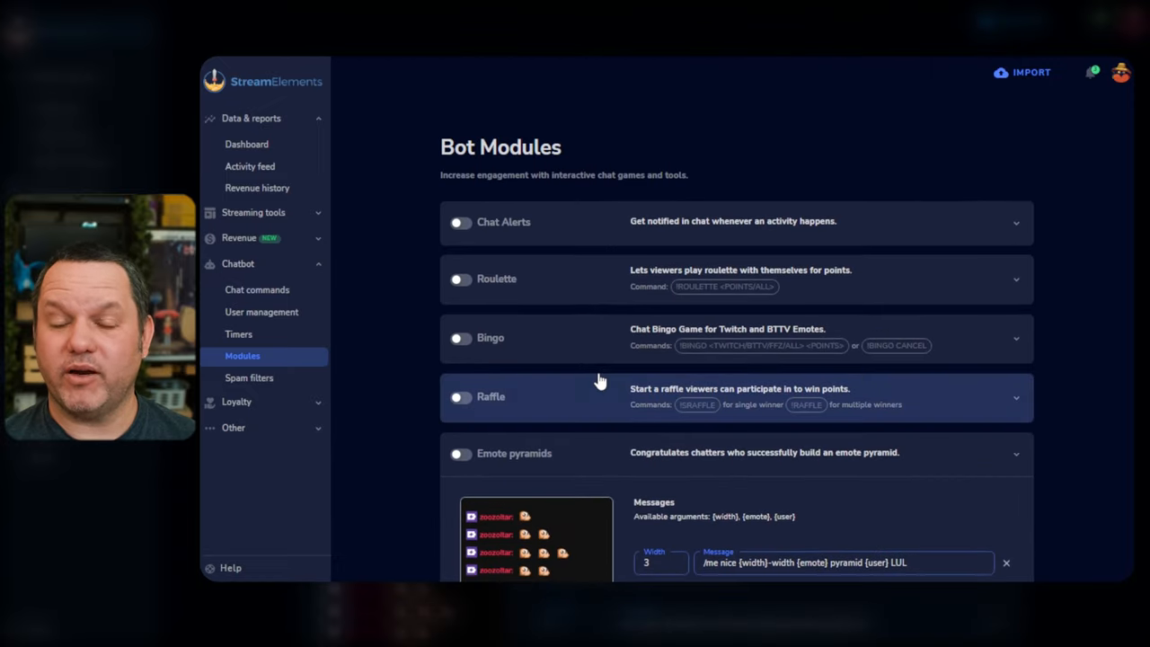
{"action": "mouse_move", "coordinate": [555, 354]}
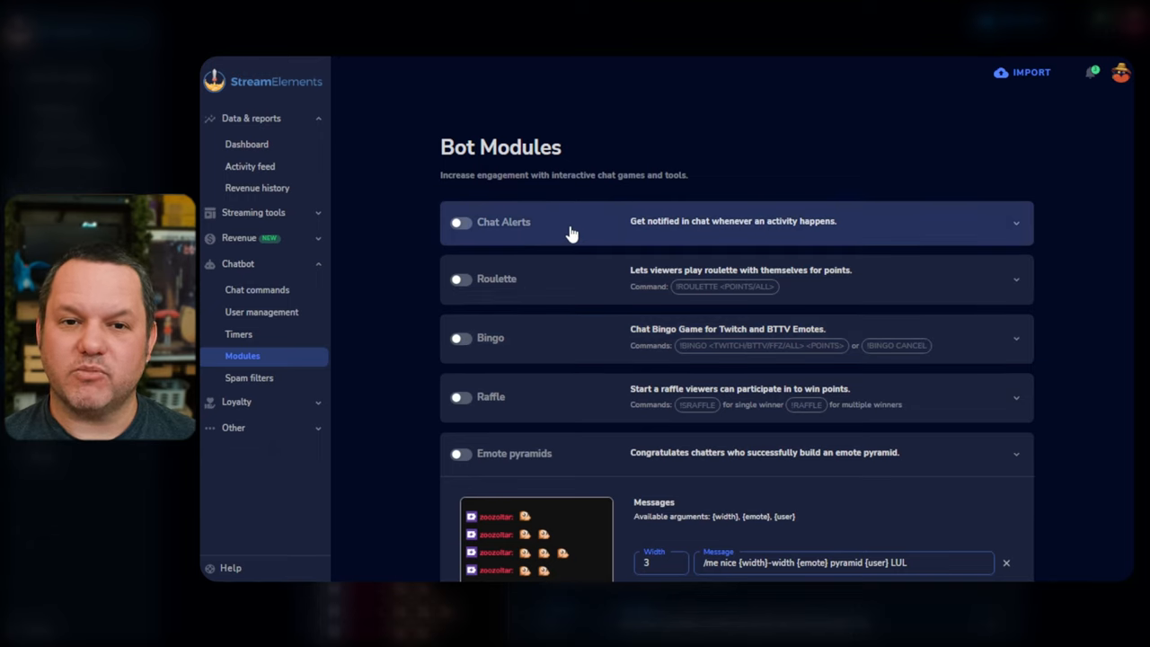
{"action": "mouse_move", "coordinate": [610, 227]}
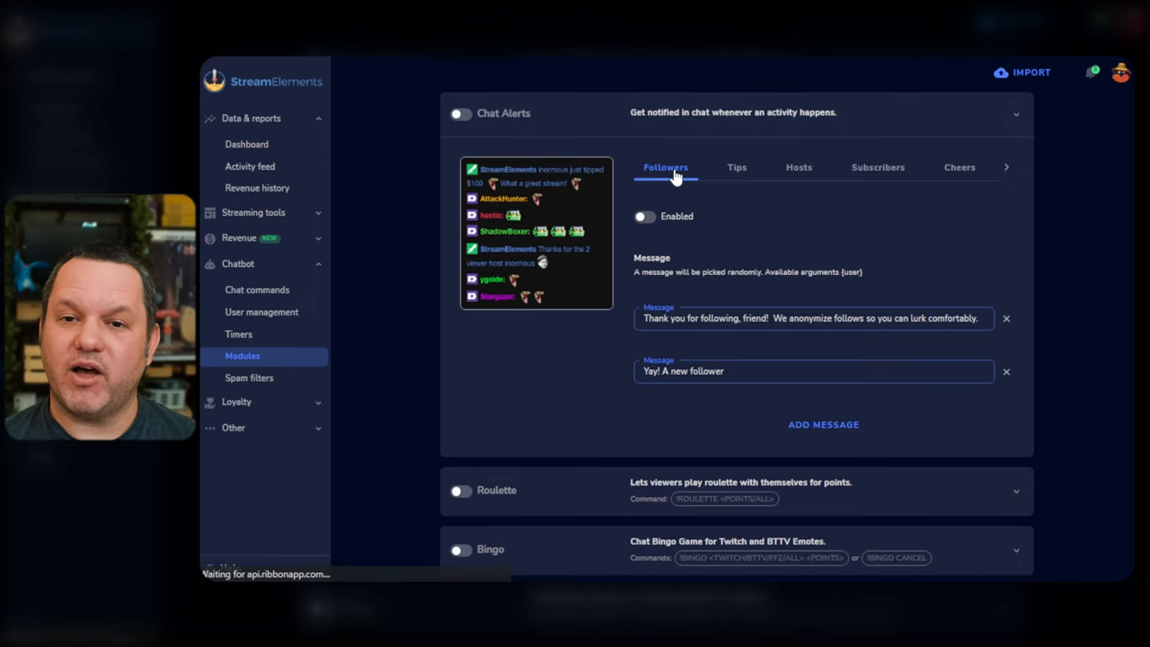
Review the Tips and Cheers alert messages, then enable the Followers chat alerts
{"action": "left_click", "coordinate": [737, 167]}
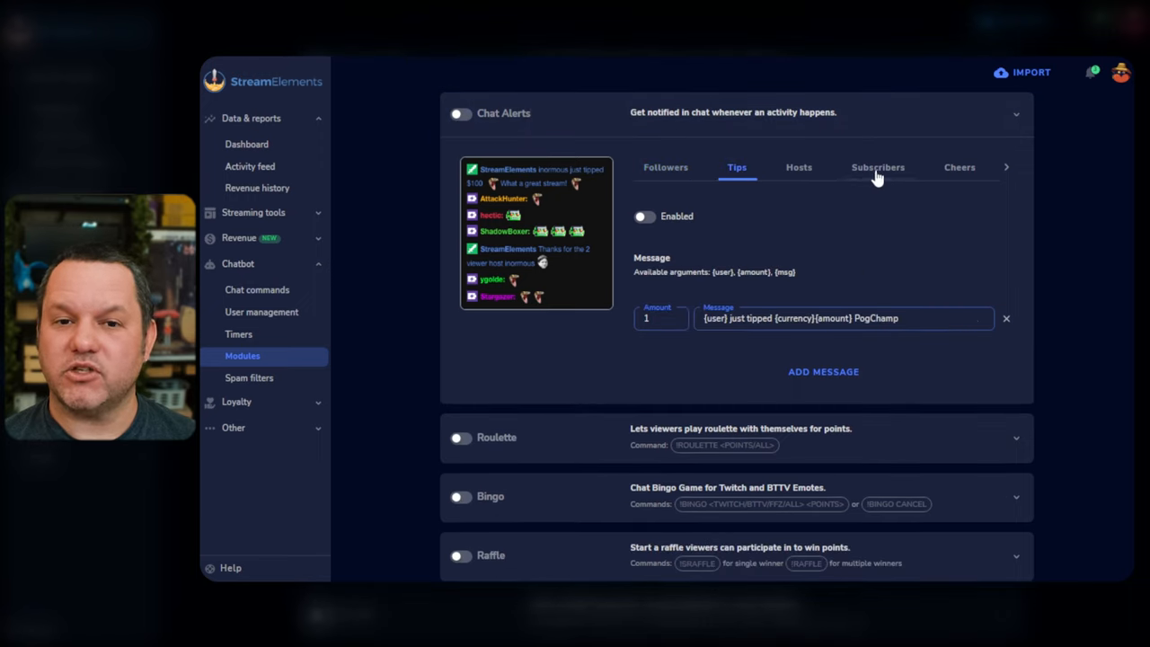
{"action": "left_click", "coordinate": [1006, 167]}
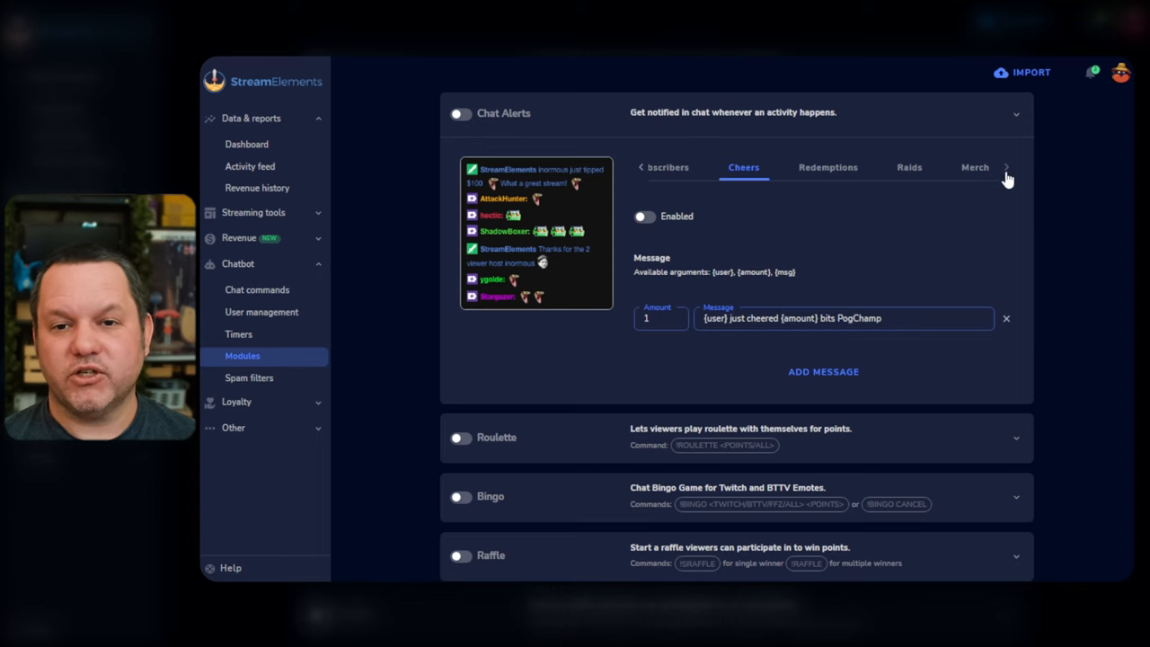
{"action": "left_click", "coordinate": [909, 167]}
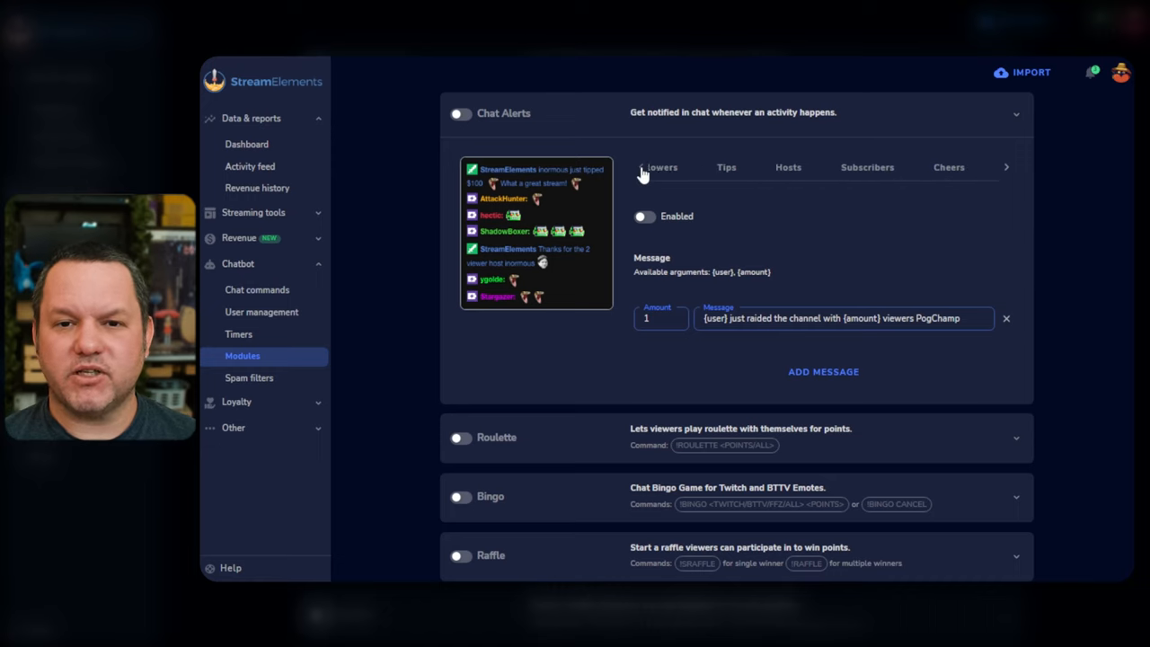
{"action": "left_click", "coordinate": [736, 167]}
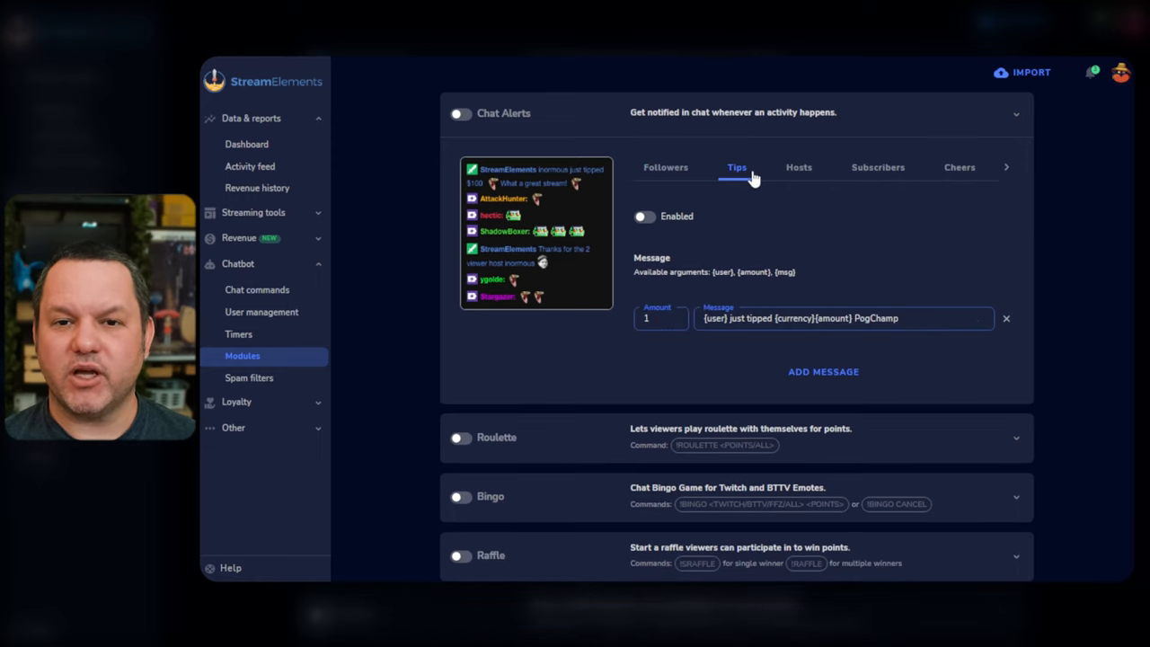
{"action": "left_click", "coordinate": [665, 167]}
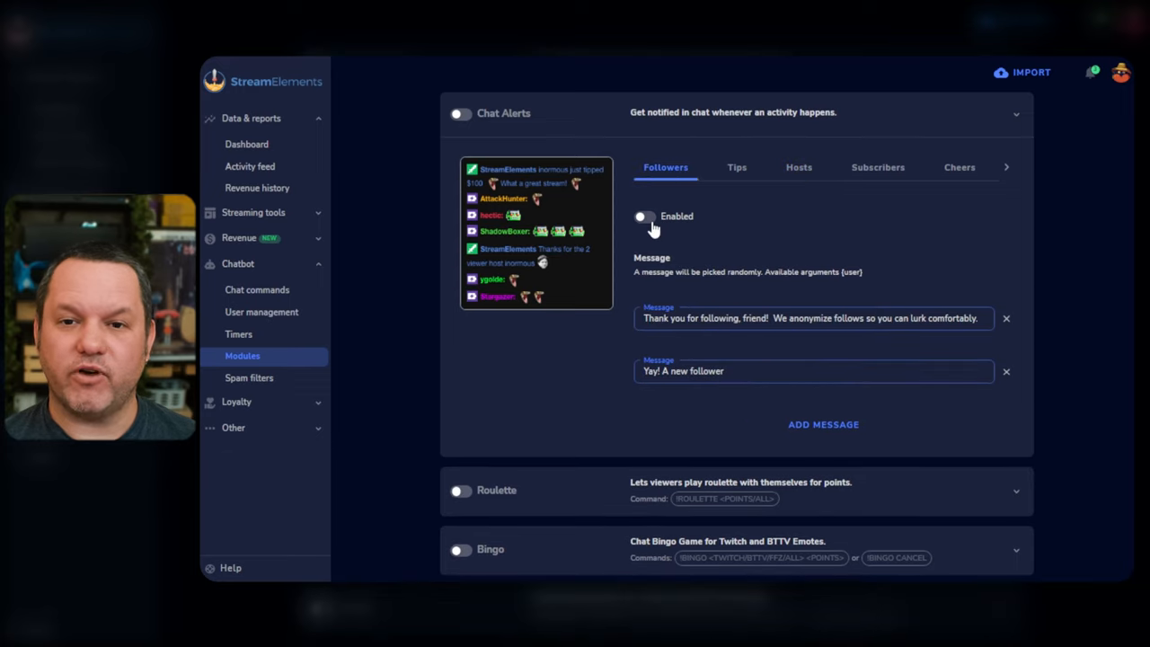
{"action": "left_click", "coordinate": [643, 215]}
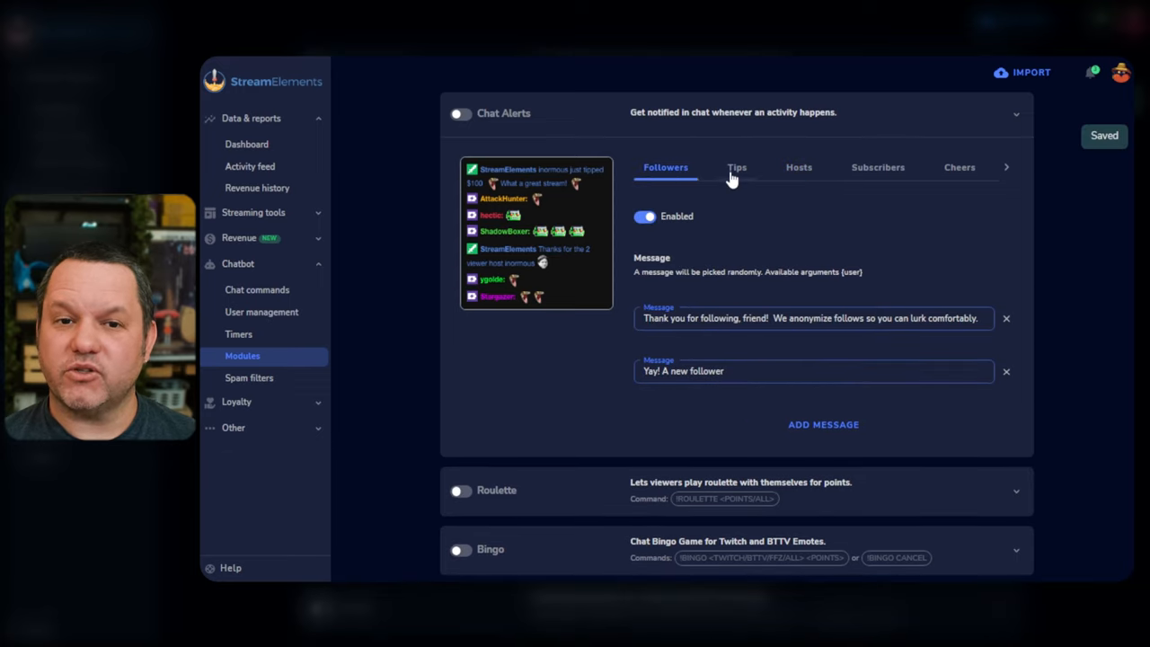
Review the Hosts and Subscribers alert messages and switch the Chat Alerts module off
{"action": "left_click", "coordinate": [797, 167]}
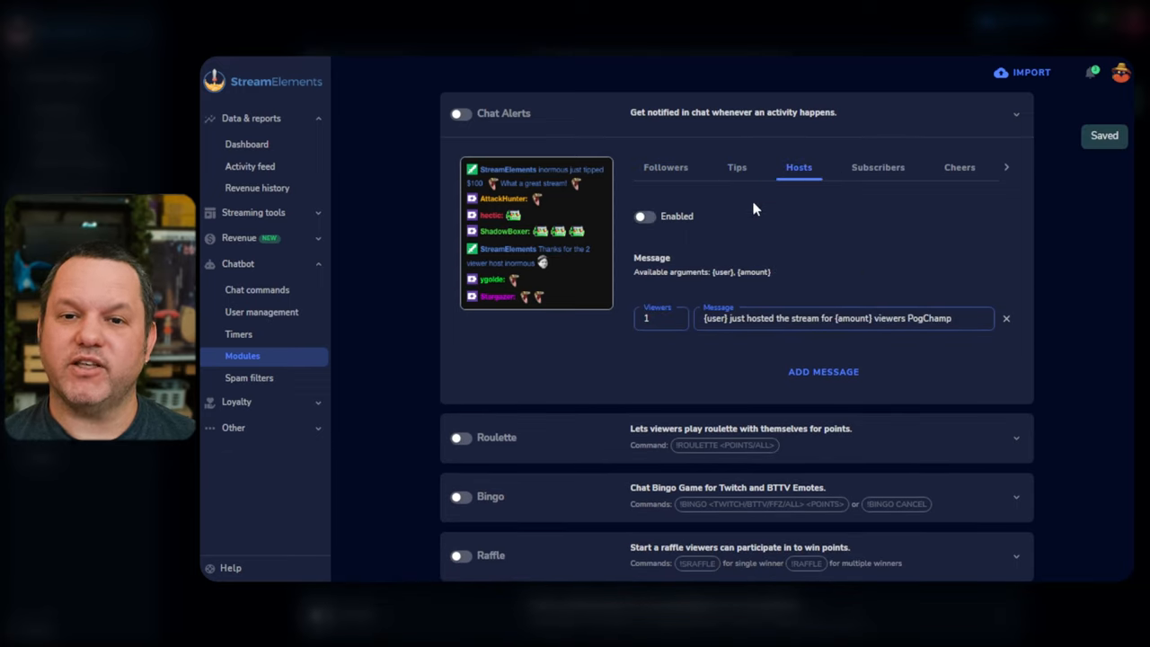
{"action": "left_click", "coordinate": [877, 167]}
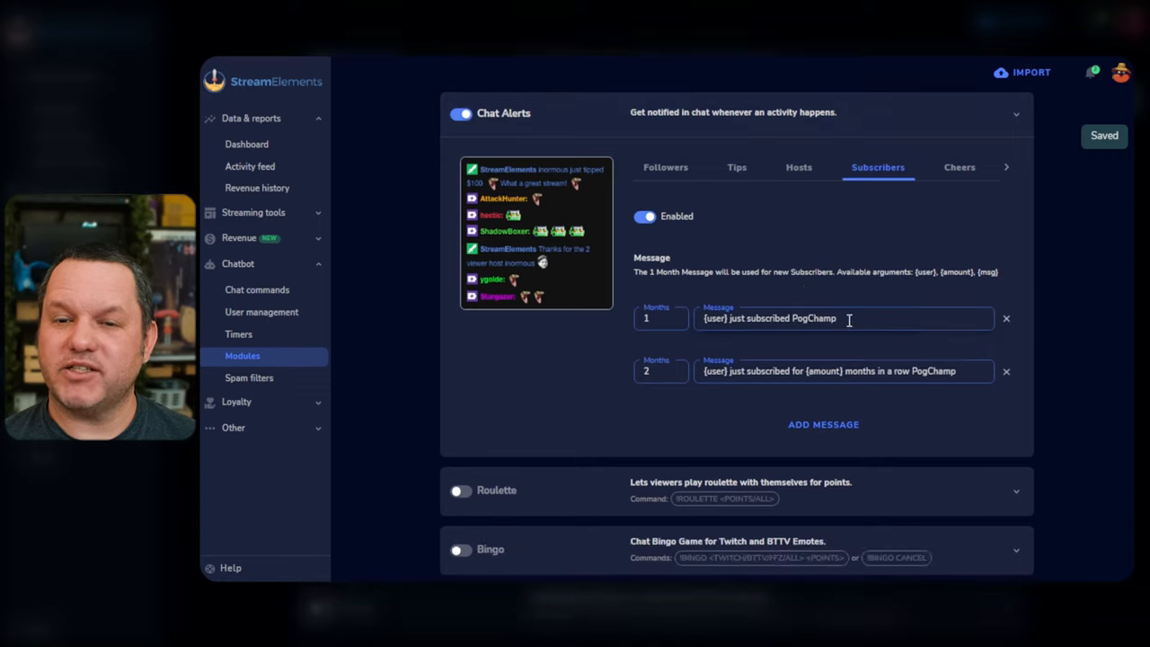
{"action": "mouse_move", "coordinate": [830, 205]}
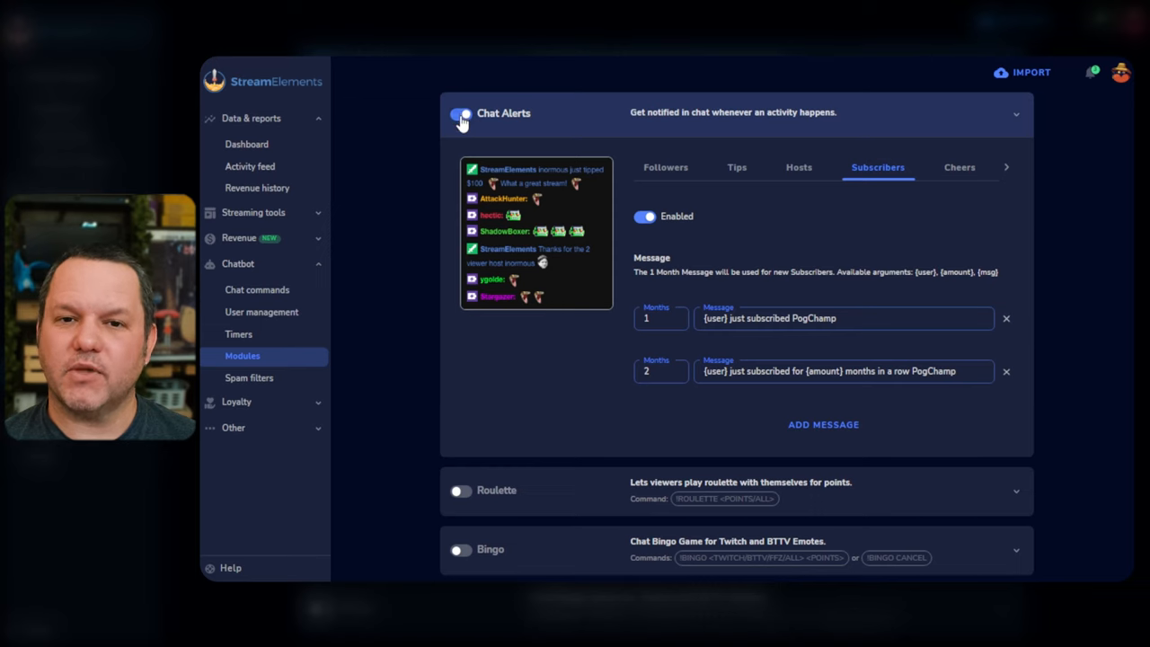
{"action": "left_click", "coordinate": [460, 115]}
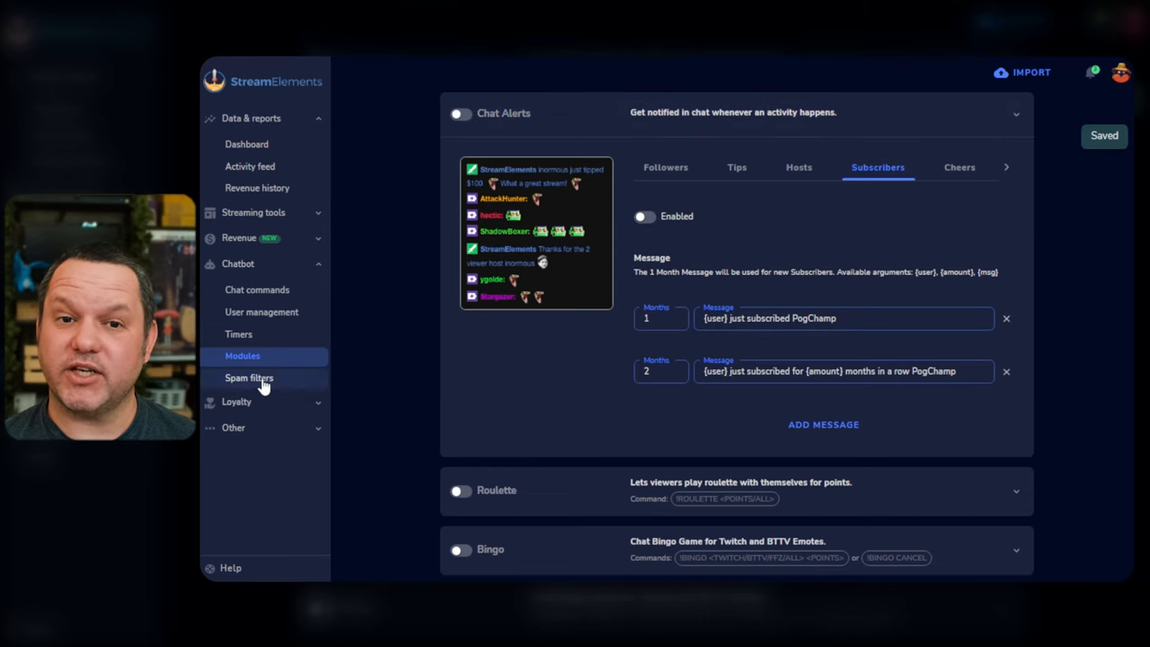
Browse the Spam Filters list and collapse the Caps protection details
{"action": "left_click", "coordinate": [250, 377]}
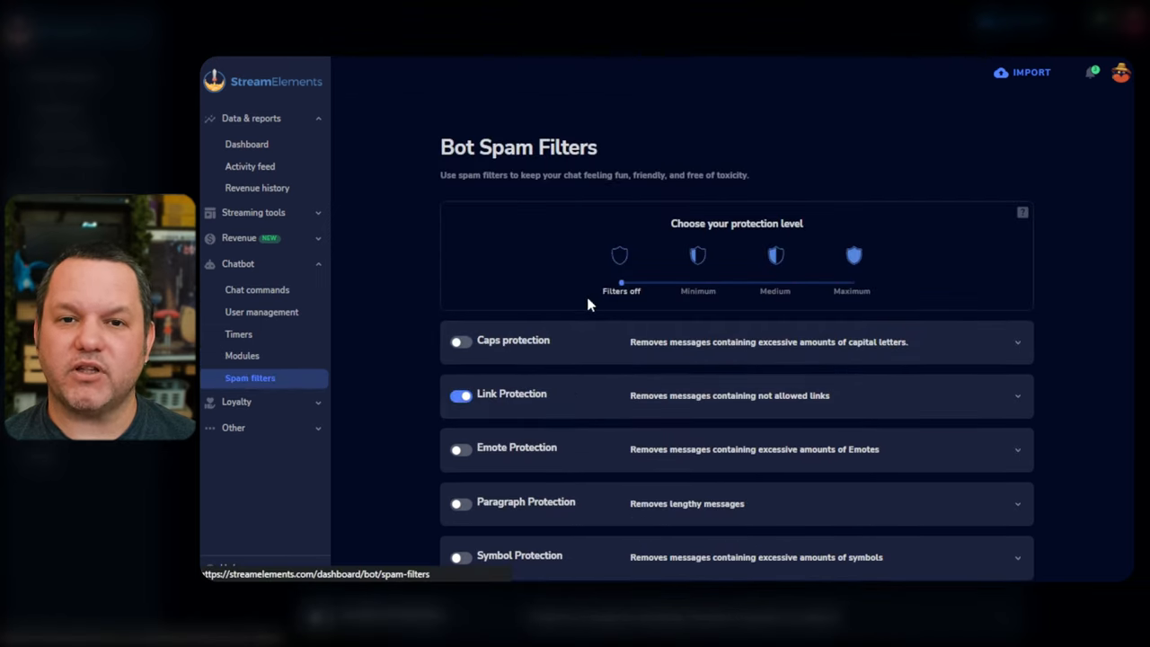
{"action": "scroll", "scroll_direction": "down", "scroll_amount": 3}
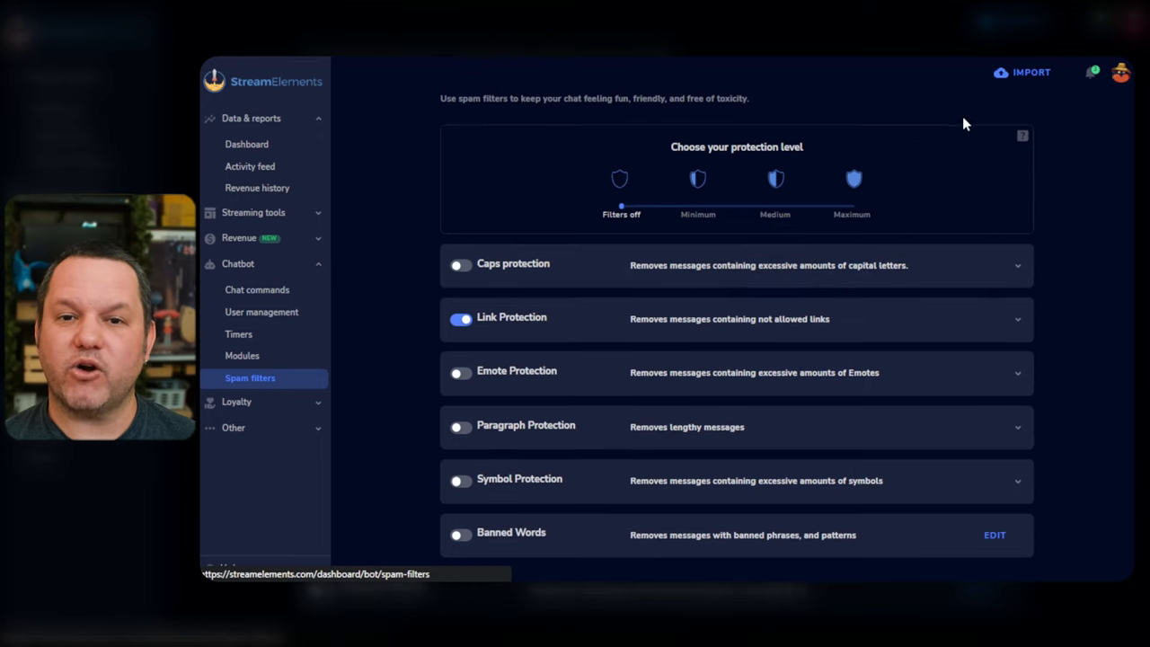
{"action": "mouse_move", "coordinate": [686, 212]}
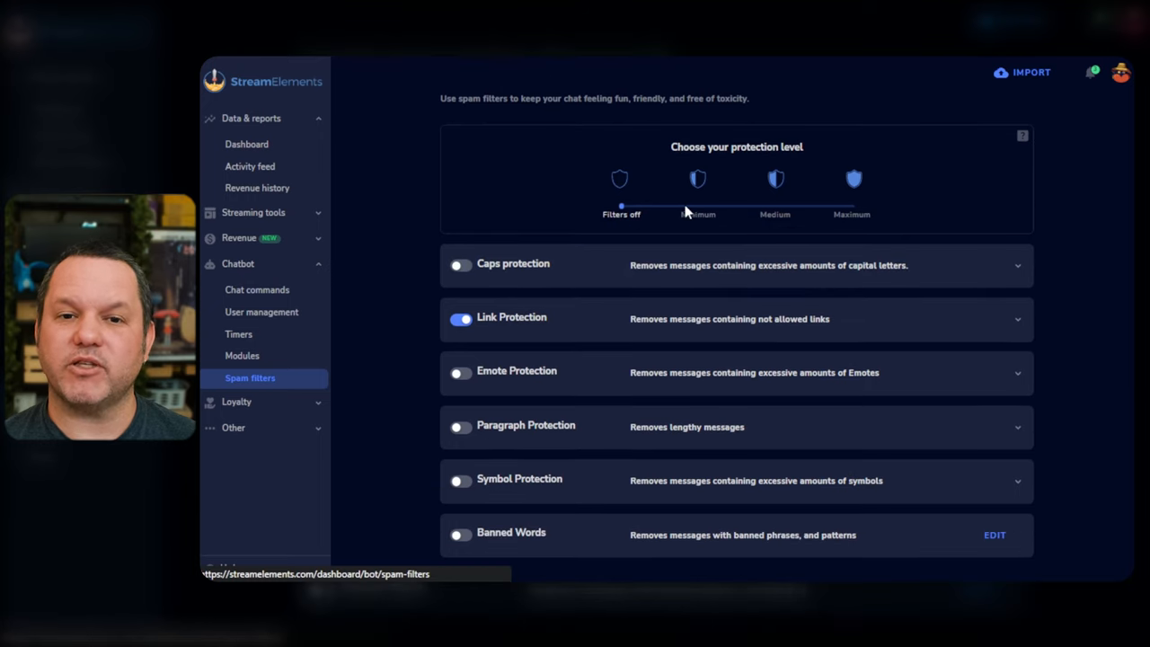
{"action": "mouse_move", "coordinate": [586, 266]}
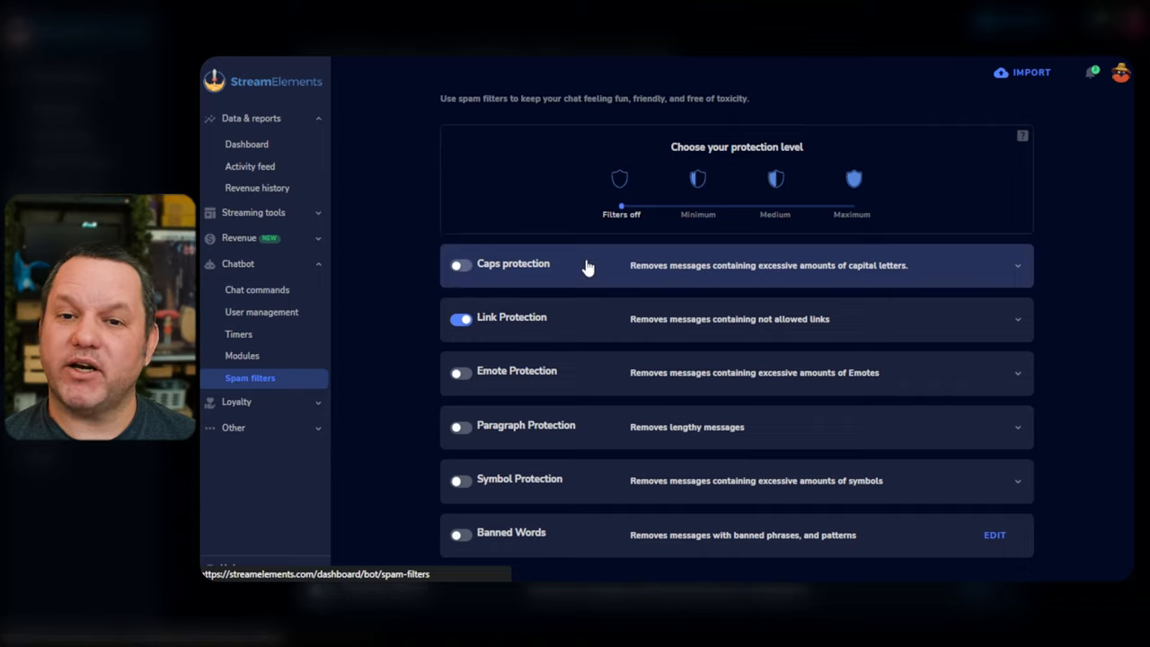
{"action": "scroll", "scroll_direction": "down", "scroll_amount": 3}
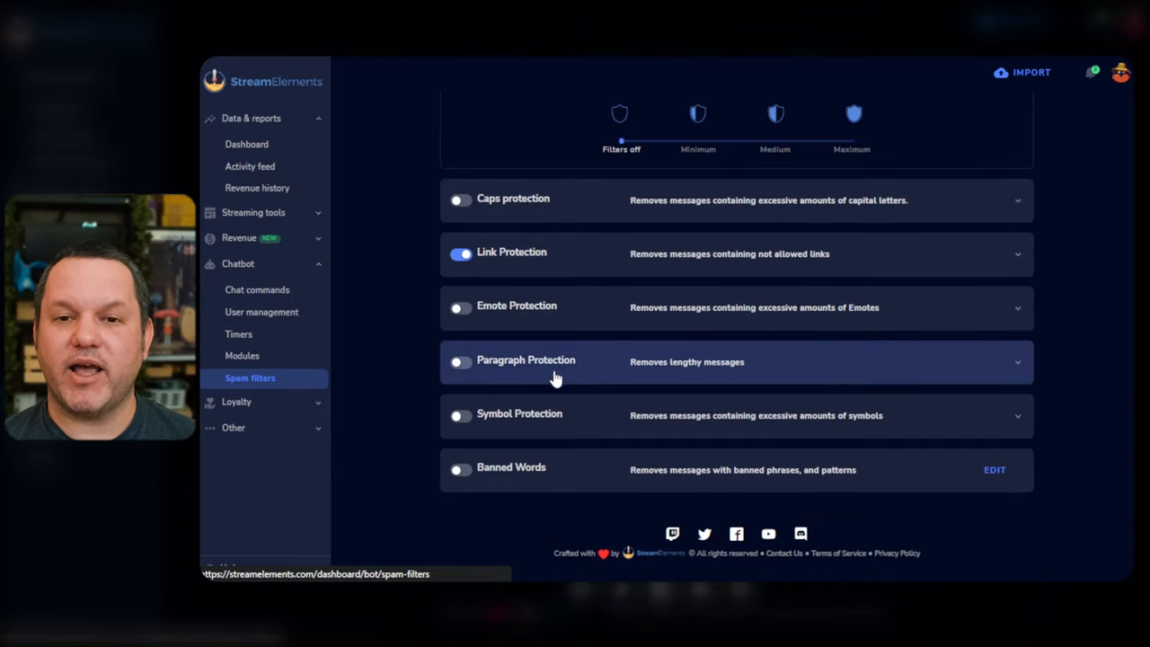
{"action": "mouse_move", "coordinate": [603, 419]}
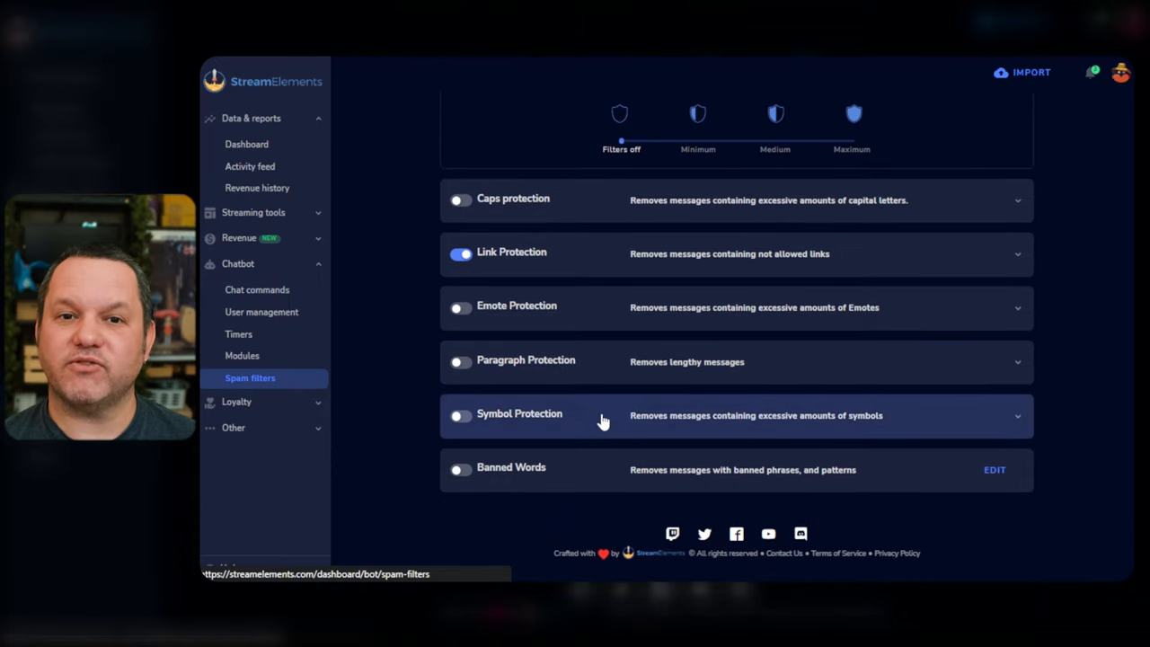
{"action": "mouse_move", "coordinate": [986, 495]}
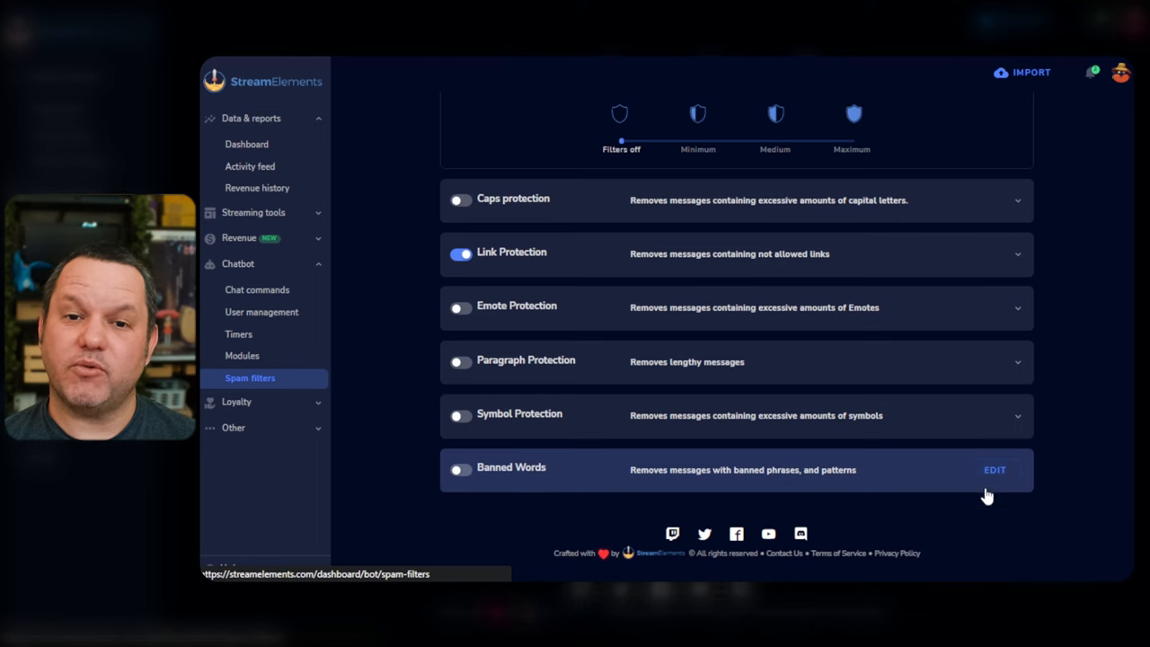
{"action": "mouse_move", "coordinate": [834, 485]}
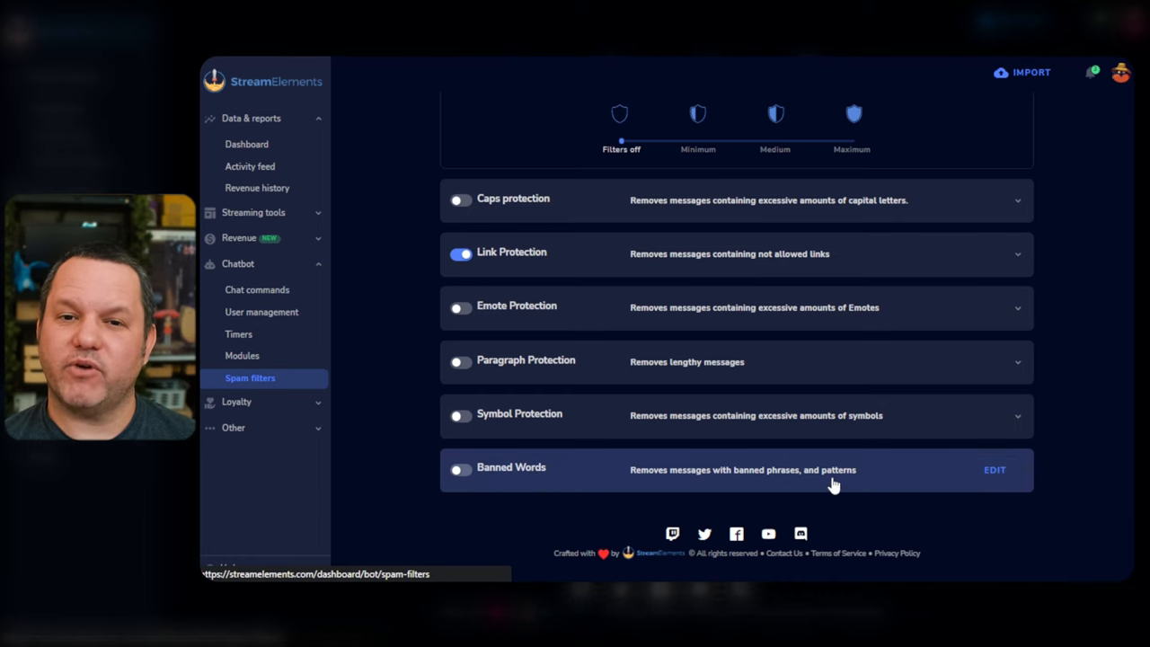
{"action": "mouse_move", "coordinate": [575, 251]}
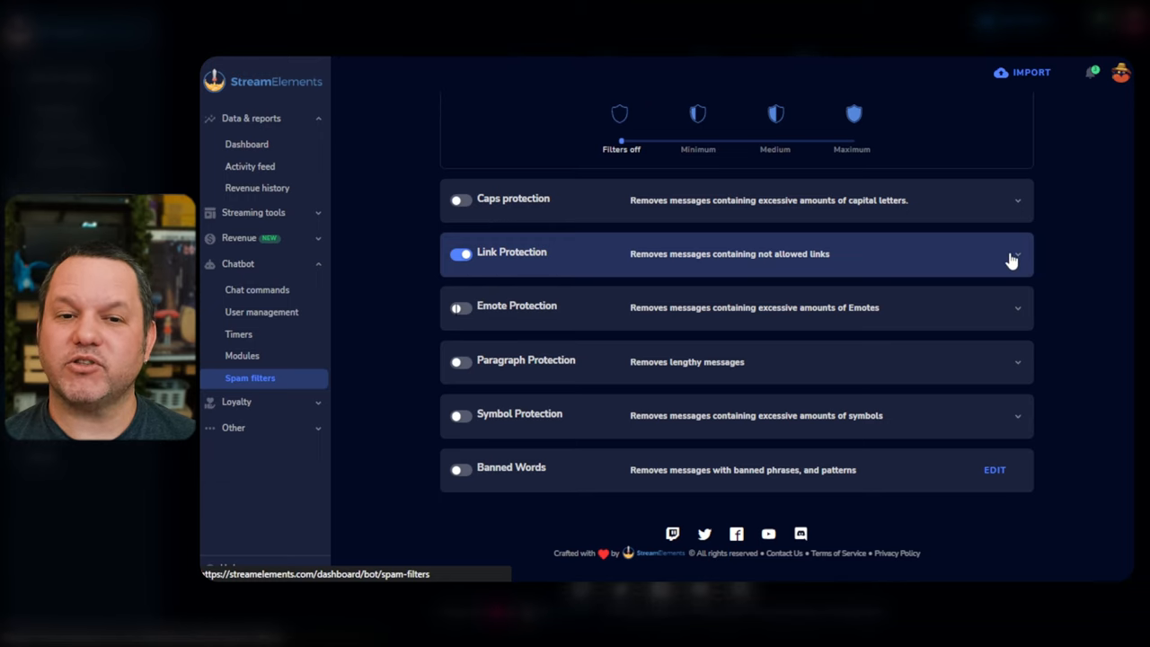
{"action": "mouse_move", "coordinate": [992, 258]}
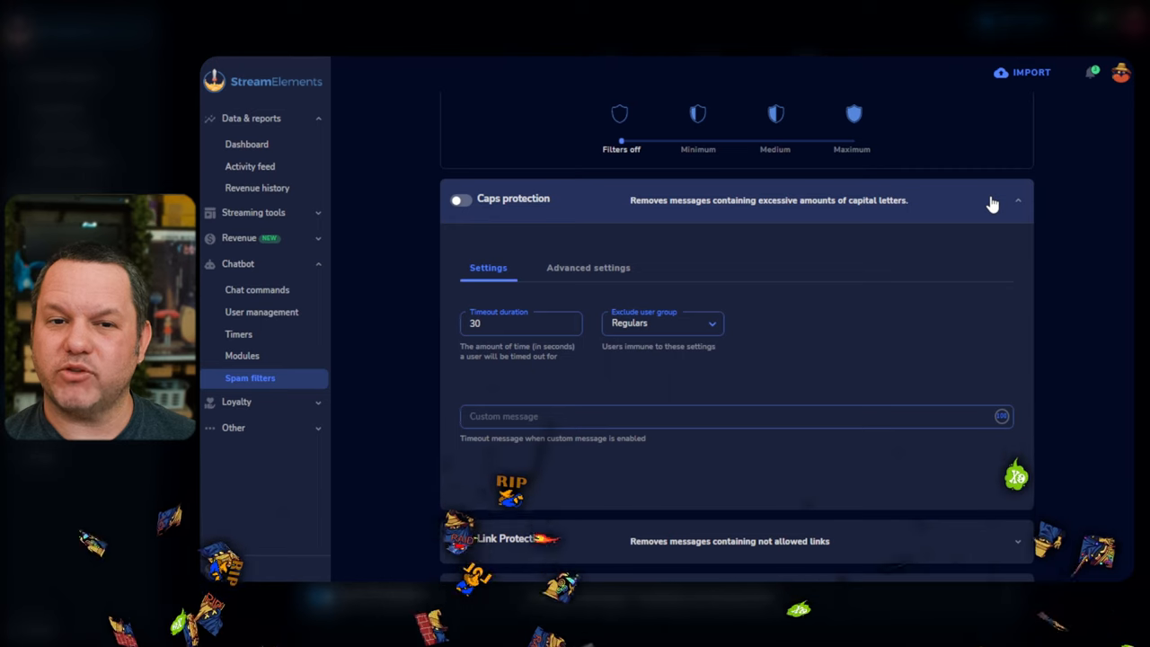
{"action": "left_click", "coordinate": [1017, 201]}
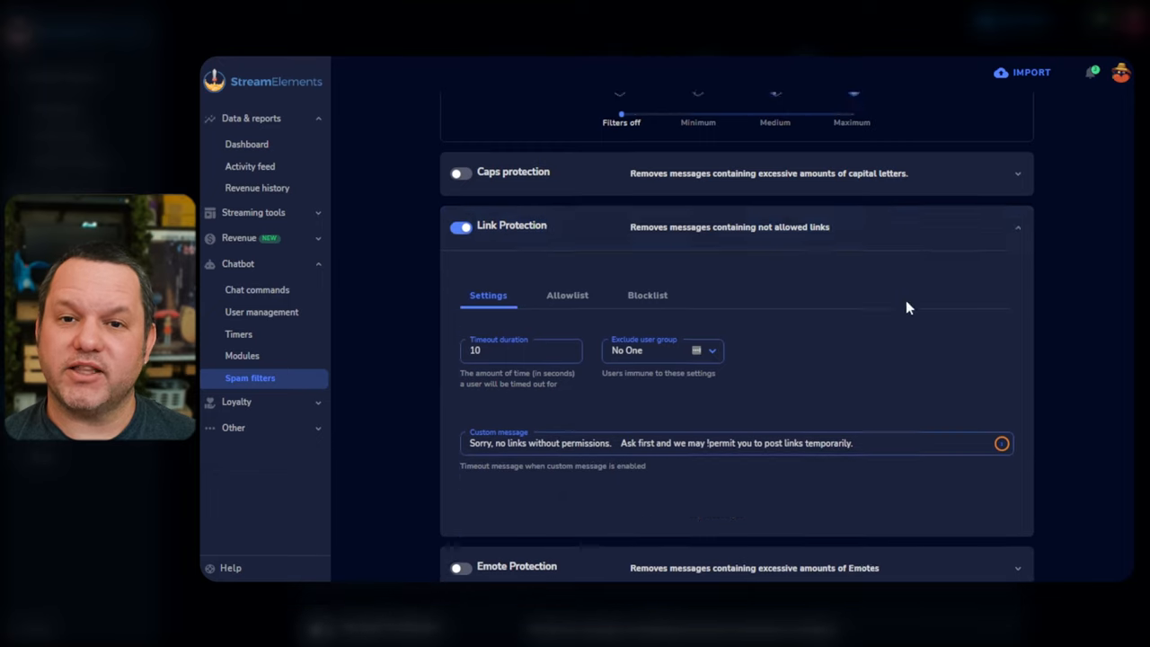
Change Link Protection's timeout to 5 seconds and review its custom no-links message
{"action": "scroll", "scroll_direction": "down", "scroll_amount": 3}
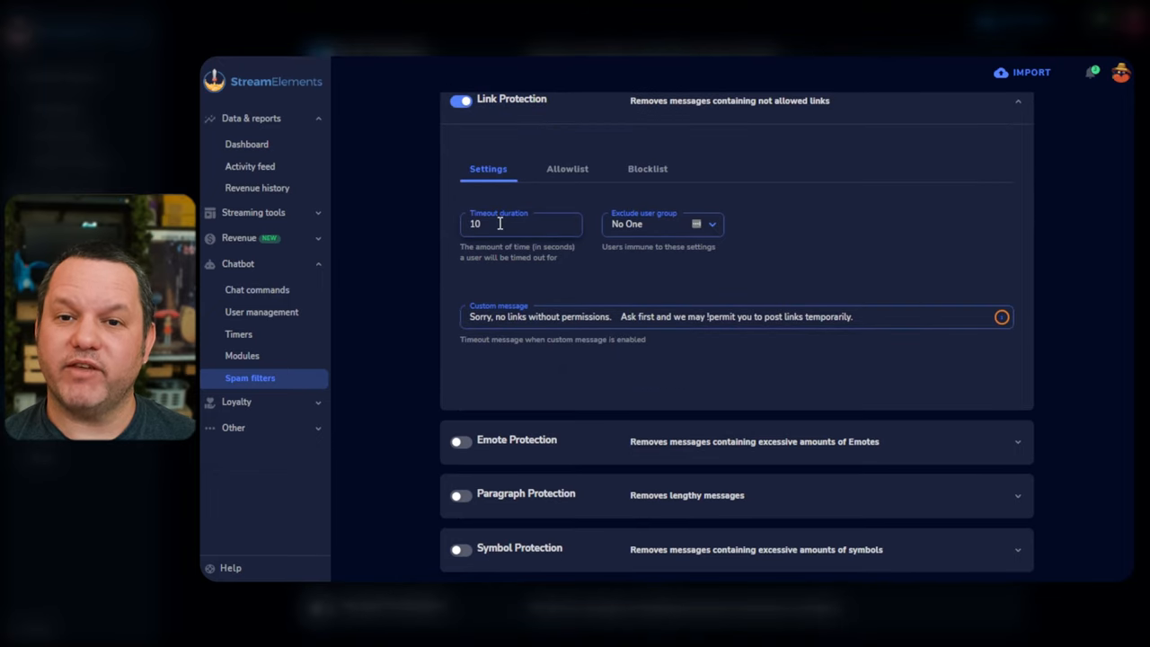
{"action": "scroll", "scroll_direction": "up", "scroll_amount": 3}
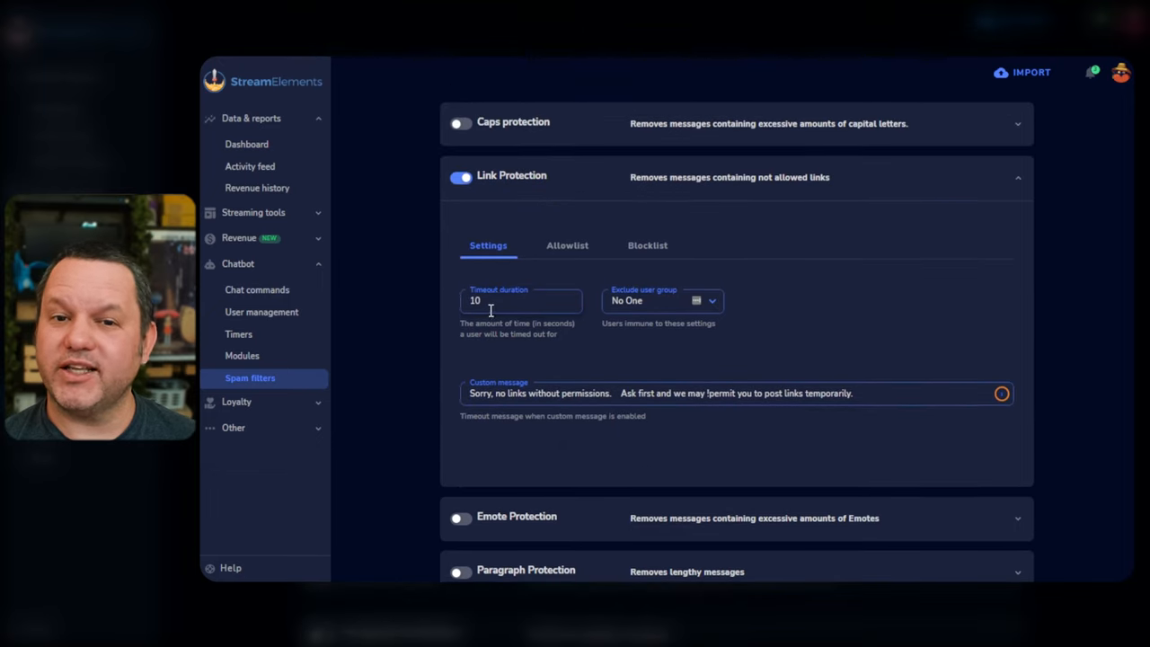
{"action": "type", "text": "5"}
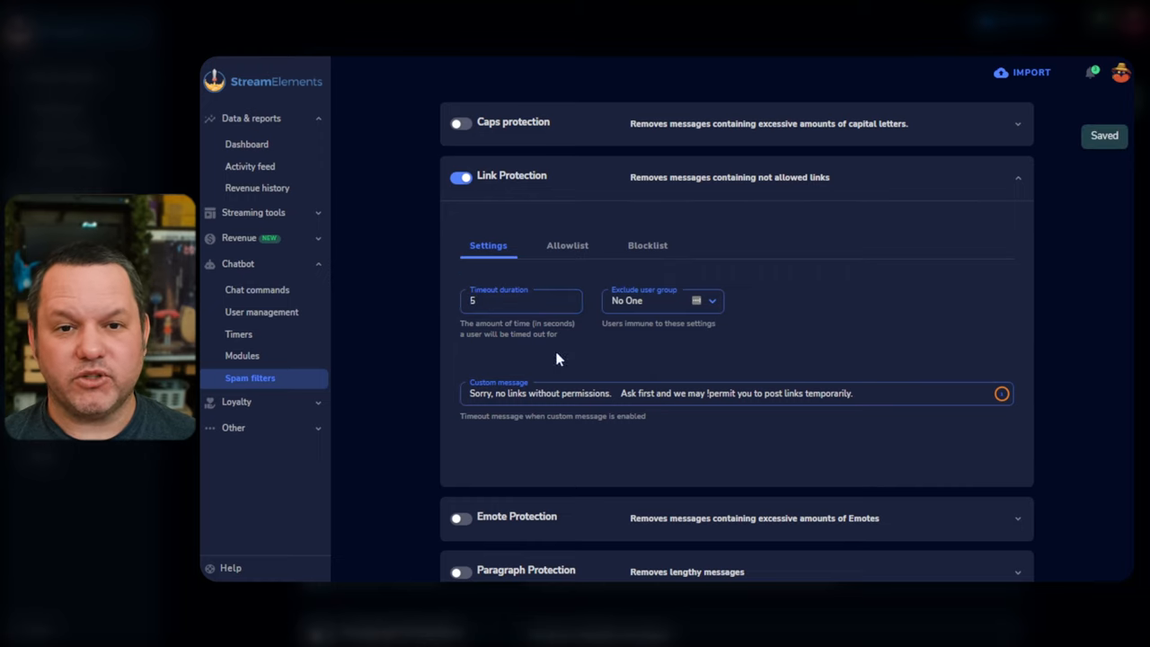
{"action": "double_click", "coordinate": [485, 393]}
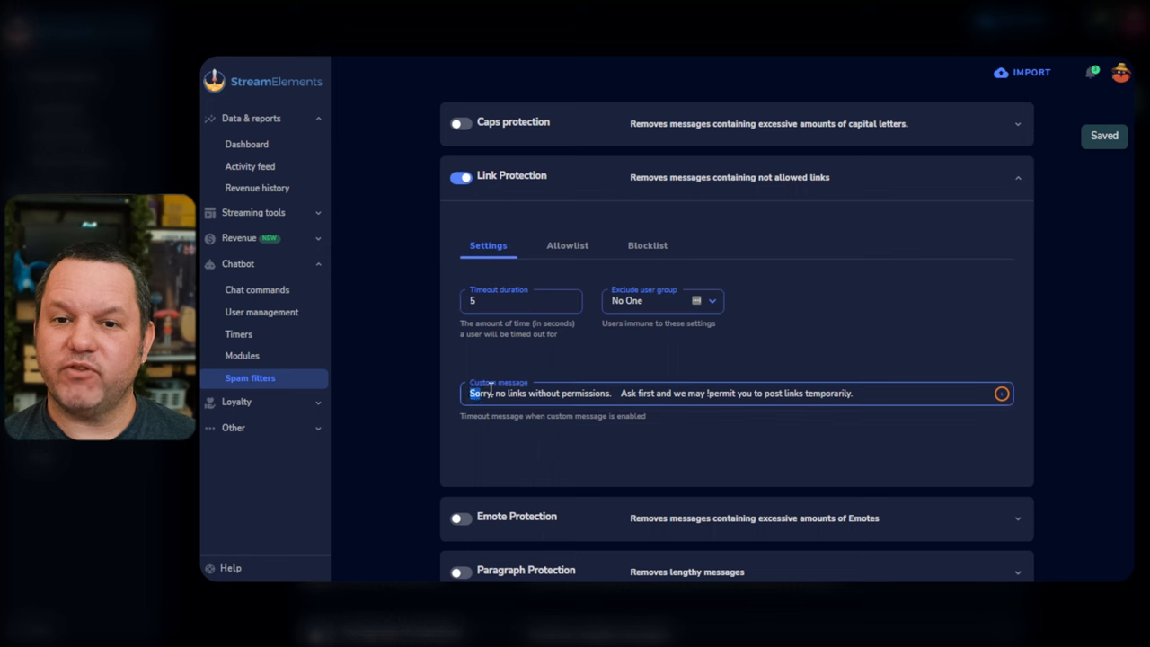
{"action": "triple_click", "coordinate": [661, 393]}
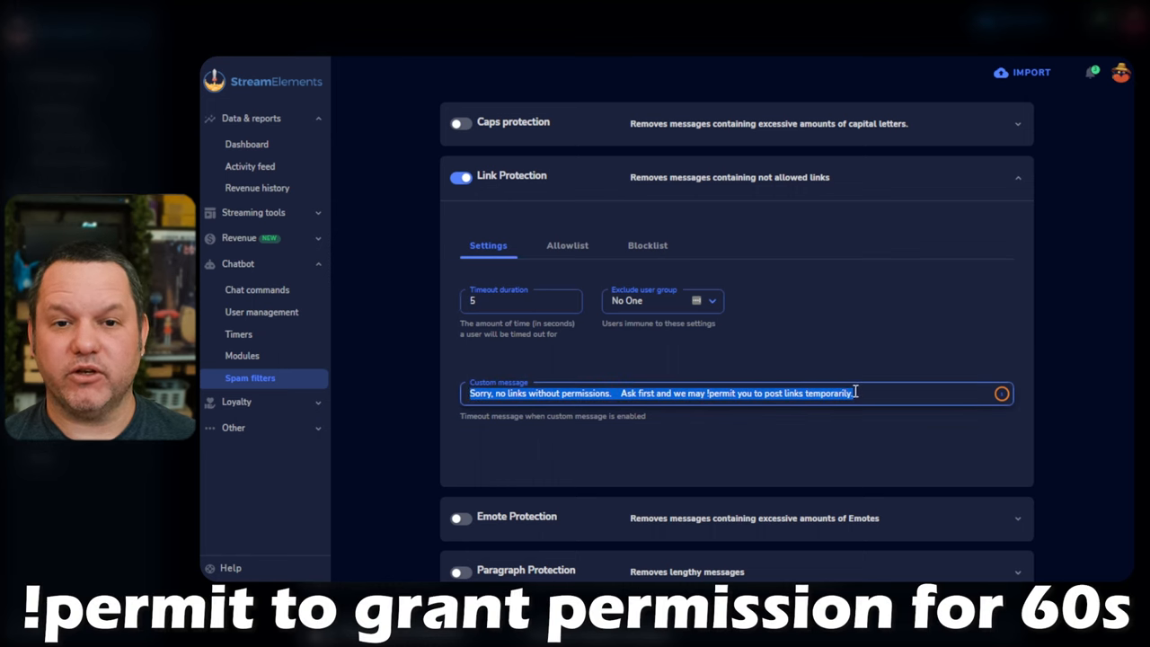
{"action": "mouse_move", "coordinate": [257, 290]}
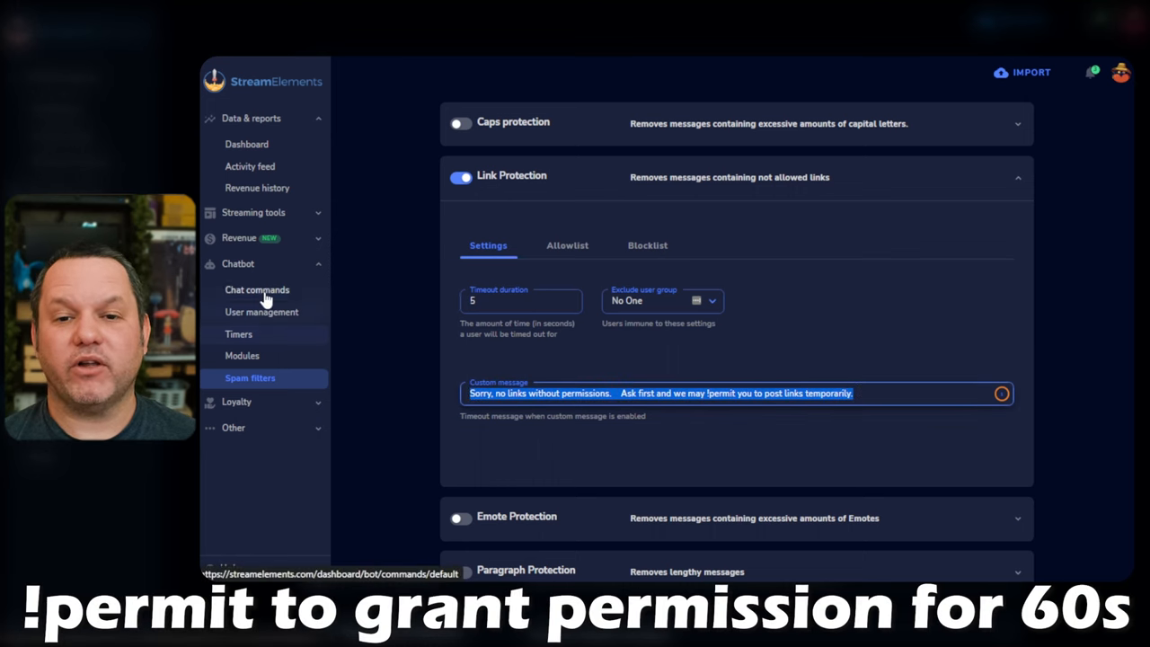
Check that !permit is enabled in the default commands, then return to Modules and Spam filters
{"action": "left_click", "coordinate": [257, 289]}
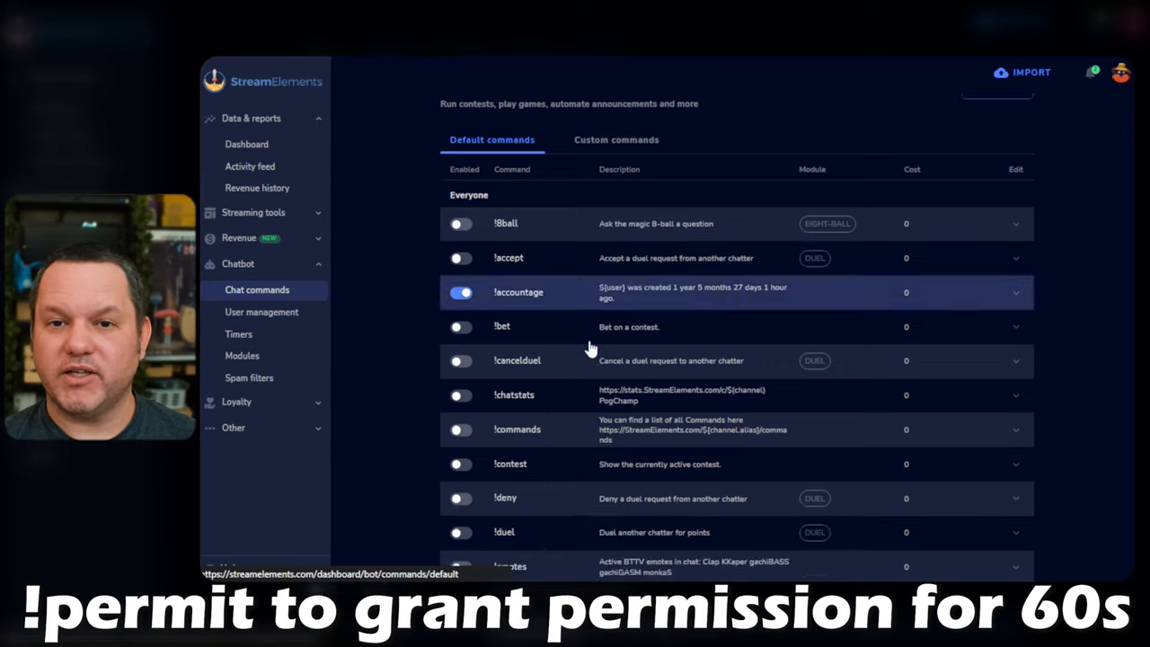
{"action": "scroll", "scroll_direction": "down", "scroll_amount": 3}
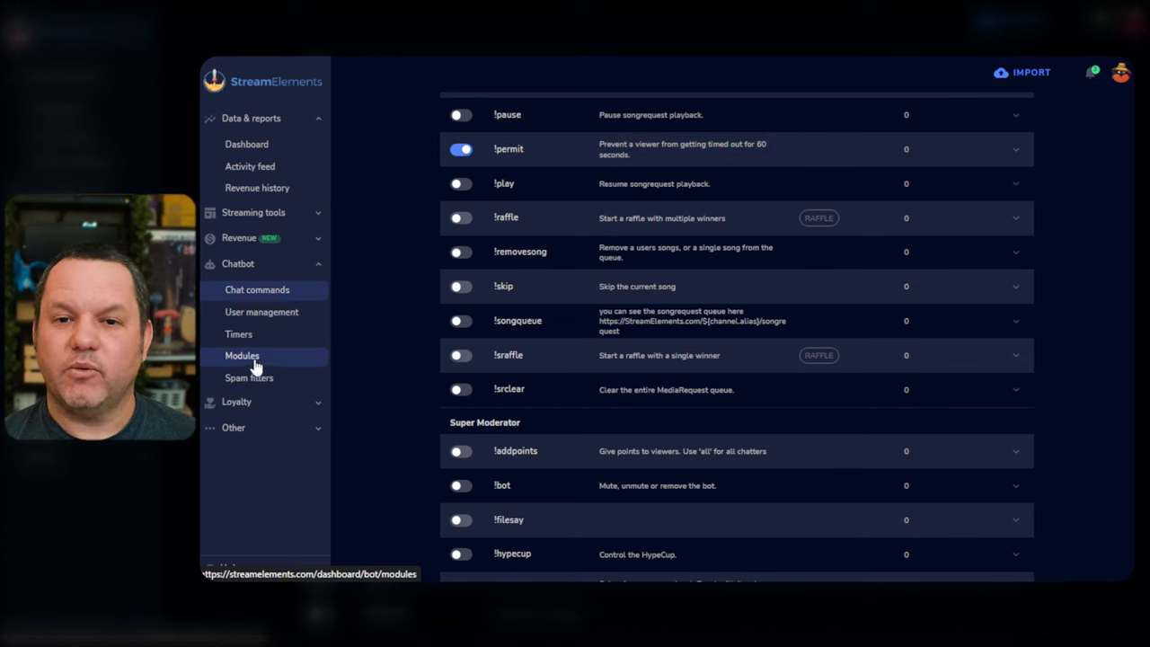
{"action": "left_click", "coordinate": [241, 356]}
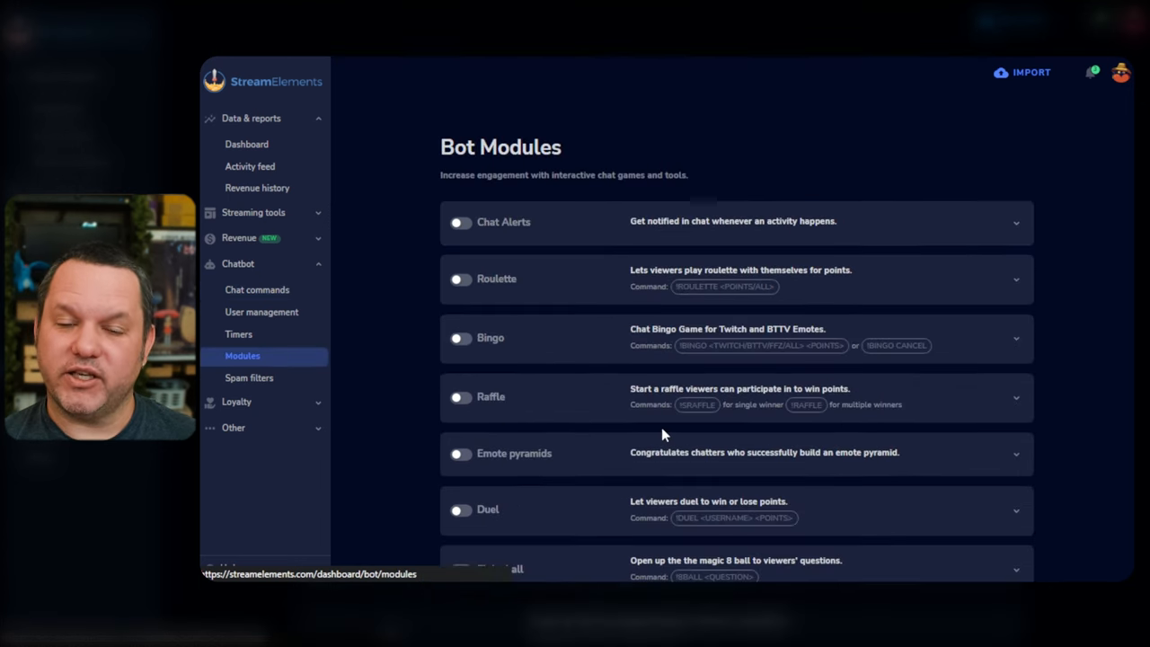
{"action": "left_click", "coordinate": [250, 377]}
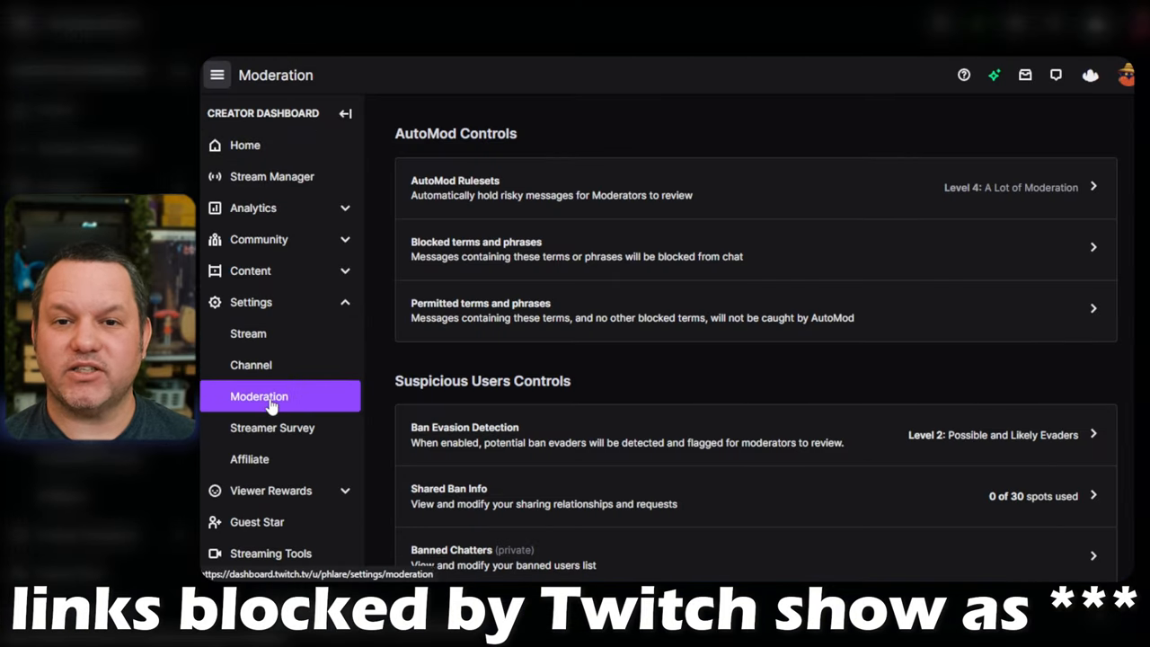
{"action": "scroll", "scroll_direction": "down", "scroll_amount": 3}
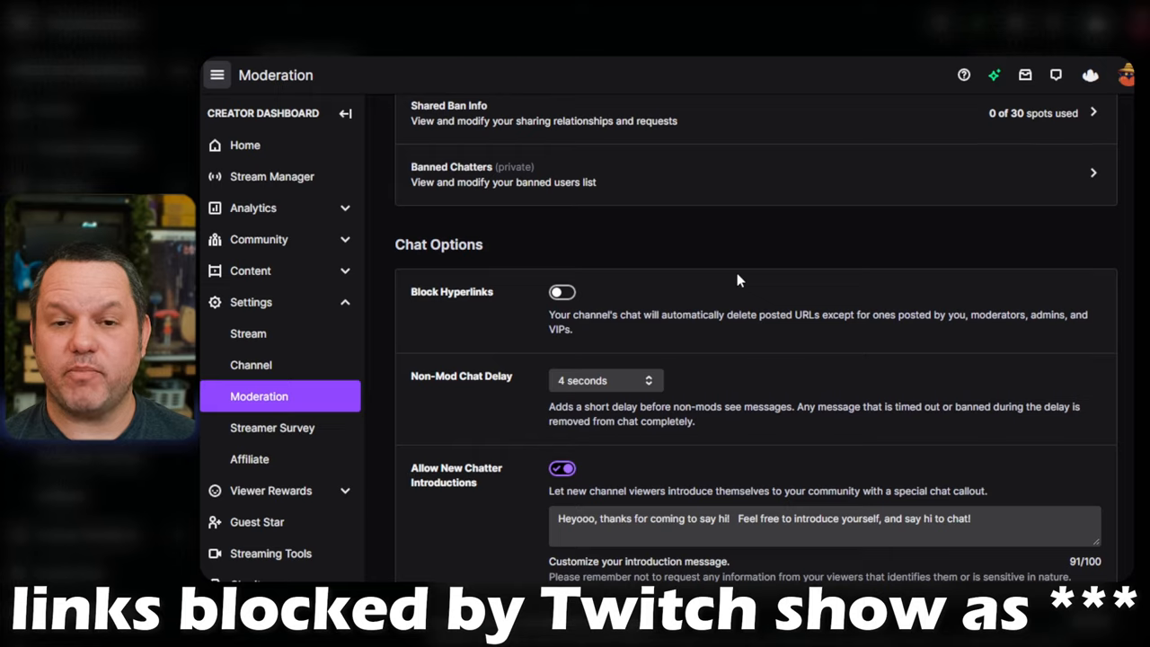
{"action": "scroll", "scroll_direction": "down", "scroll_amount": 3}
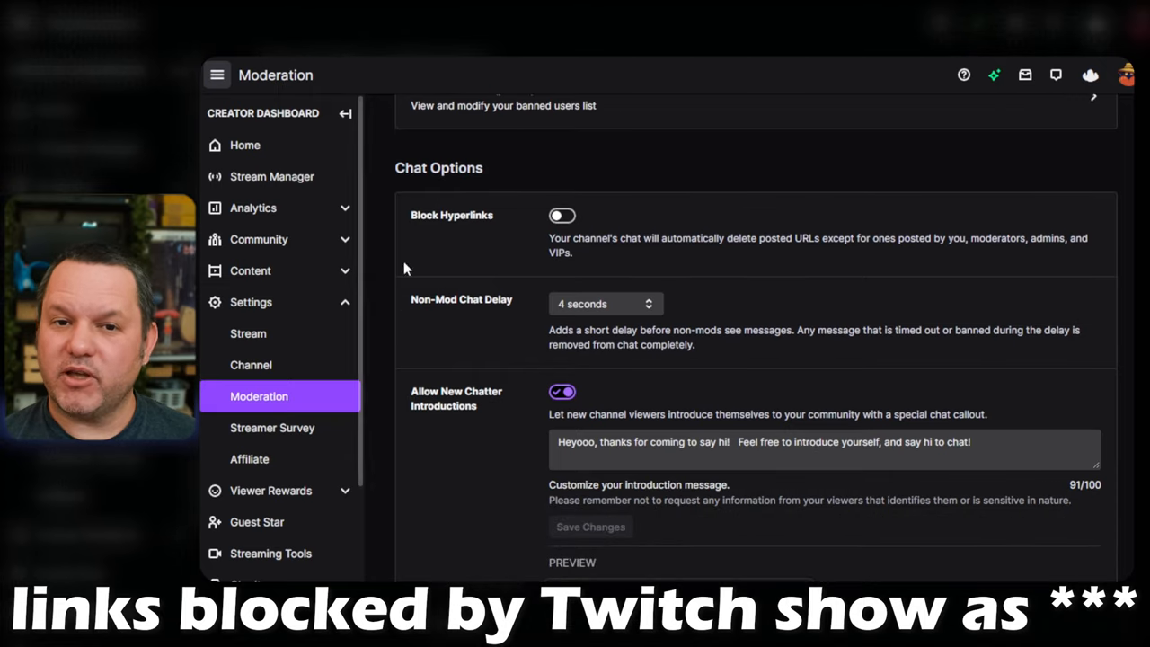
{"action": "left_click", "coordinate": [562, 216]}
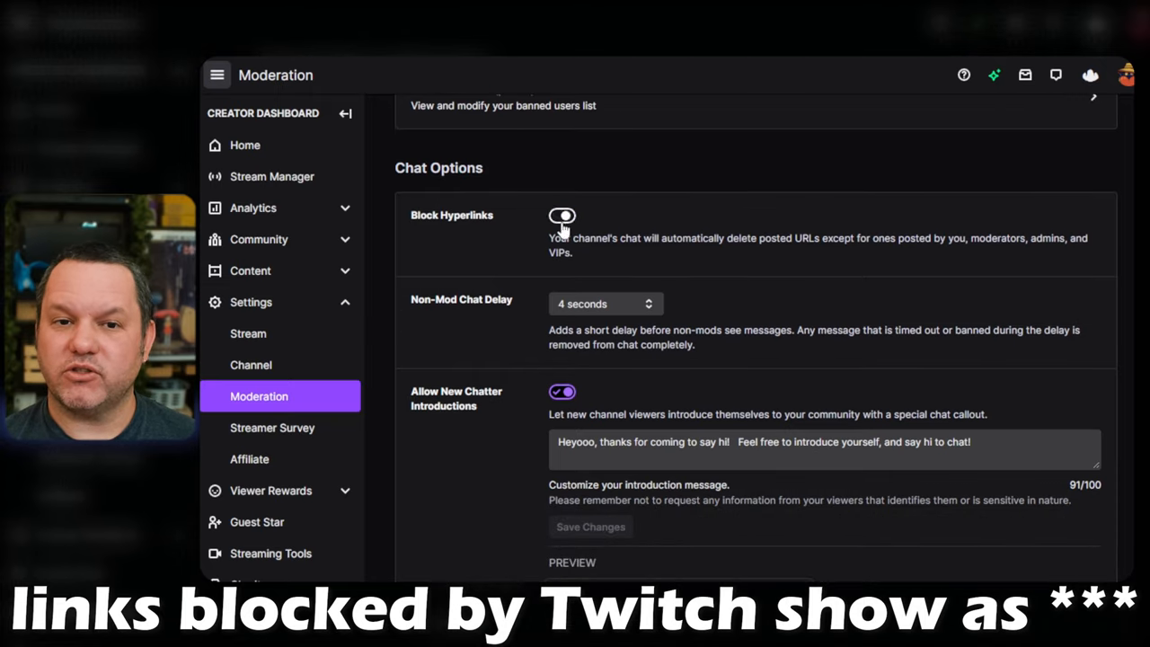
{"action": "left_click", "coordinate": [563, 216]}
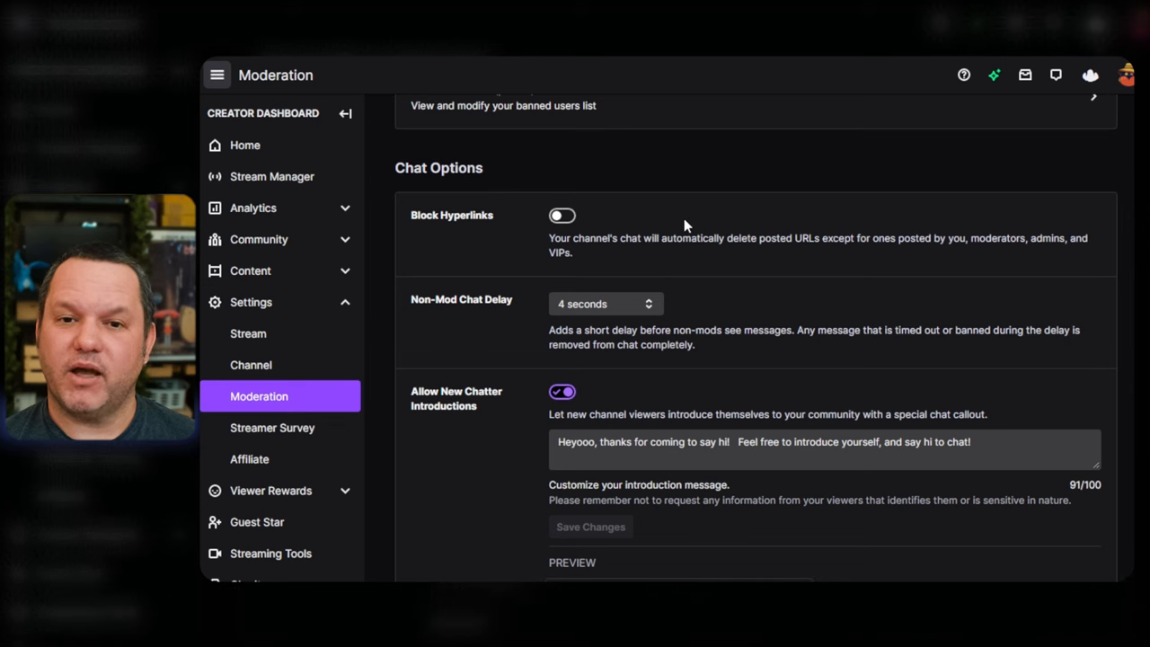
{"action": "mouse_move", "coordinate": [733, 242]}
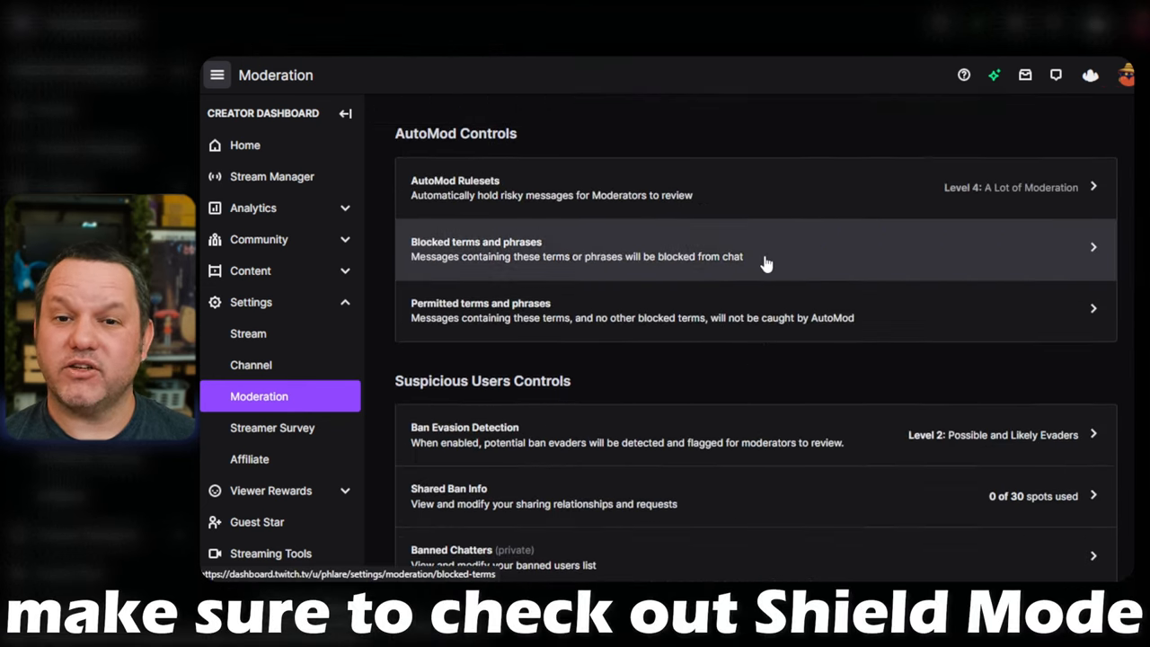
{"action": "mouse_move", "coordinate": [1031, 269]}
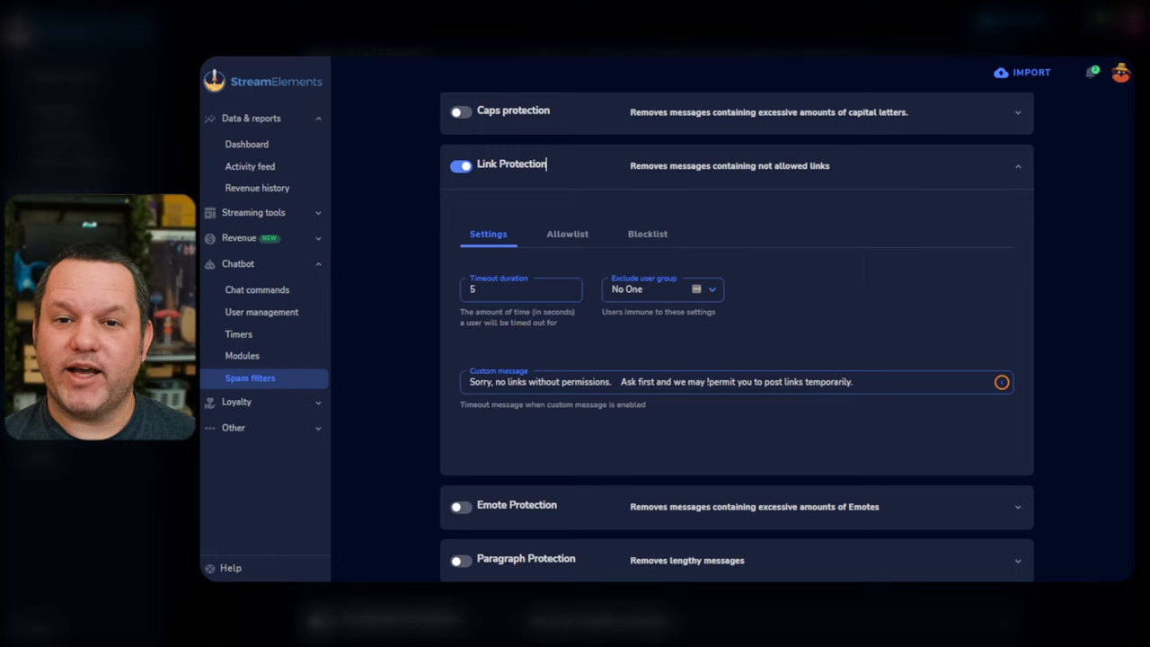
{"action": "mouse_move", "coordinate": [234, 384]}
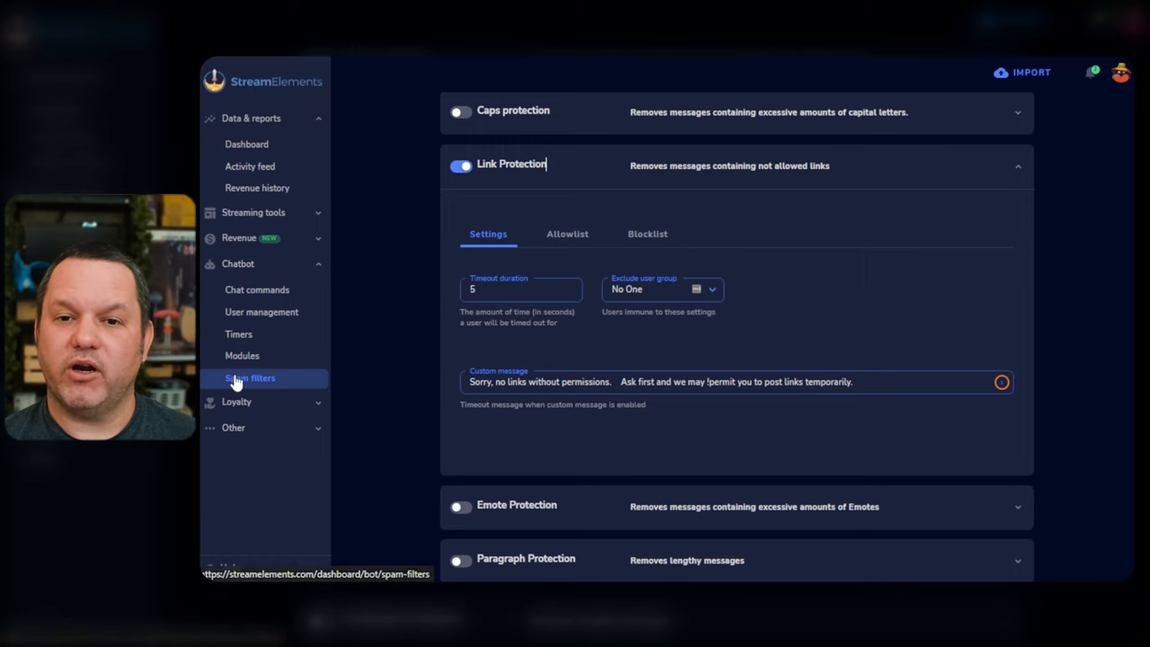
Scroll past Link Protection and edit the Banned Words filter's groups
{"action": "scroll", "scroll_direction": "down", "scroll_amount": 3}
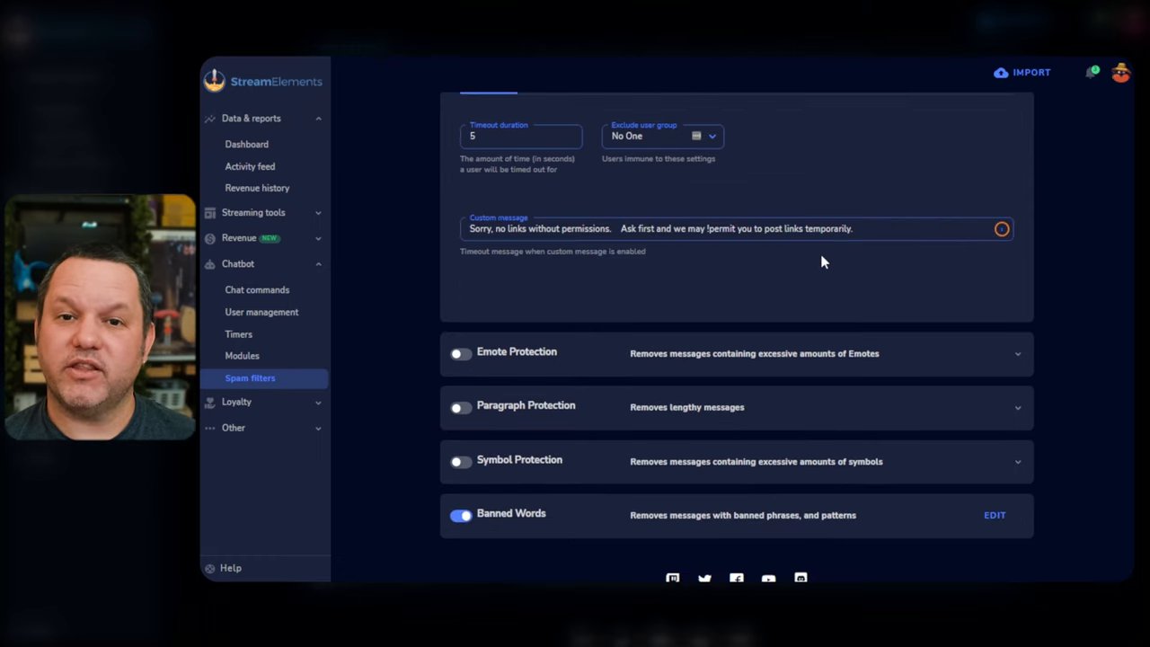
{"action": "scroll", "scroll_direction": "down", "scroll_amount": 3}
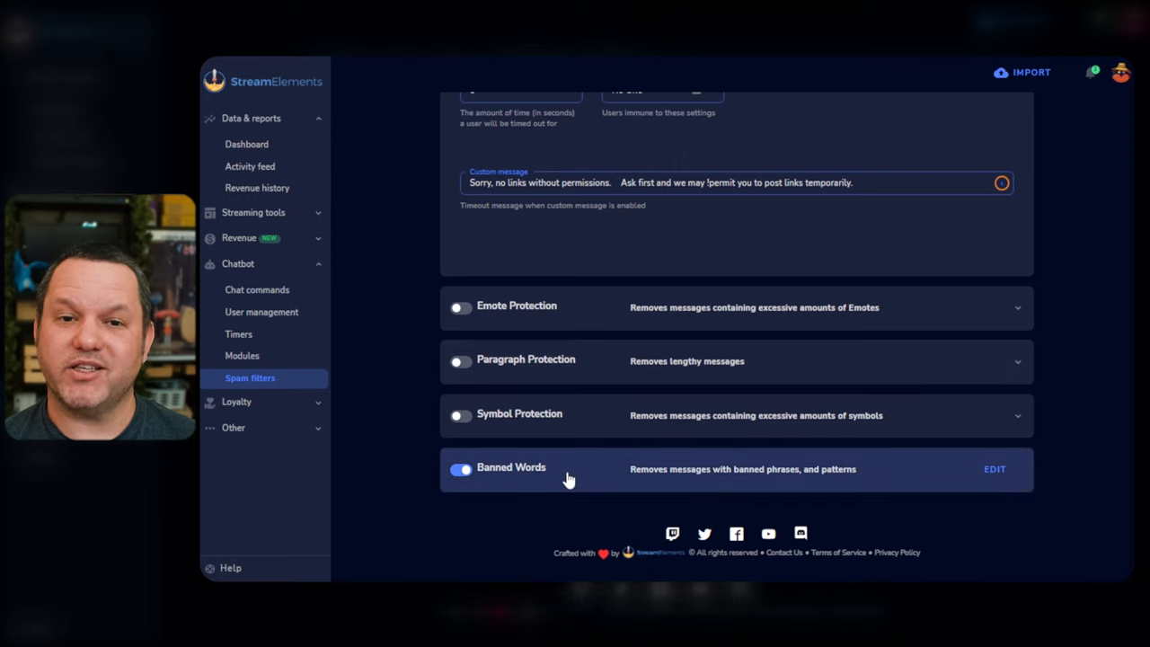
{"action": "mouse_move", "coordinate": [1078, 458]}
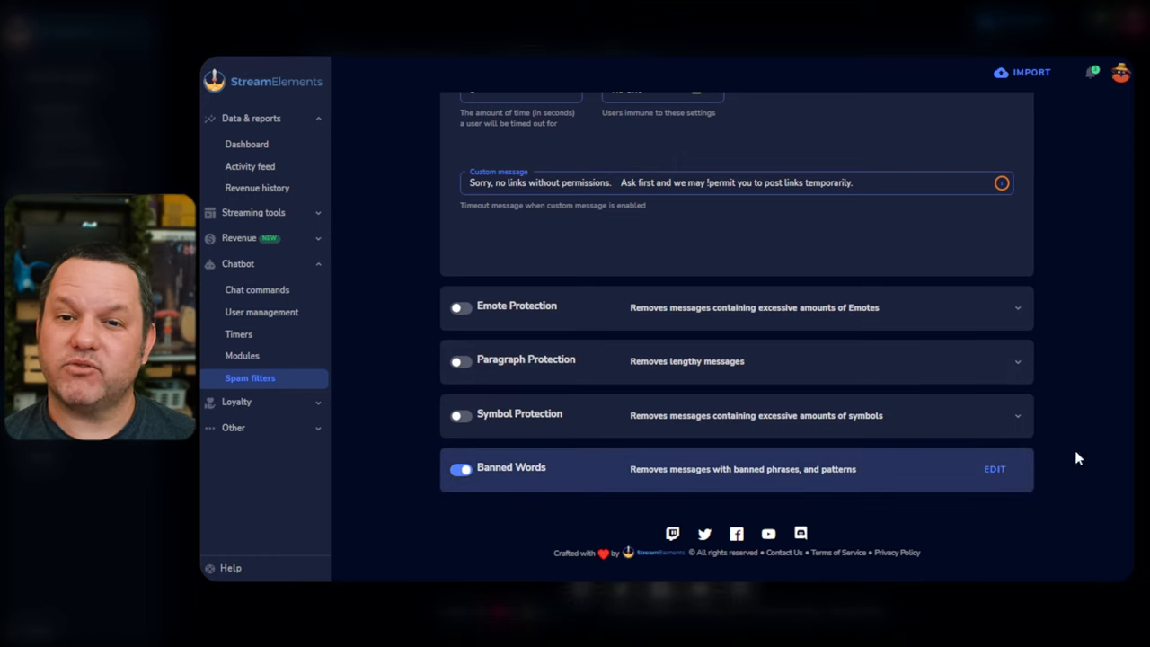
{"action": "left_click", "coordinate": [994, 467]}
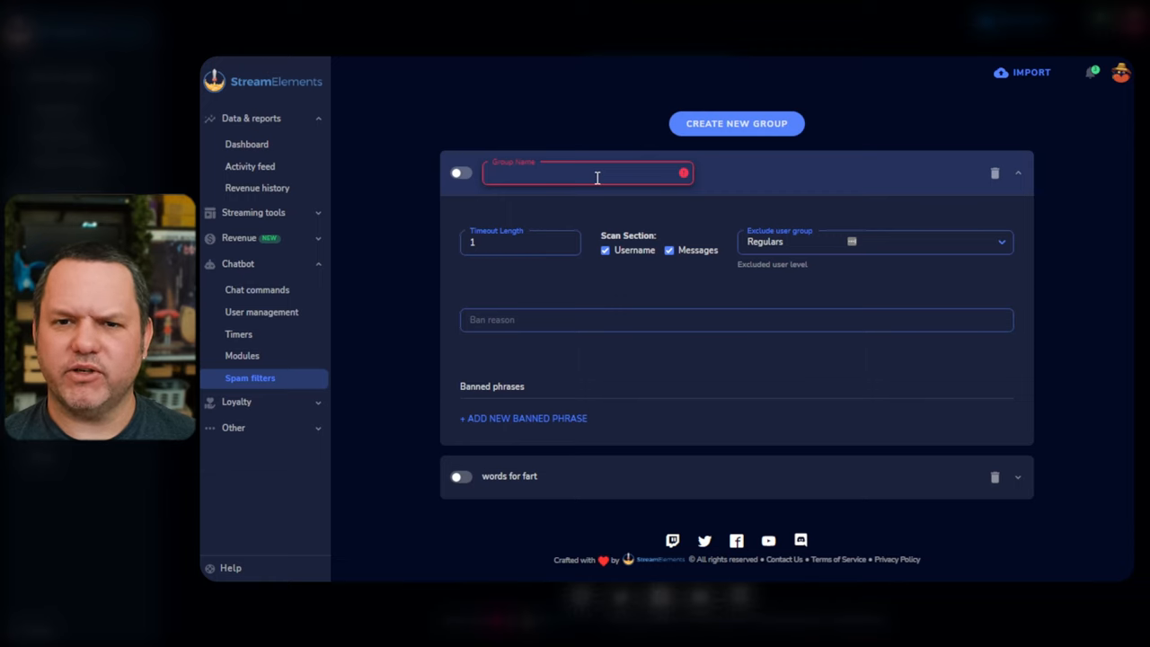
Name the new group 'banned words' and set its Timeout Length to 10
{"action": "type", "text": "banned words"}
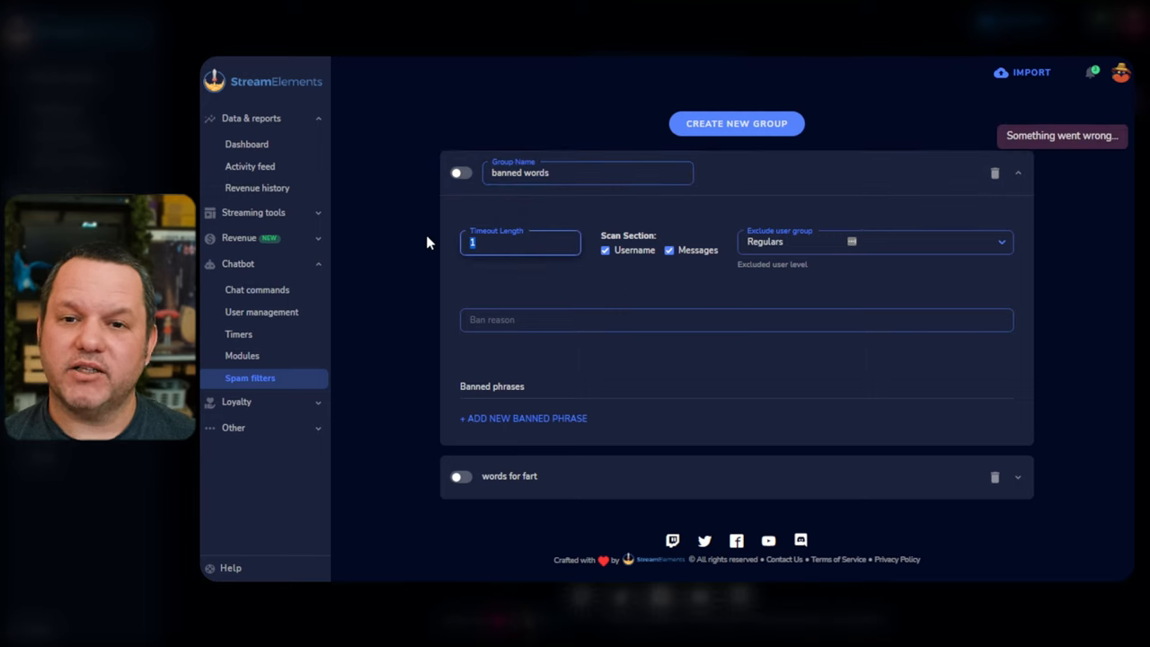
{"action": "type", "text": "0"}
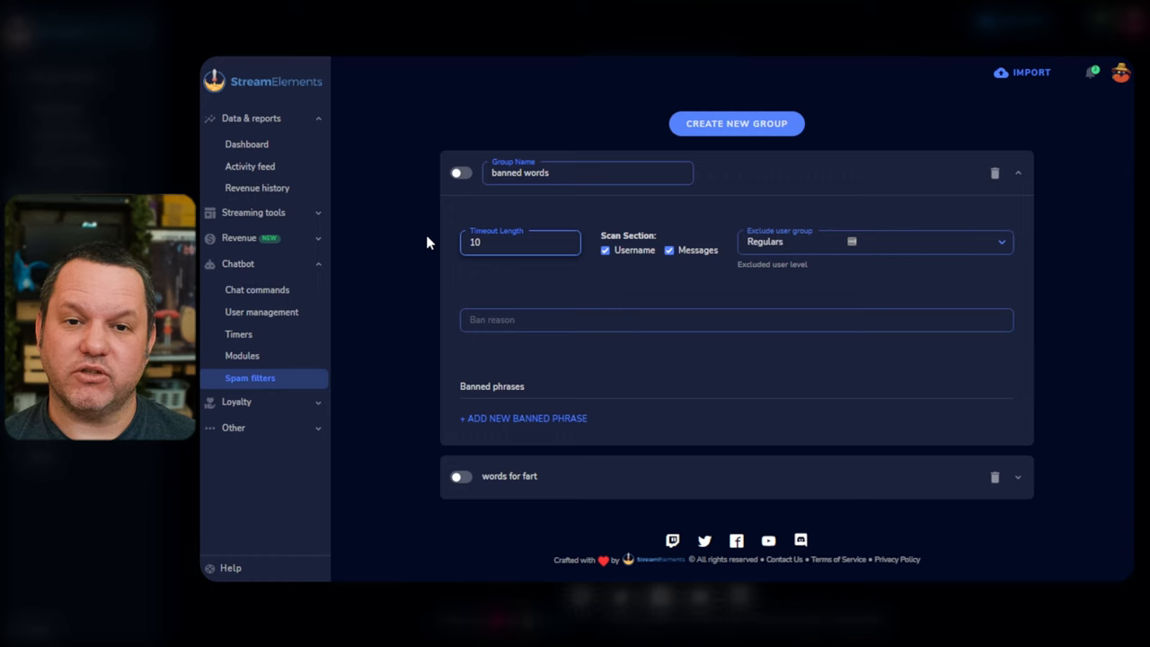
{"action": "left_click", "coordinate": [606, 251]}
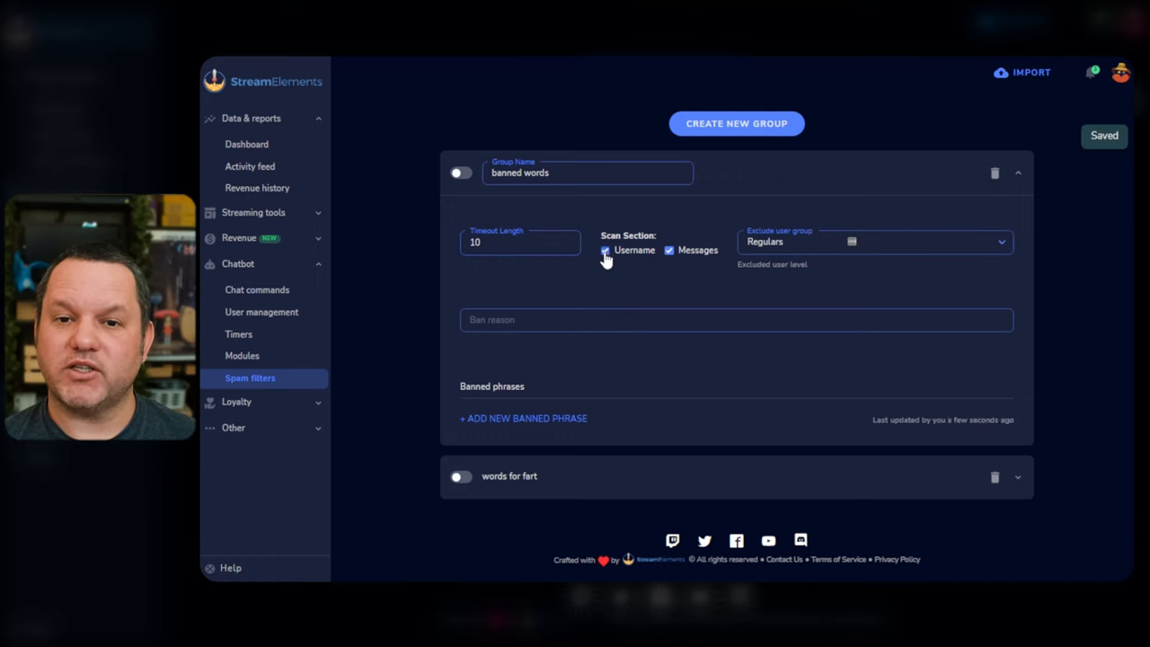
{"action": "left_click", "coordinate": [604, 251]}
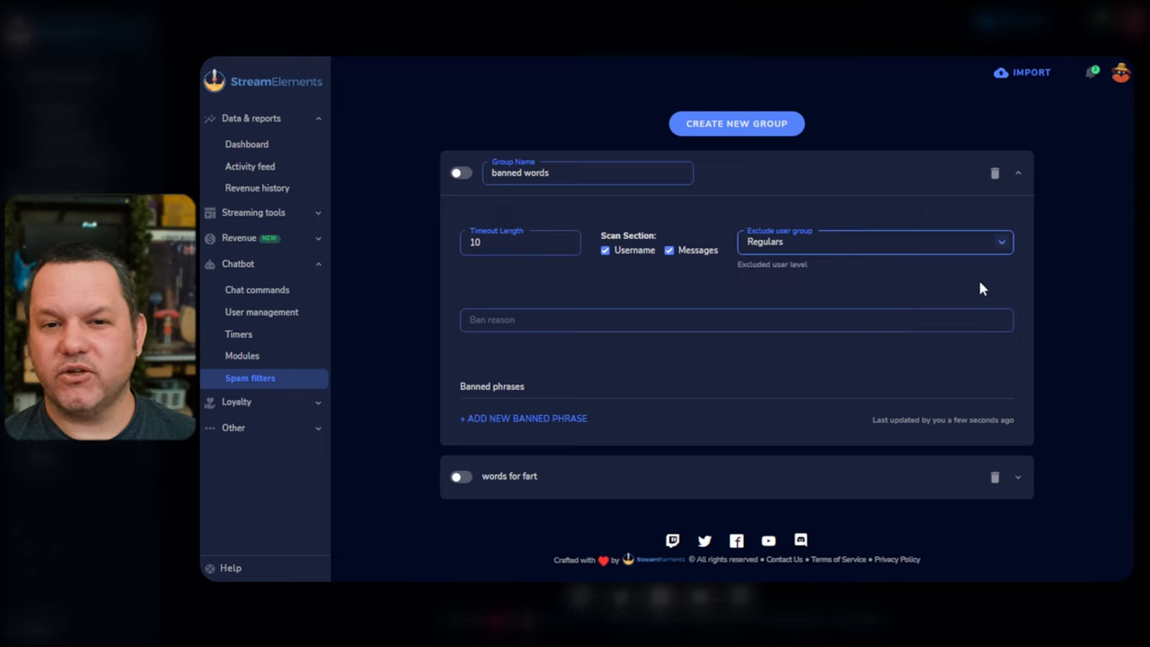
Set Exclude user group to No One and leave the ban reason empty
{"action": "left_click", "coordinate": [871, 241]}
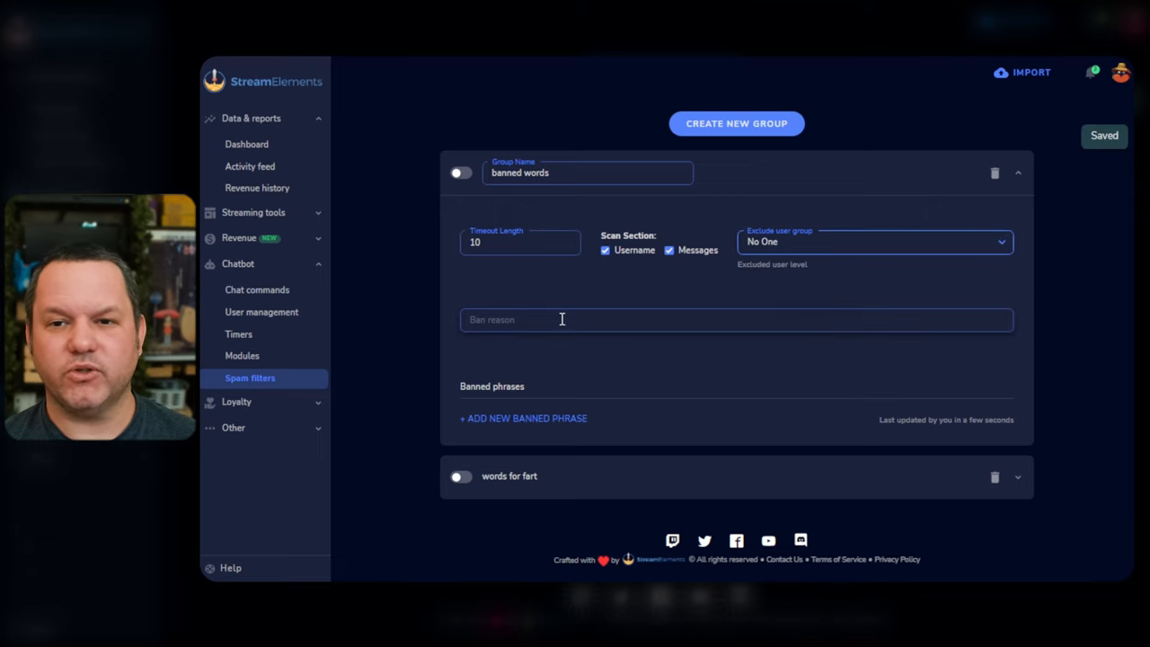
{"action": "left_click", "coordinate": [607, 320]}
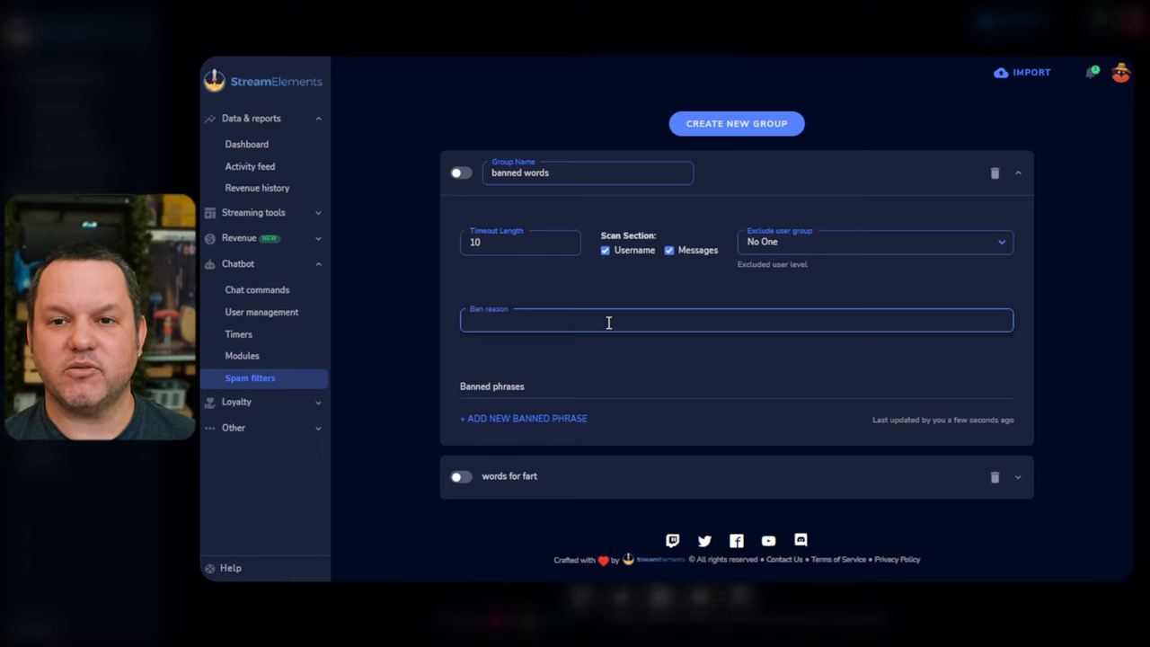
{"action": "type", "text": "no"}
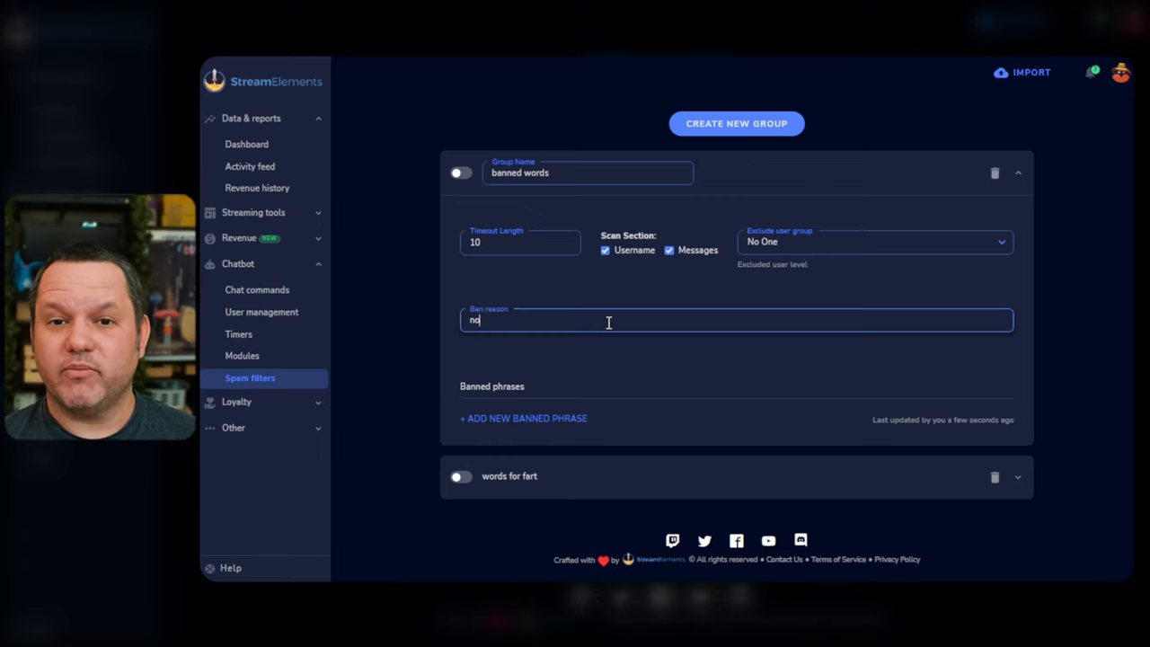
{"action": "key", "text": "backspace"}
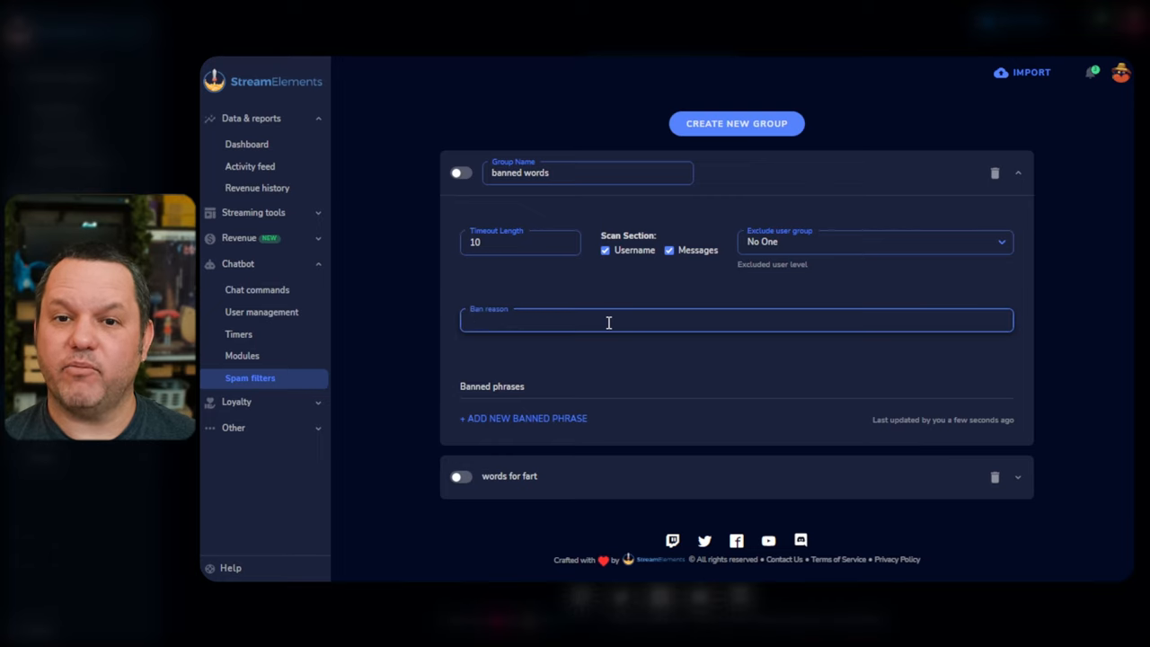
Add banned phrases 'butts' and 'poop' to the group and switch the group on
{"action": "left_click", "coordinate": [523, 417]}
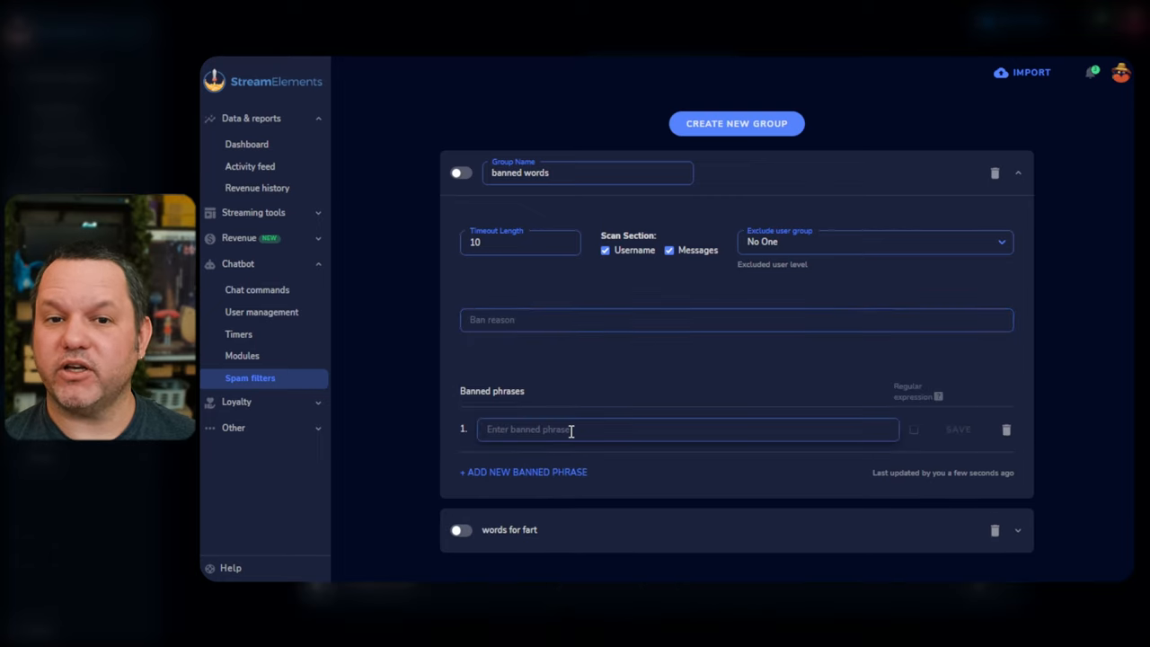
{"action": "left_click", "coordinate": [687, 427]}
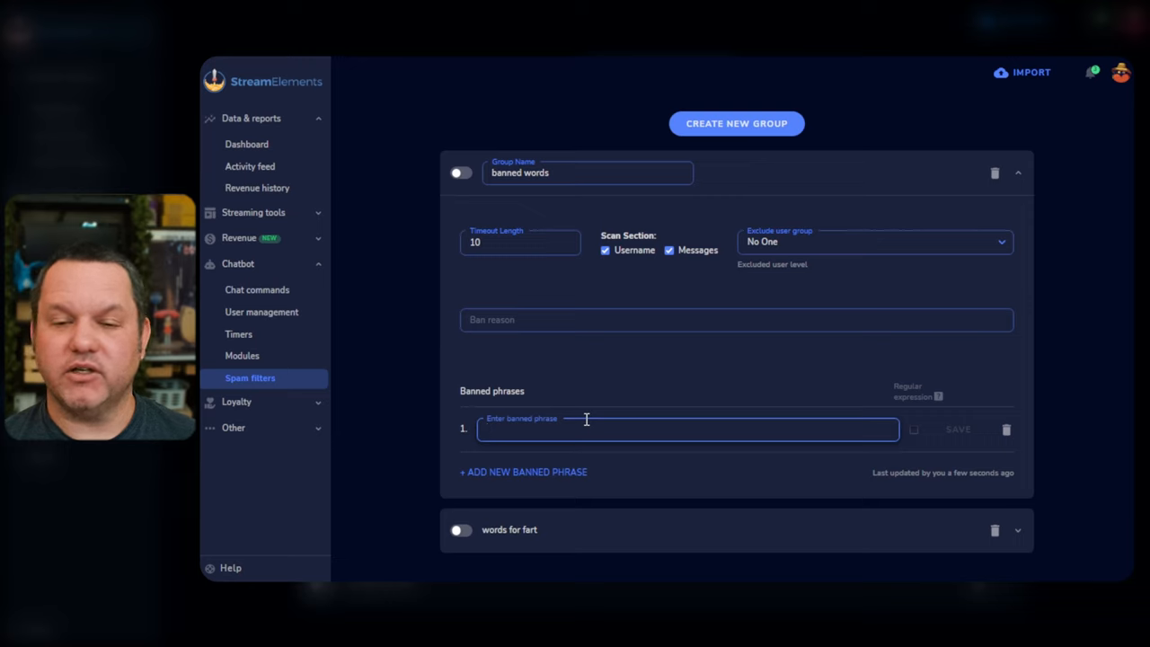
{"action": "type", "text": "butts"}
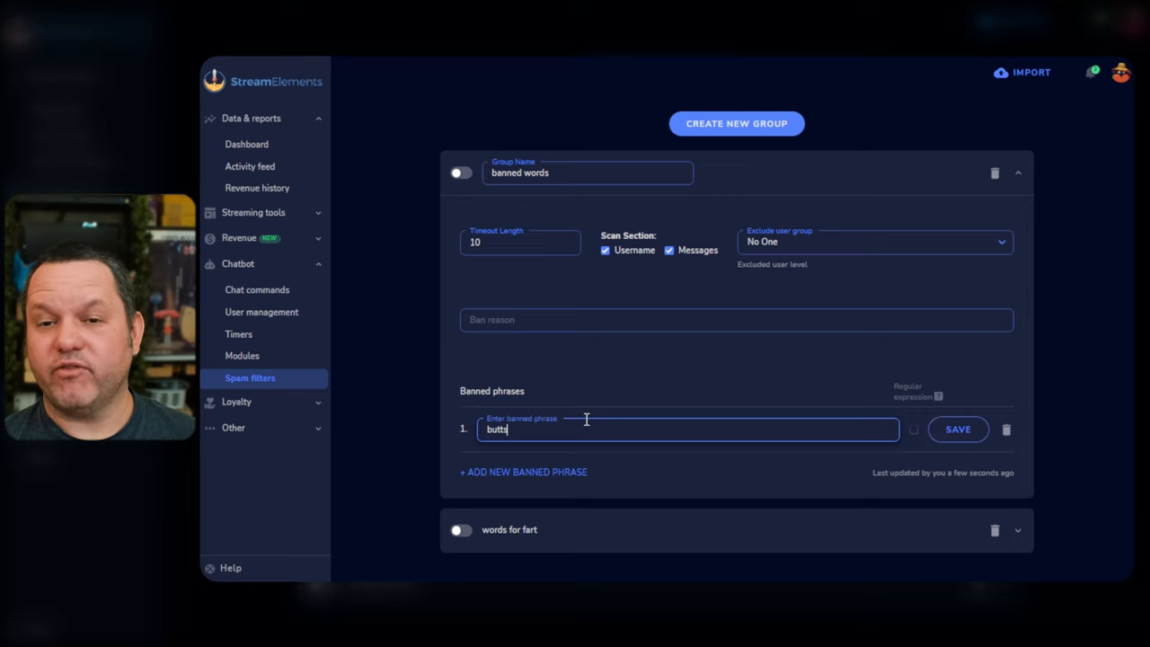
{"action": "left_click", "coordinate": [522, 471]}
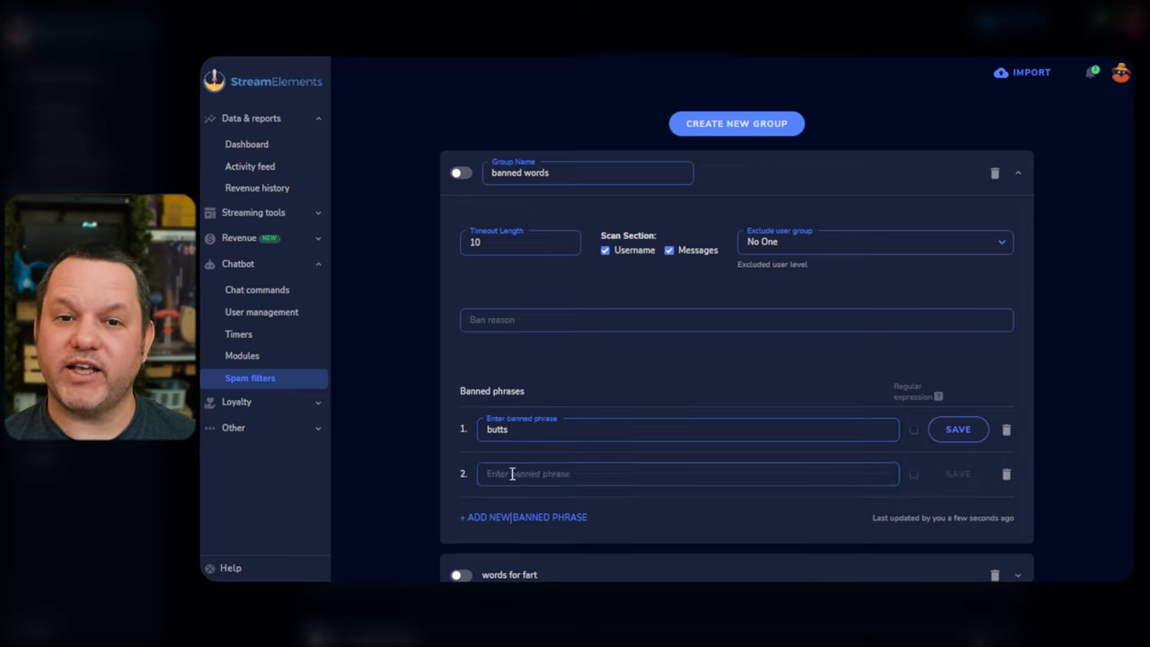
{"action": "type", "text": "poop"}
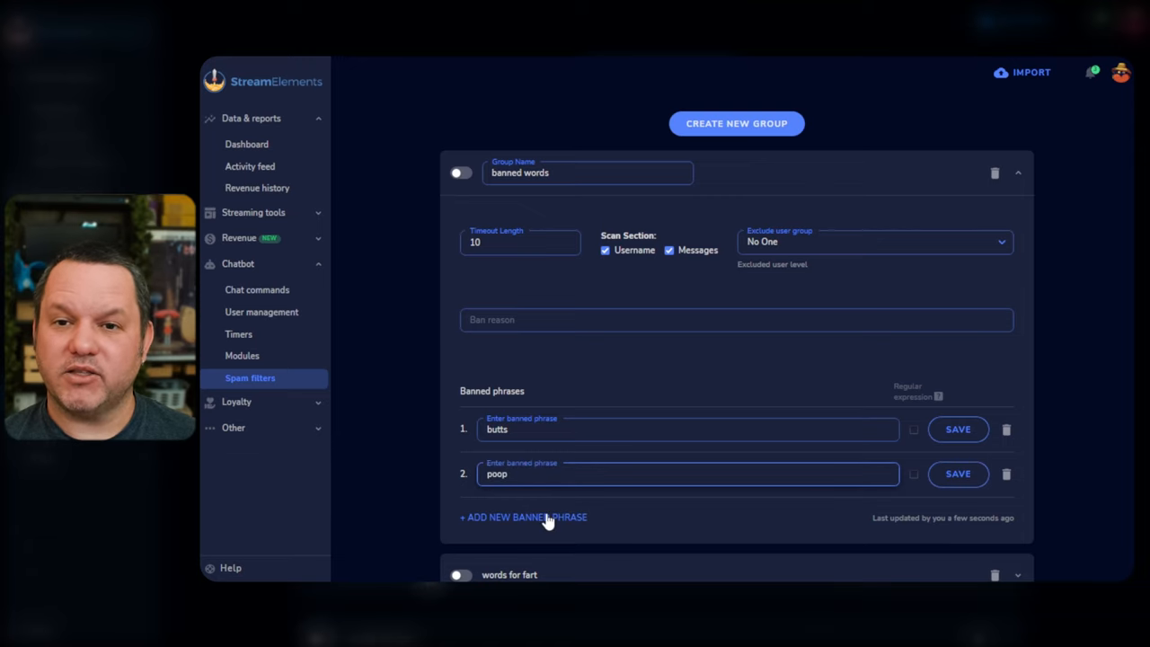
{"action": "left_click", "coordinate": [524, 517]}
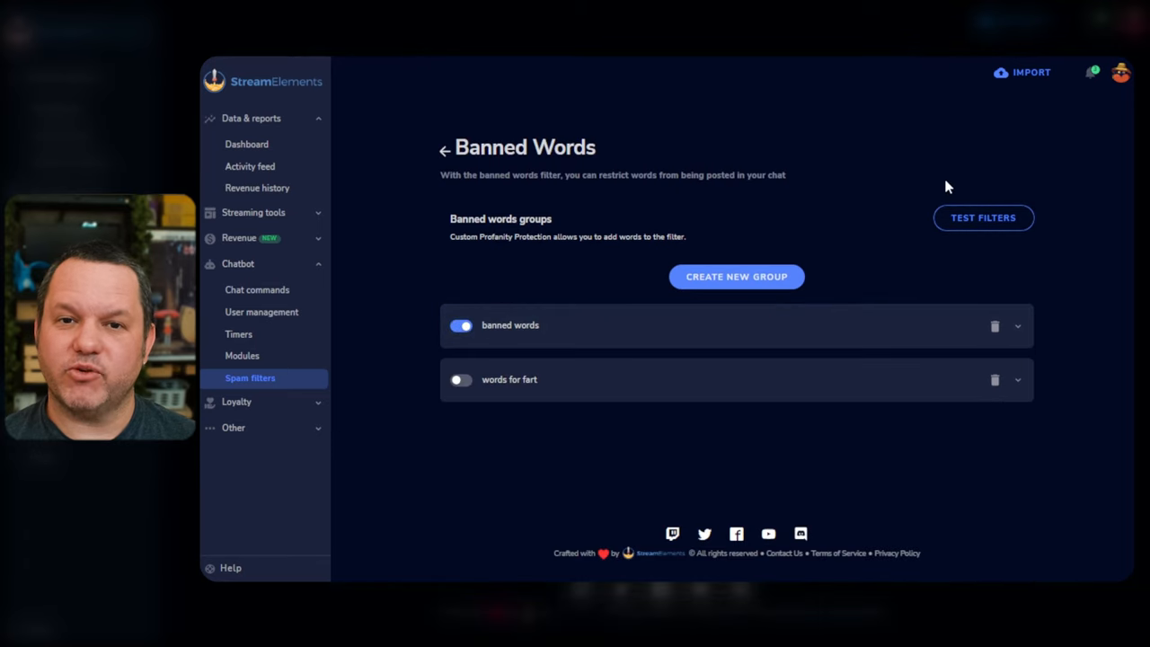
Test the message 'poop', which reports a match against the banned words group
{"action": "left_click", "coordinate": [982, 218]}
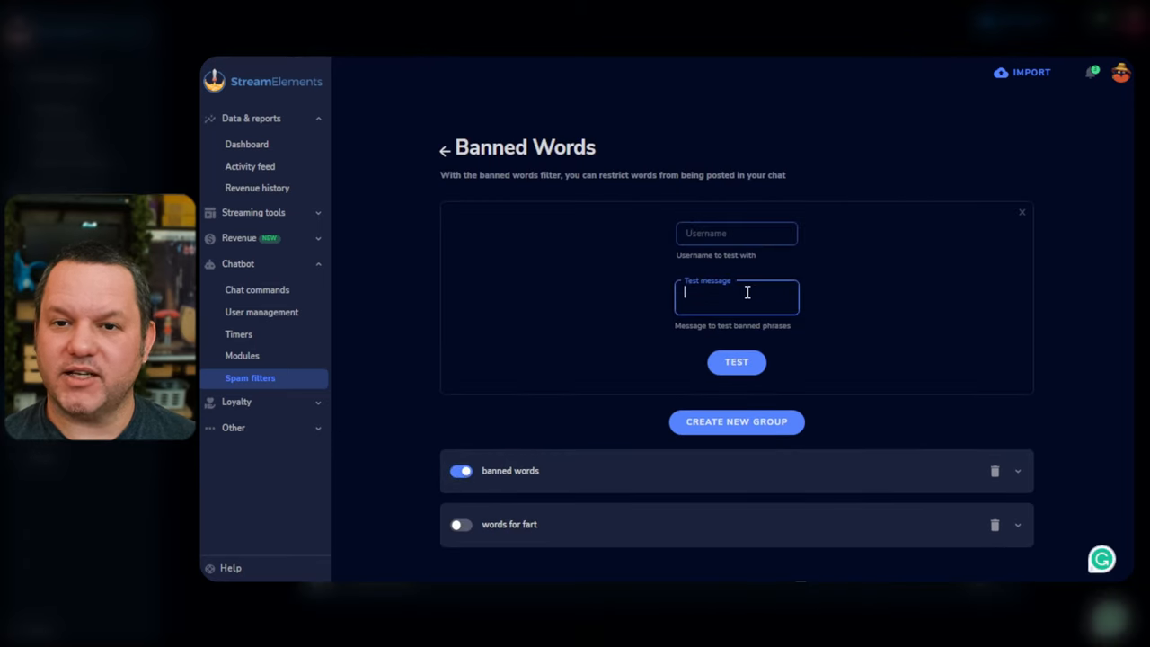
{"action": "type", "text": "poop"}
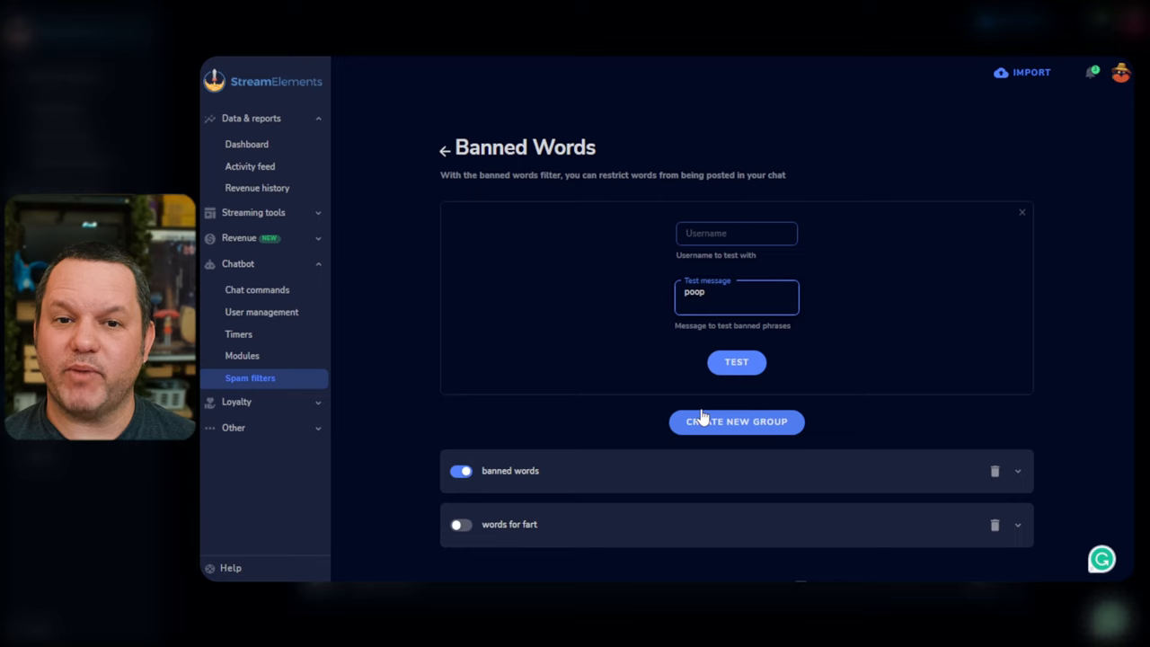
{"action": "left_click", "coordinate": [737, 363]}
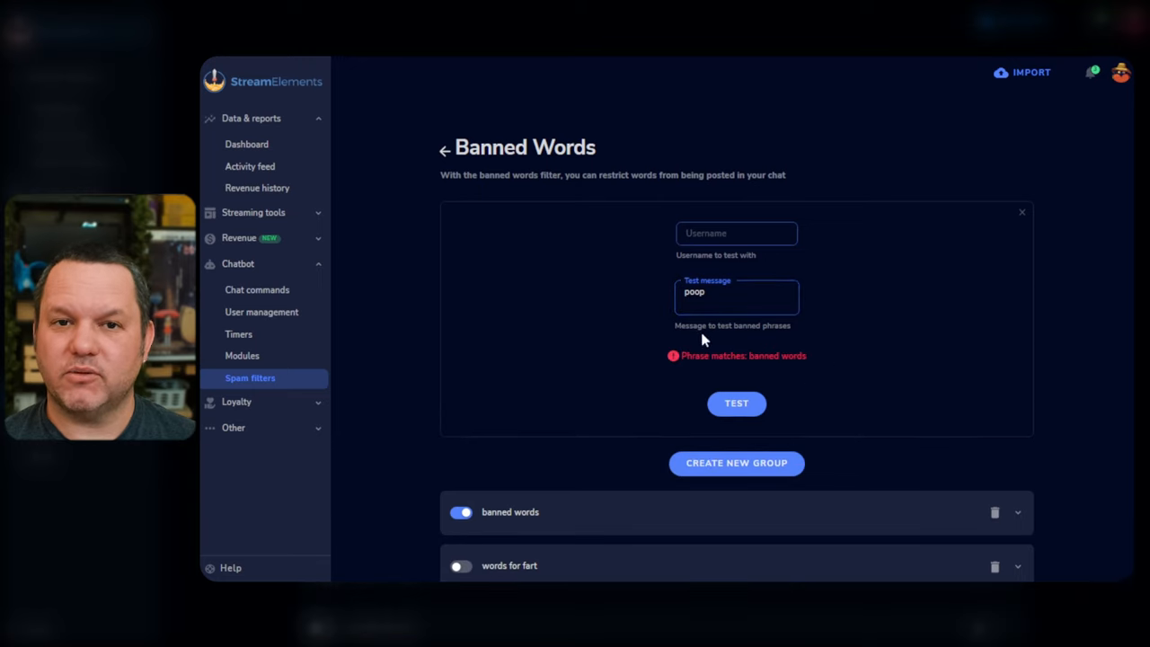